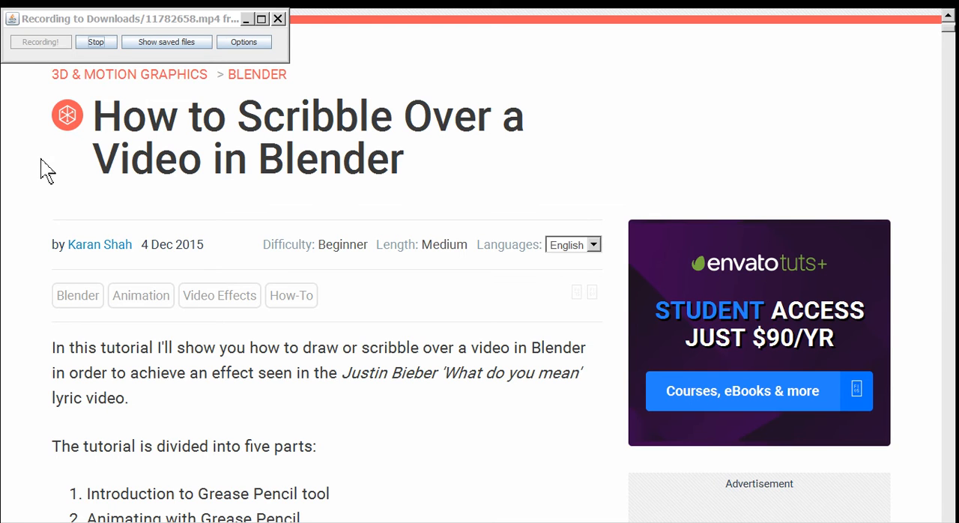
{"action": "mouse_move", "coordinate": [48, 184]}
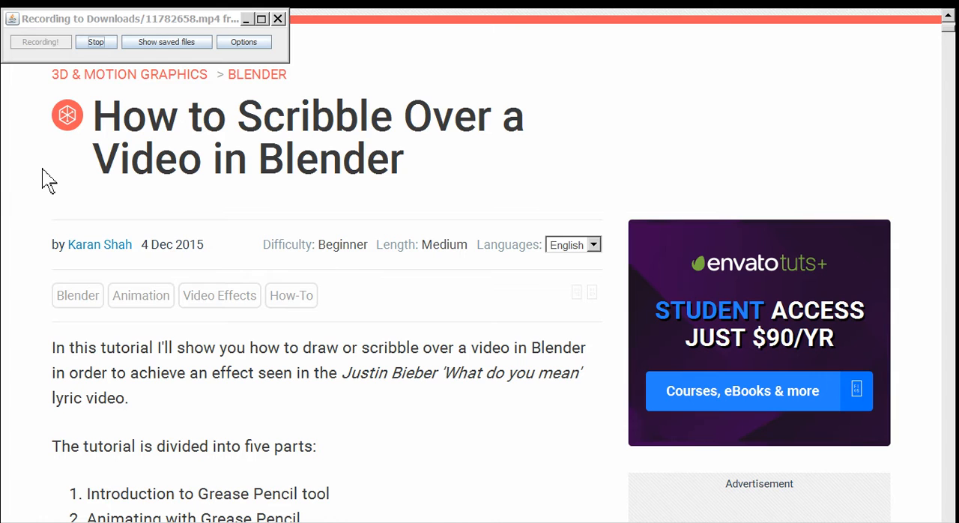
{"action": "mouse_move", "coordinate": [88, 189]}
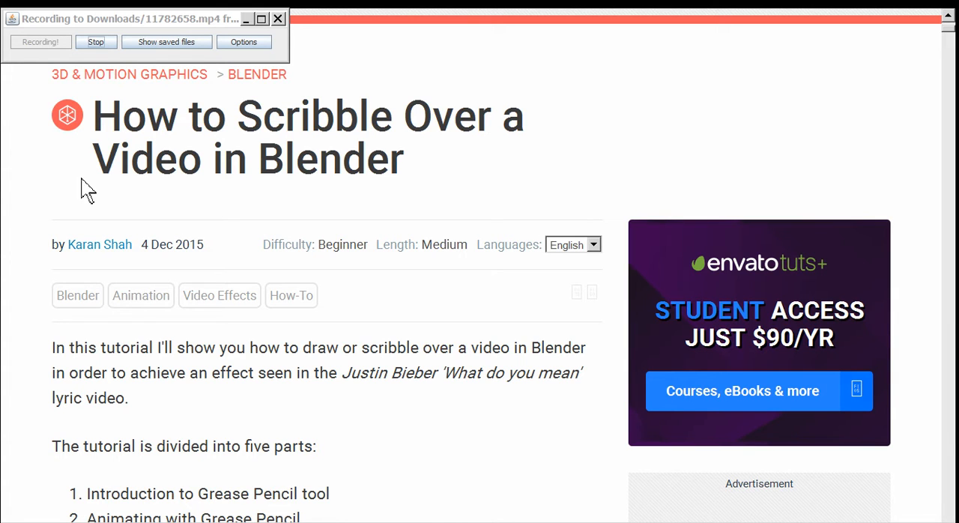
{"action": "mouse_move", "coordinate": [149, 210]}
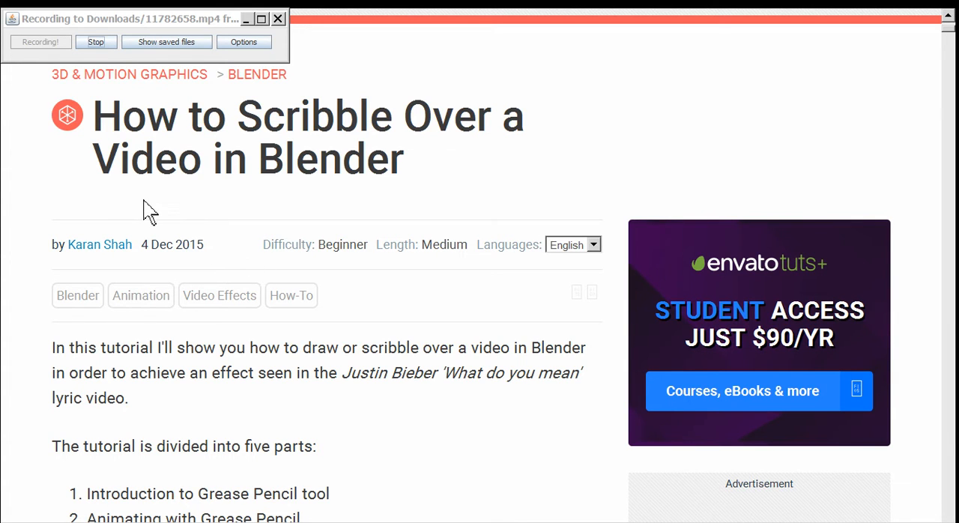
{"action": "mouse_move", "coordinate": [73, 180]}
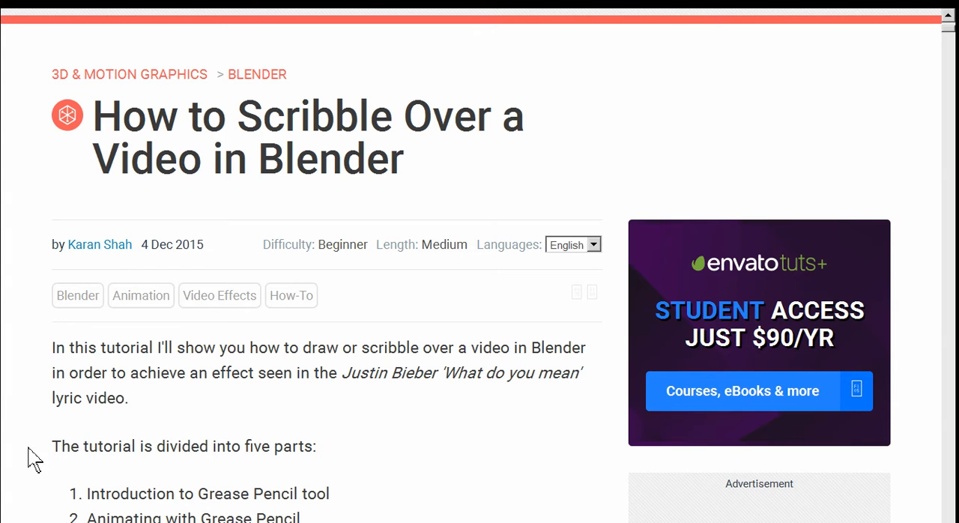
{"action": "mouse_move", "coordinate": [383, 337]}
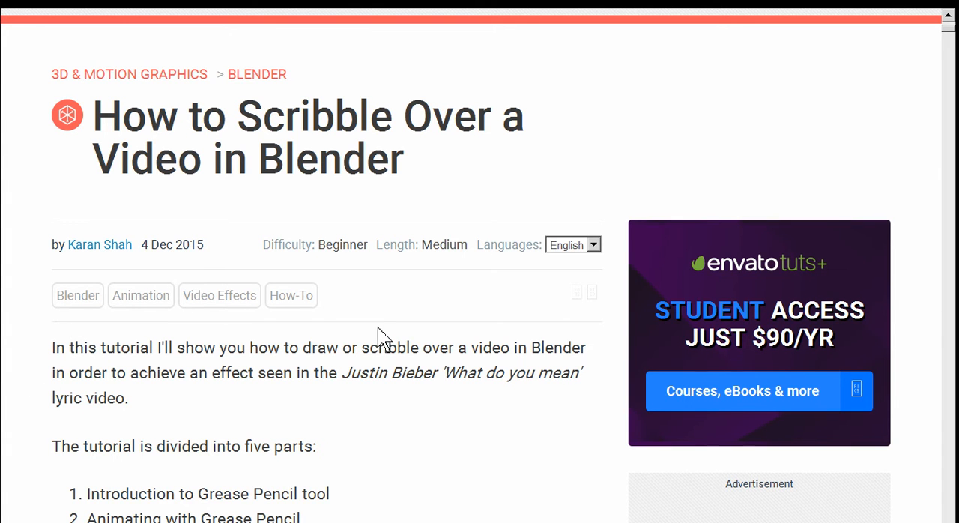
- Scroll to the article's Screencast section and play the Blender scribble tutorial video
{"action": "scroll", "scroll_direction": "down", "scroll_amount": 3}
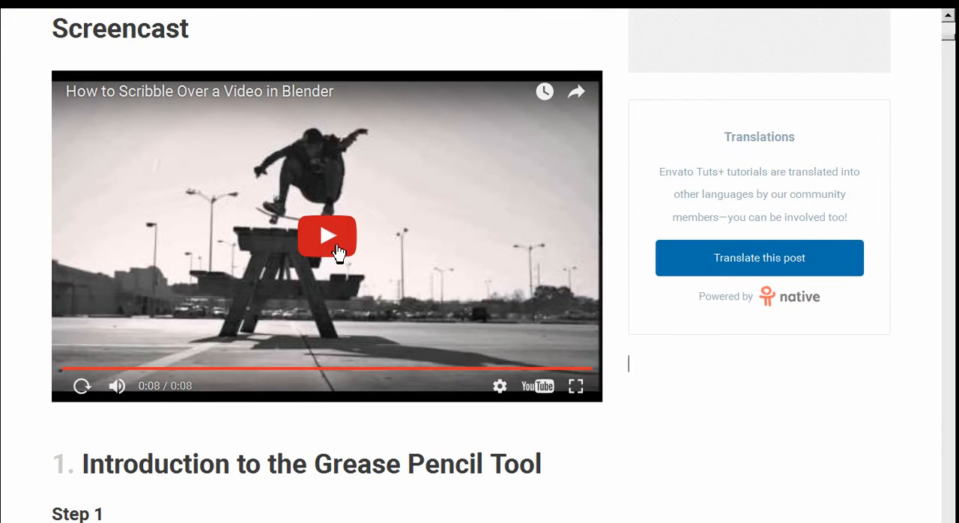
{"action": "left_click", "coordinate": [326, 235]}
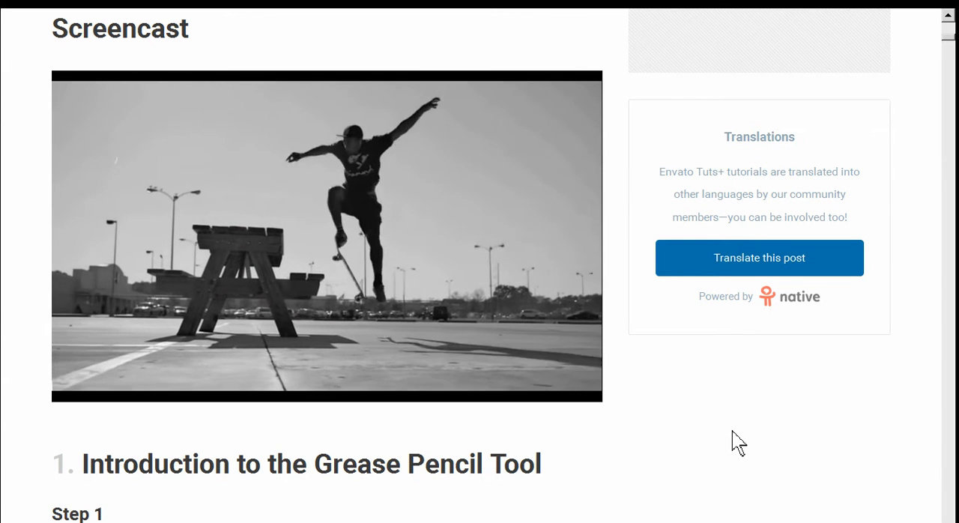
{"action": "left_click", "coordinate": [326, 236]}
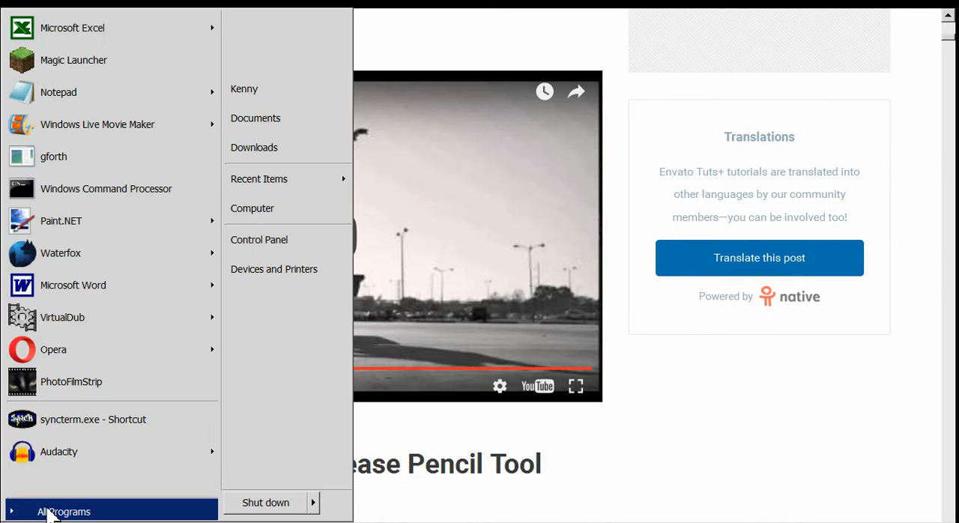
- Launch Blender 2.74 from All Programs > Blender Foundation in the Start Menu
{"action": "left_click", "coordinate": [63, 511]}
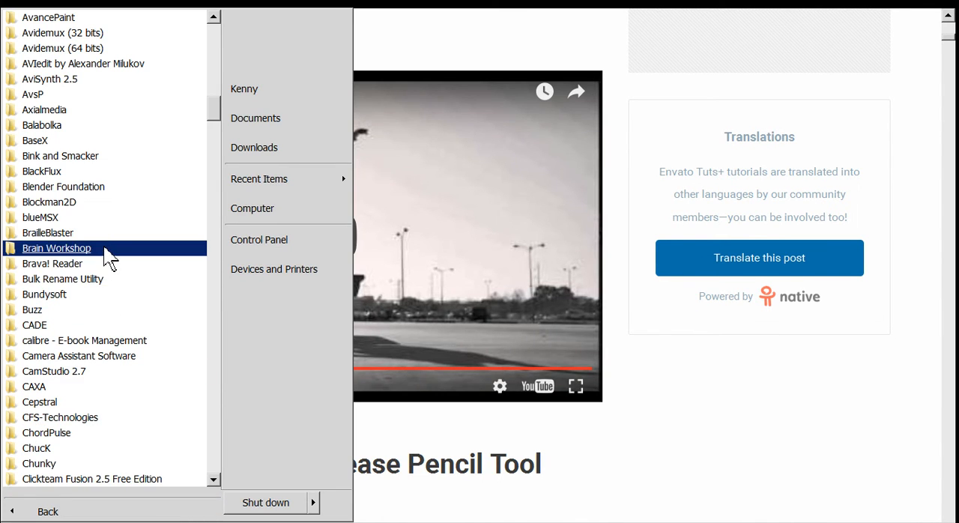
{"action": "left_click", "coordinate": [64, 186]}
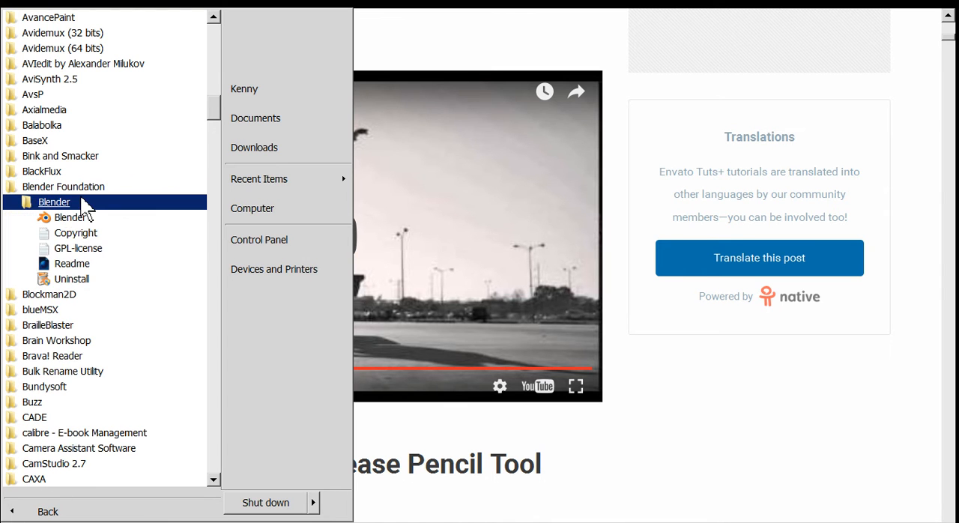
{"action": "double_click", "coordinate": [54, 216]}
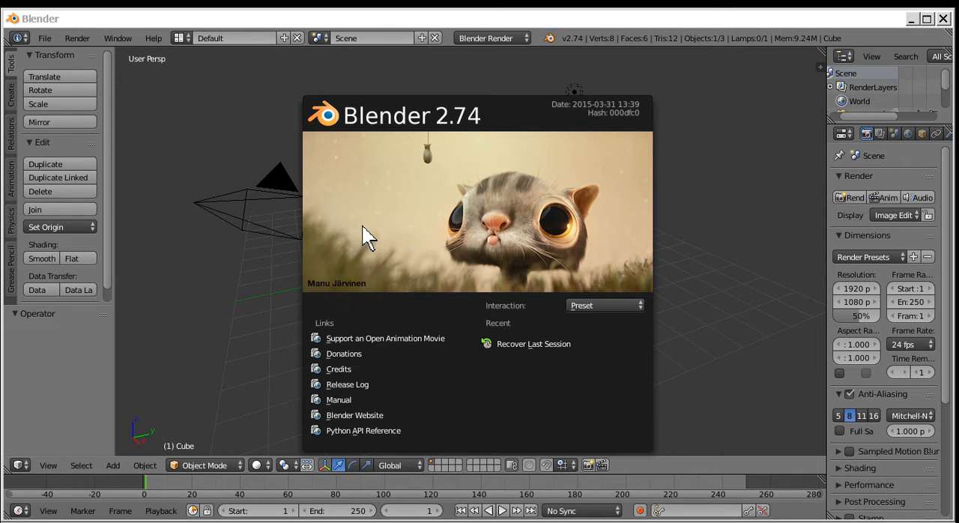
{"action": "mouse_move", "coordinate": [581, 214]}
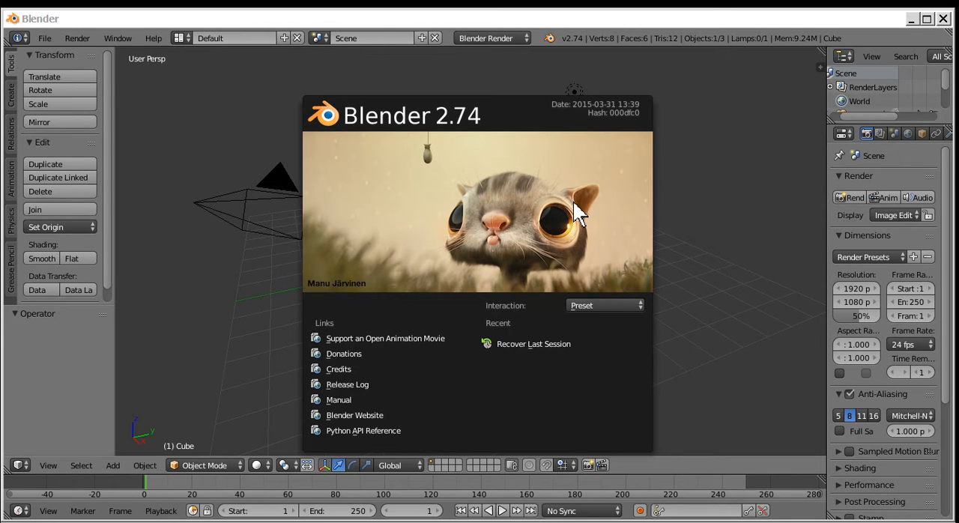
{"action": "mouse_move", "coordinate": [690, 157]}
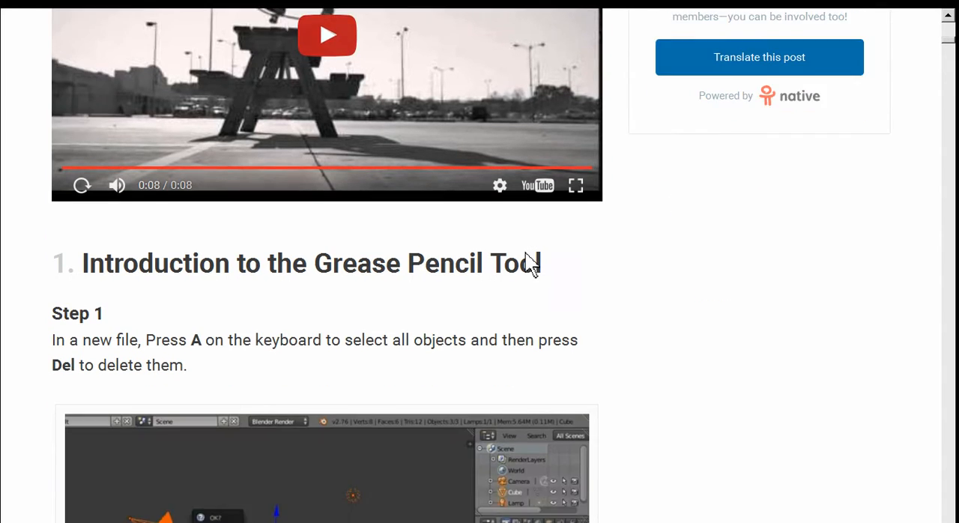
- Dismiss the splash screen and delete the default cube, camera and lamp
{"action": "scroll", "scroll_direction": "down", "scroll_amount": 3}
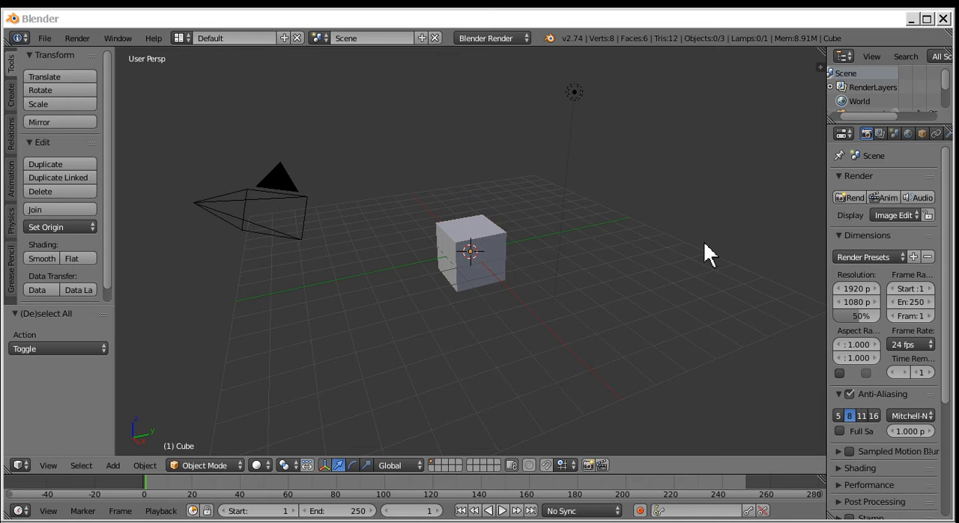
{"action": "left_click", "coordinate": [41, 191]}
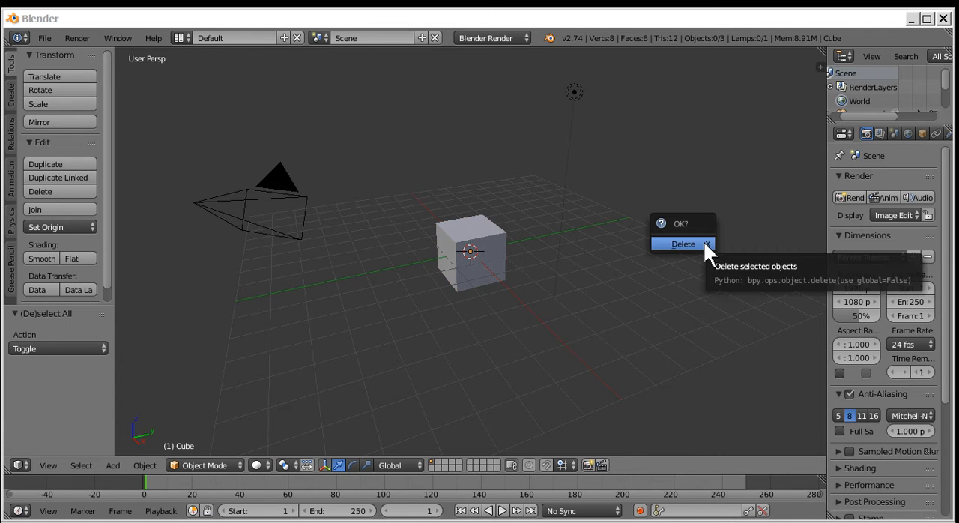
{"action": "mouse_move", "coordinate": [686, 247]}
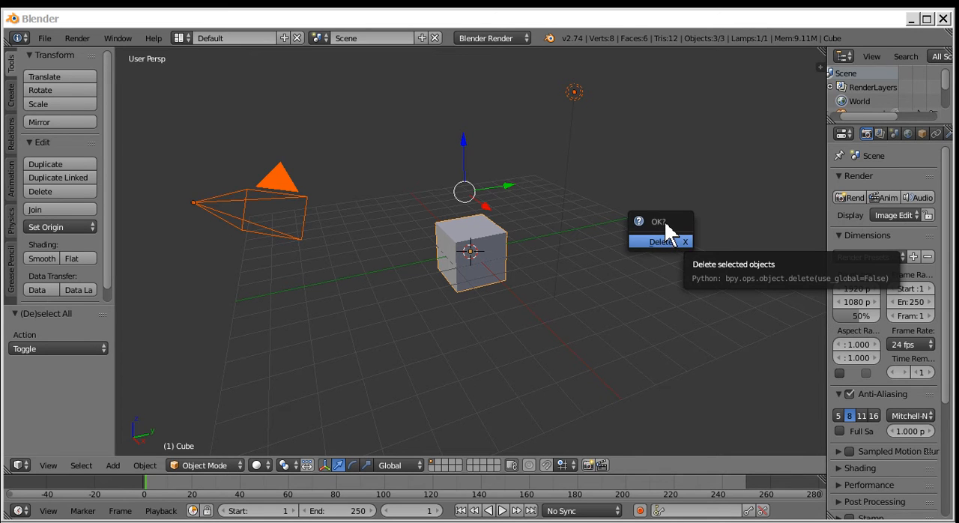
{"action": "left_click", "coordinate": [660, 242]}
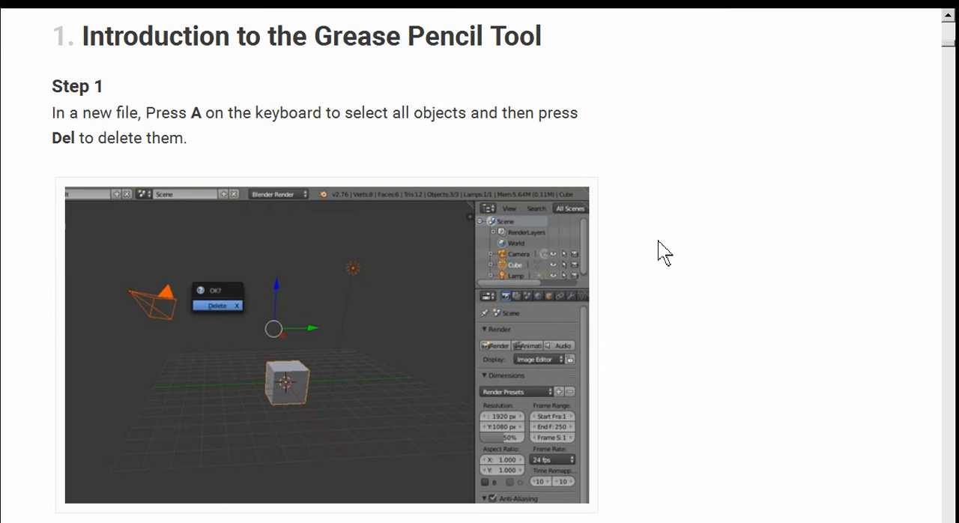
- Read tutorial Step 2 on grease pencil strokes, then return to the Blender window
{"action": "scroll", "scroll_direction": "down", "scroll_amount": 3}
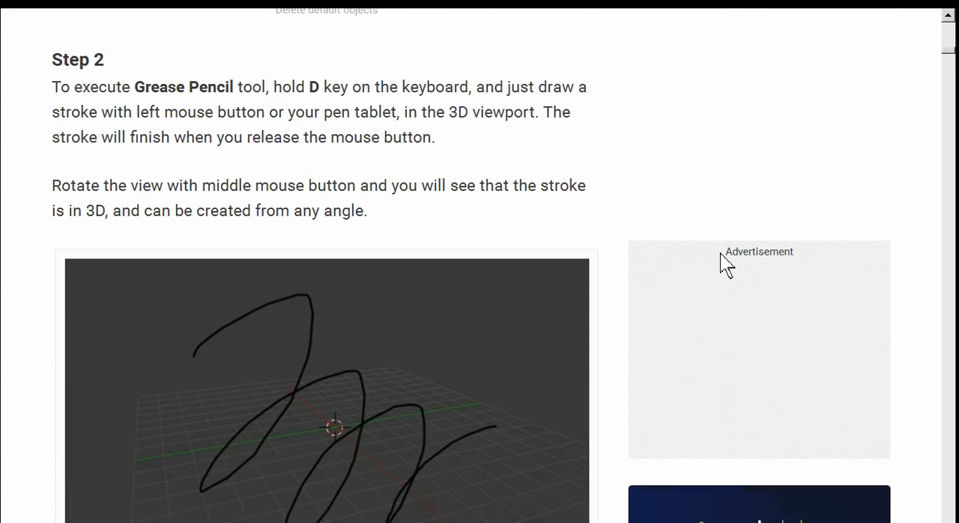
{"action": "scroll", "scroll_direction": "down", "scroll_amount": 3}
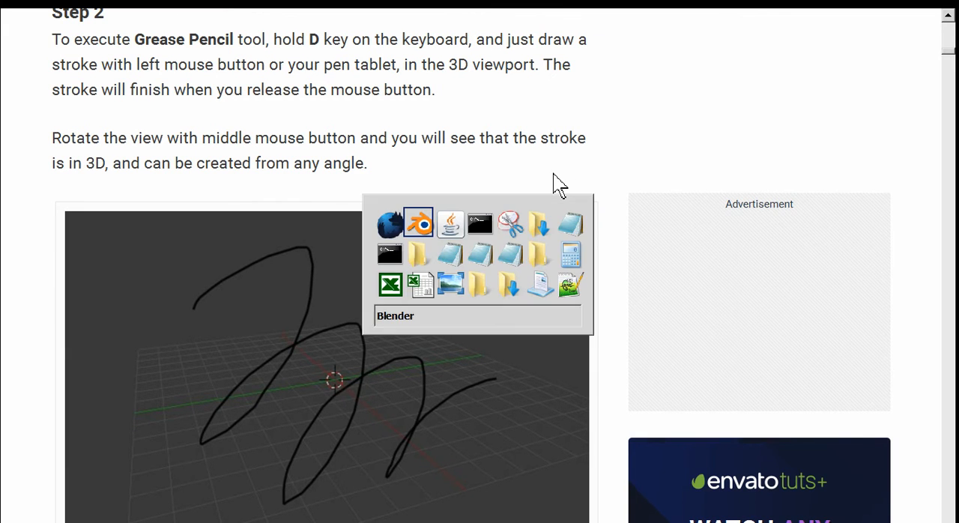
{"action": "left_click", "coordinate": [419, 222]}
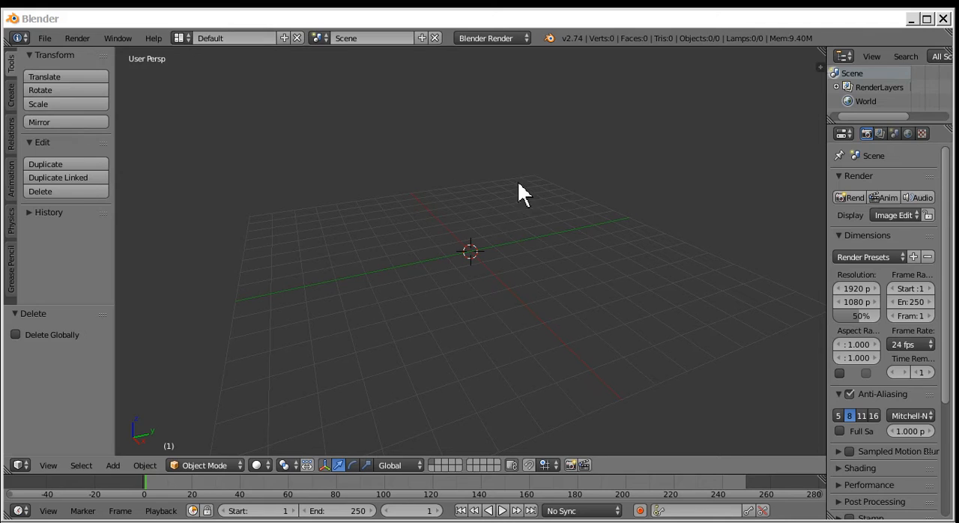
{"action": "mouse_move", "coordinate": [499, 178]}
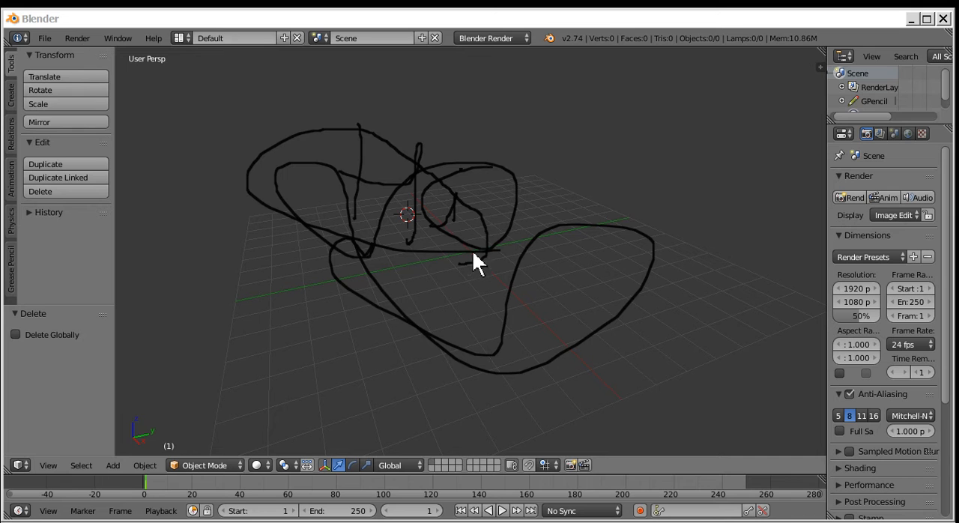
{"action": "mouse_move", "coordinate": [408, 236]}
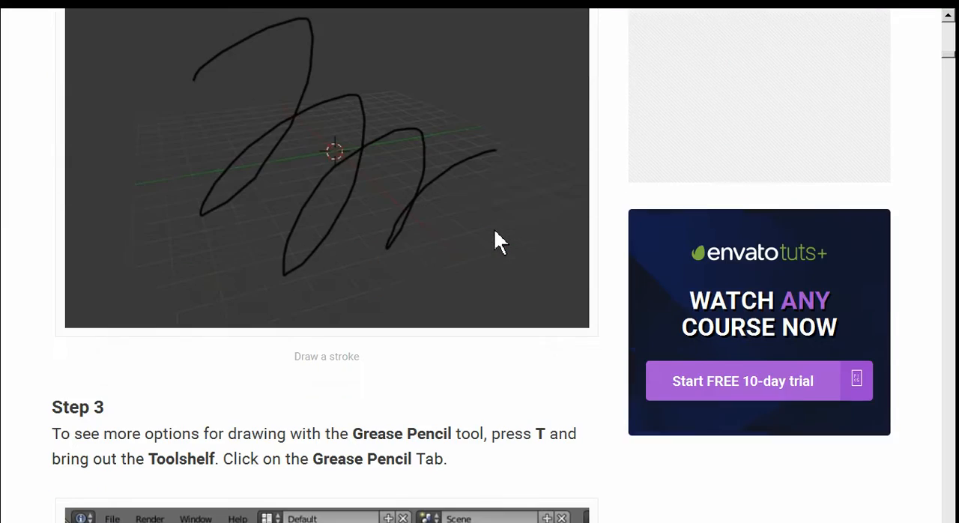
- Scroll the tutorial to Step 3 on further Grease Pencil drawing options
{"action": "scroll", "scroll_direction": "down", "scroll_amount": 3}
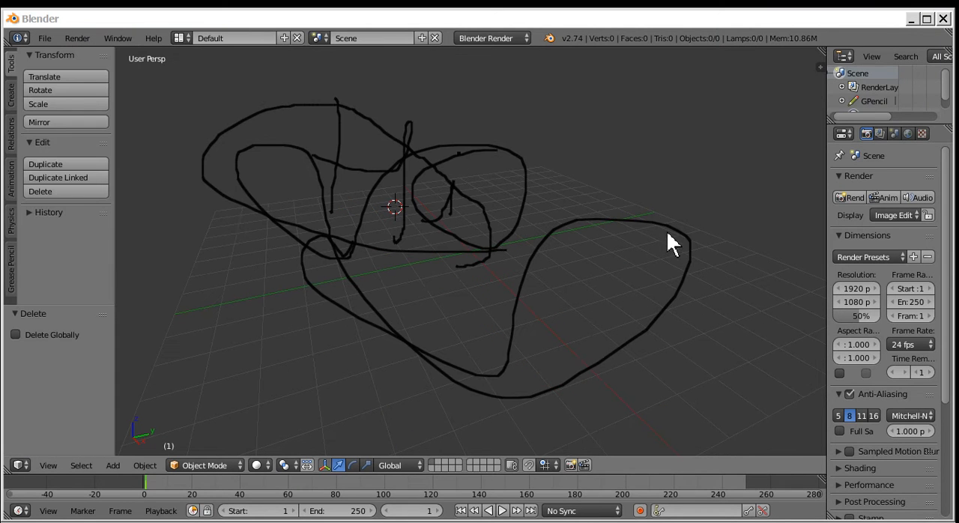
{"action": "mouse_move", "coordinate": [75, 285]}
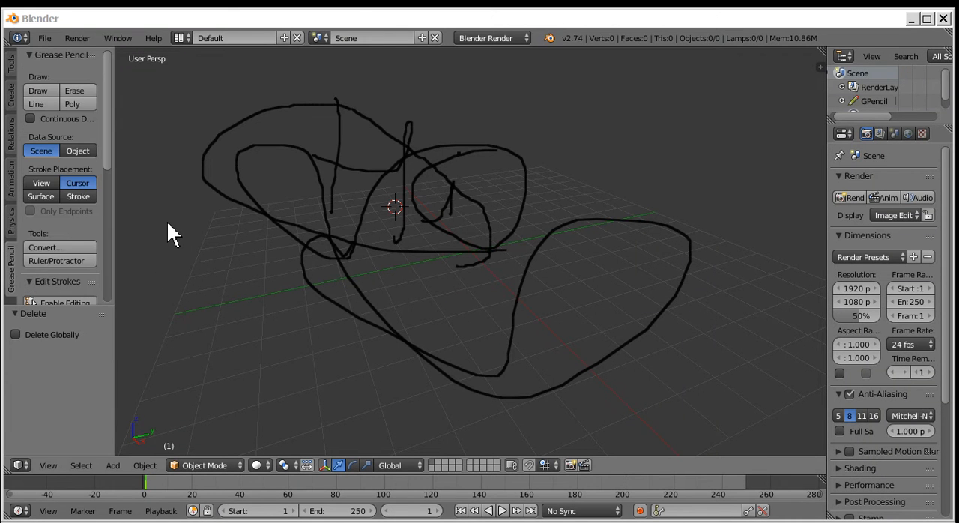
{"action": "mouse_move", "coordinate": [142, 165]}
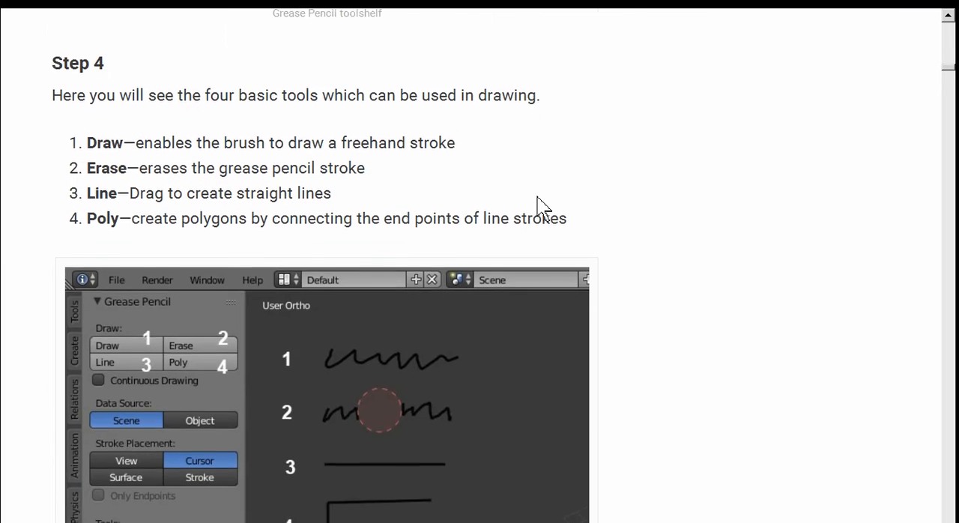
- Read tutorial Step 4 and start a freehand Grease Pencil drawing session in the viewport
{"action": "scroll", "scroll_direction": "down", "scroll_amount": 3}
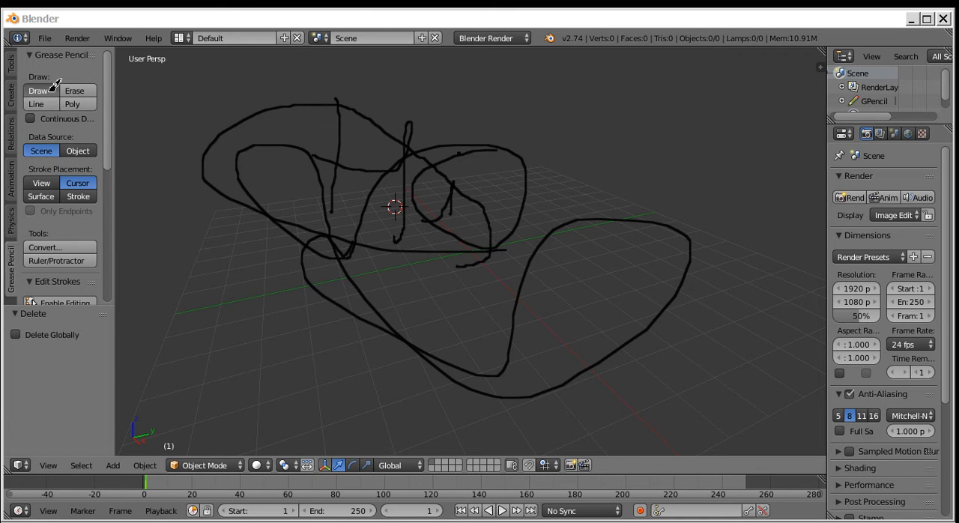
{"action": "mouse_move", "coordinate": [281, 134]}
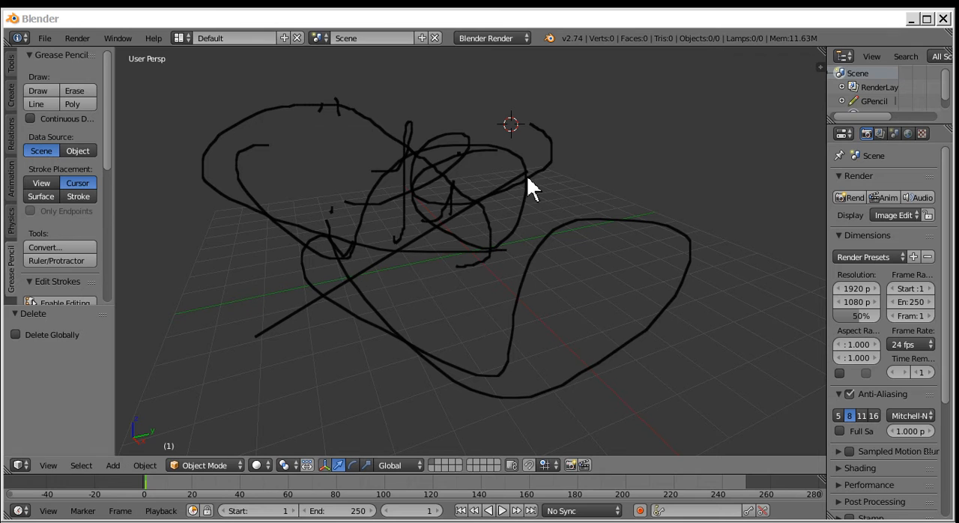
{"action": "left_click", "coordinate": [556, 278]}
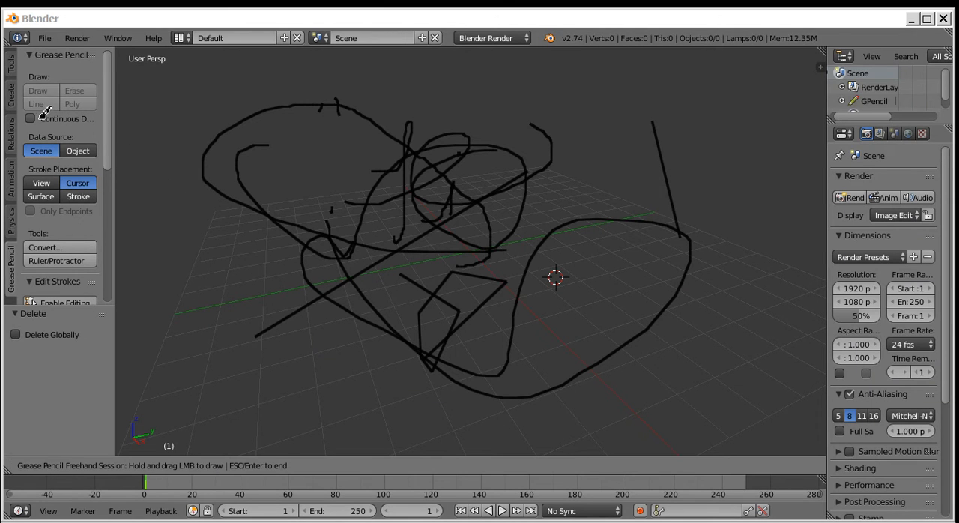
- Enable Continuous Drawing and draw a long curved stroke left of the scribbles
{"action": "left_click", "coordinate": [31, 119]}
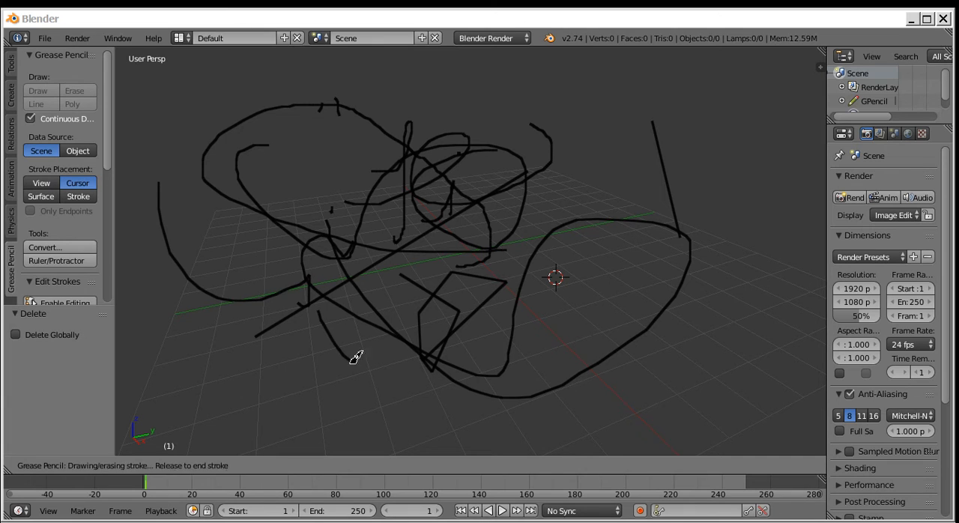
{"action": "left_click_drag", "start_coordinate": [356, 357], "coordinate": [641, 232]}
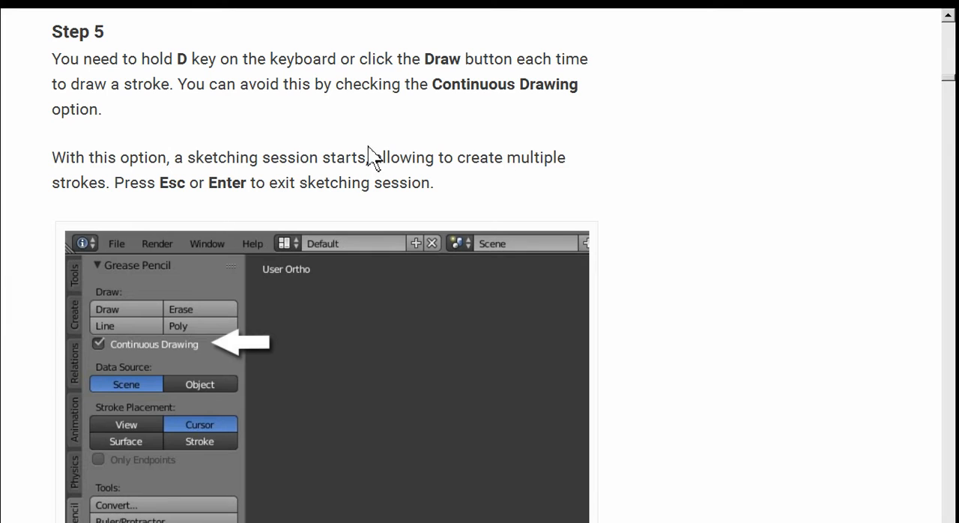
- Read further in the tutorial and switch back to Blender to draw strokes on the right
{"action": "scroll", "scroll_direction": "down", "scroll_amount": 3}
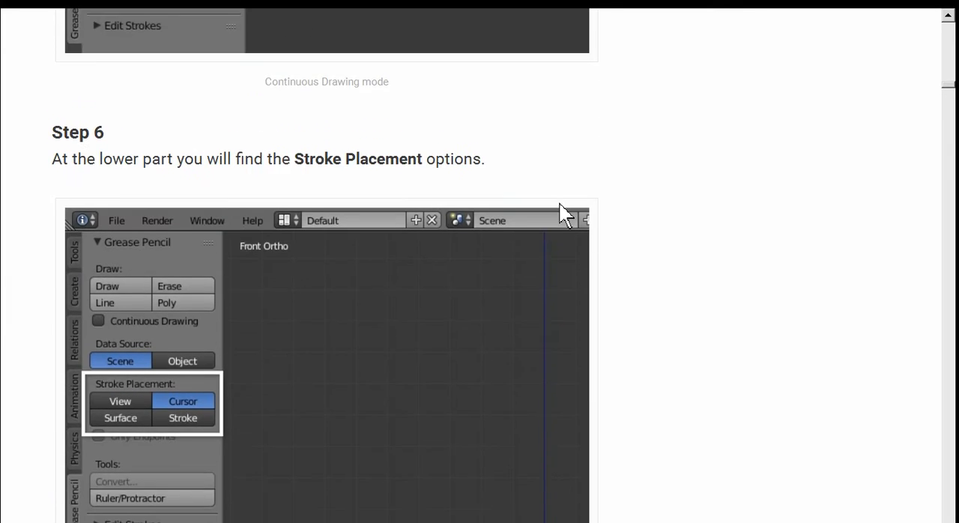
{"action": "scroll", "scroll_direction": "down", "scroll_amount": 3}
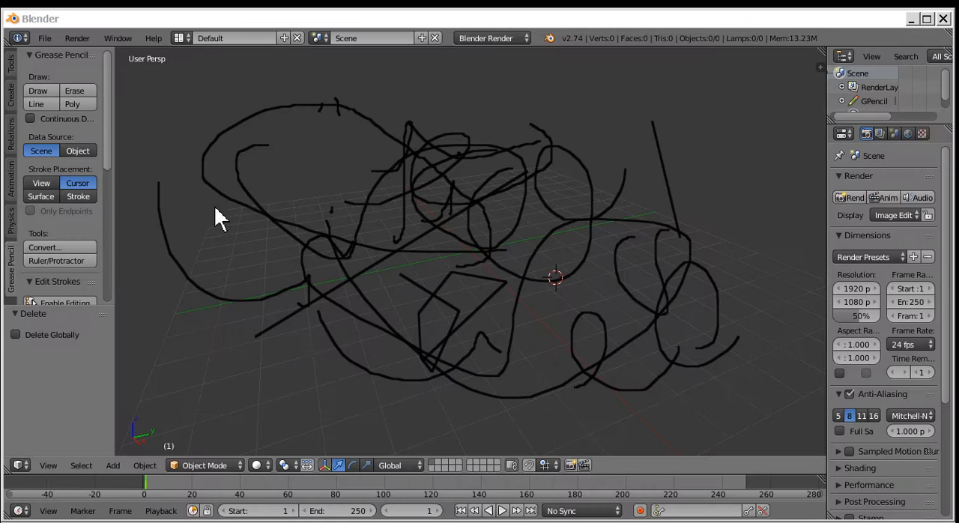
{"action": "mouse_move", "coordinate": [281, 228]}
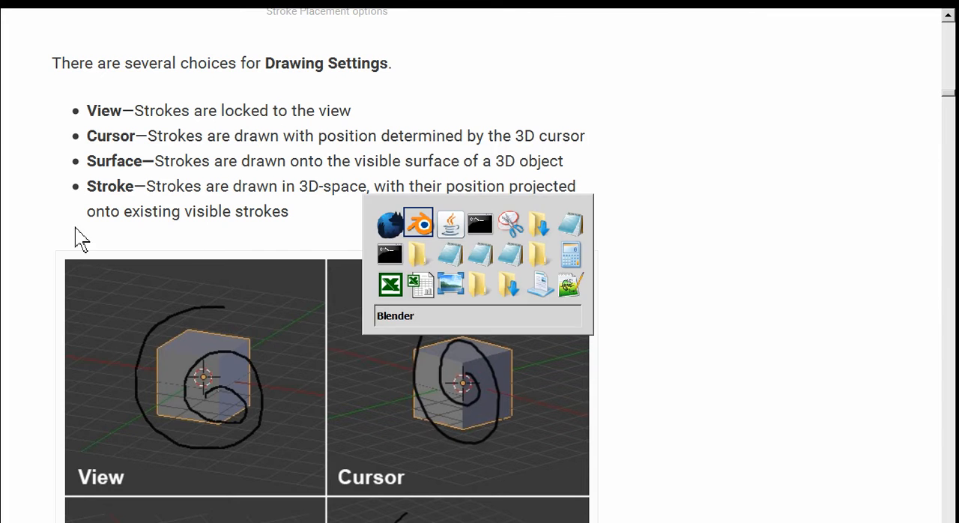
{"action": "left_click", "coordinate": [418, 222]}
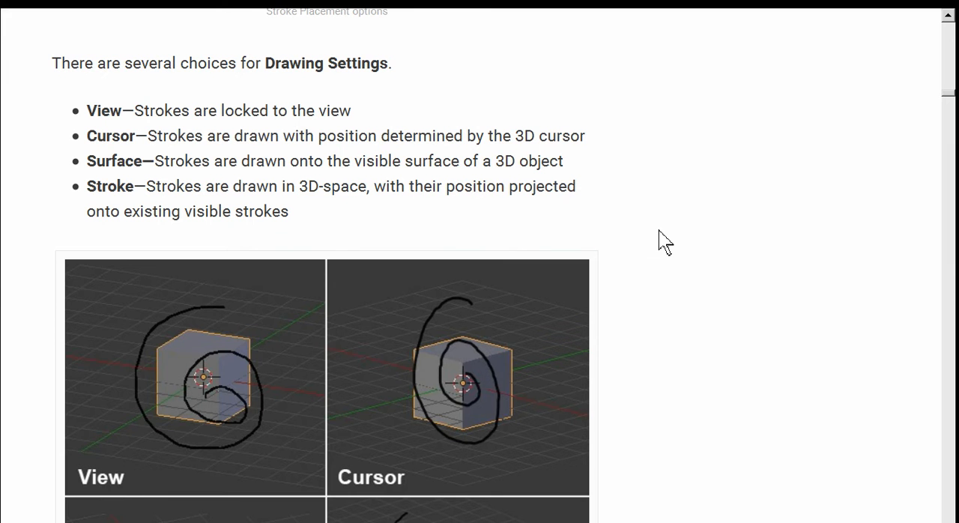
{"action": "scroll", "scroll_direction": "down", "scroll_amount": 3}
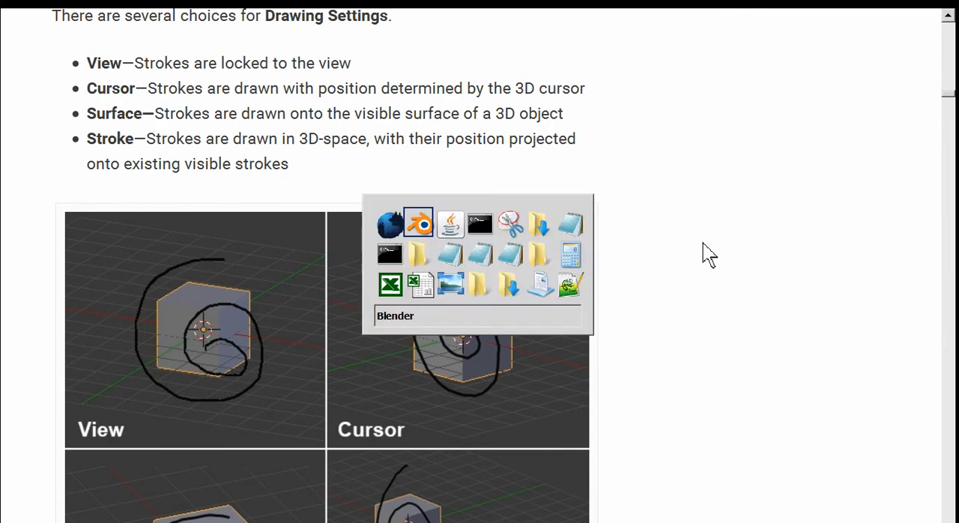
{"action": "left_click", "coordinate": [418, 222]}
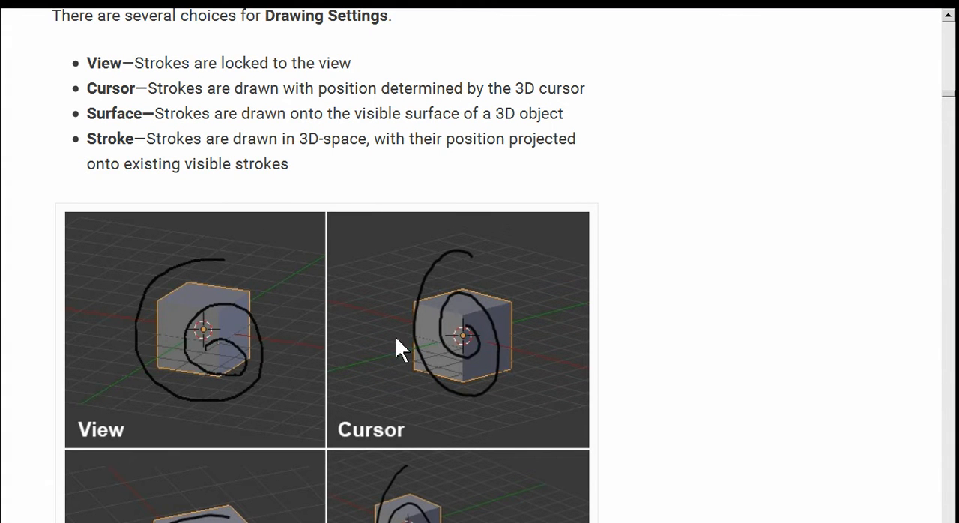
{"action": "mouse_move", "coordinate": [393, 180]}
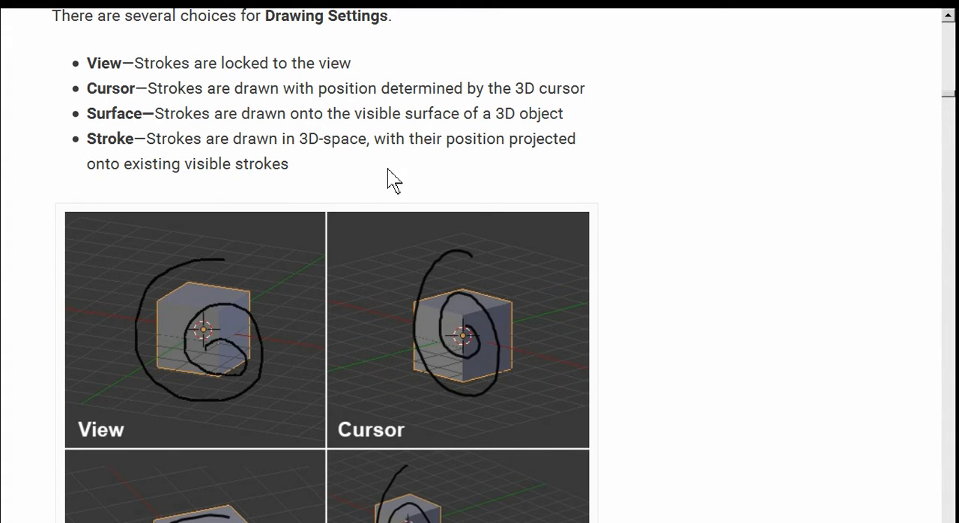
{"action": "mouse_move", "coordinate": [463, 273]}
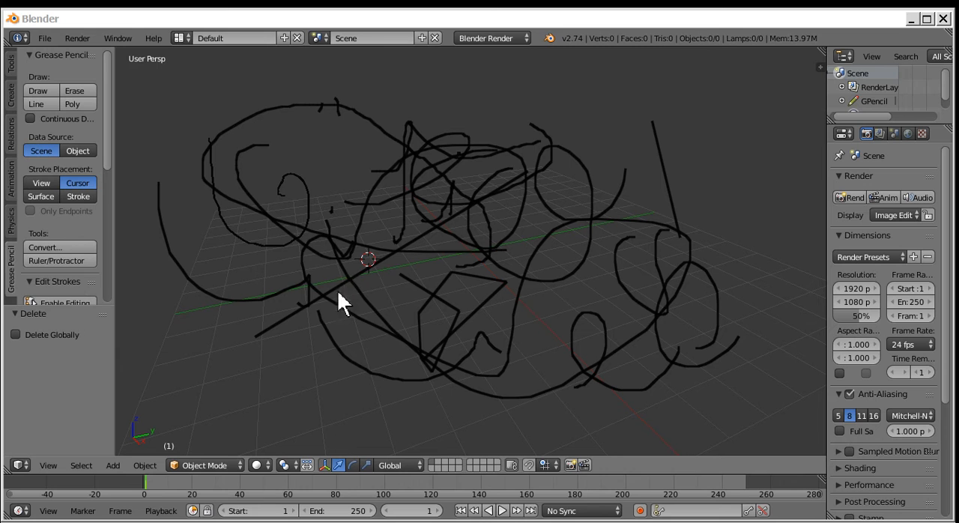
- Set Stroke Placement to Surface and reposition the 3D cursor
{"action": "left_click", "coordinate": [37, 90]}
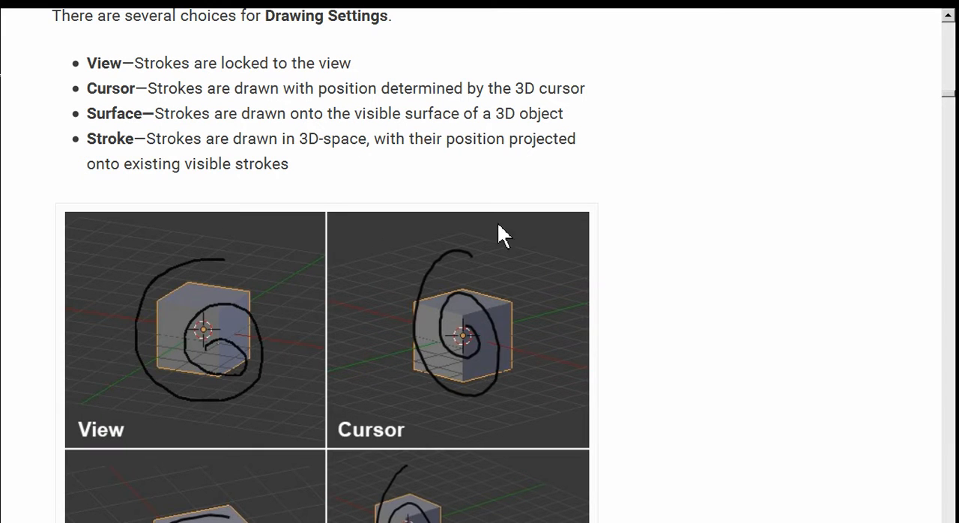
{"action": "mouse_move", "coordinate": [637, 210]}
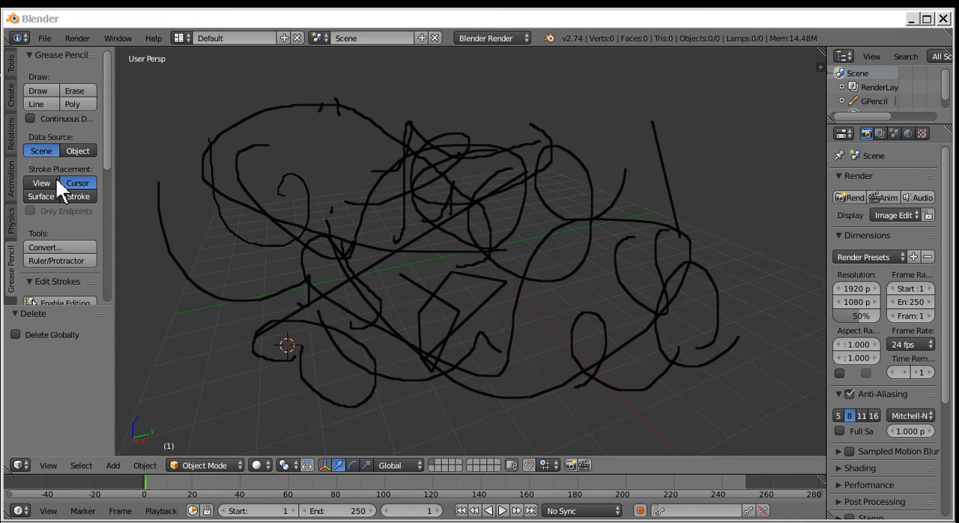
{"action": "left_click", "coordinate": [41, 195]}
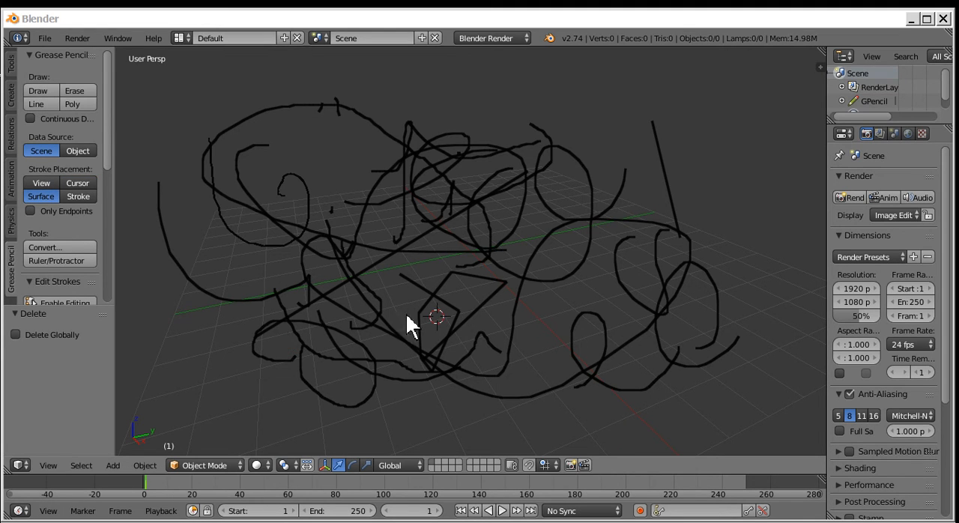
{"action": "left_click", "coordinate": [78, 196]}
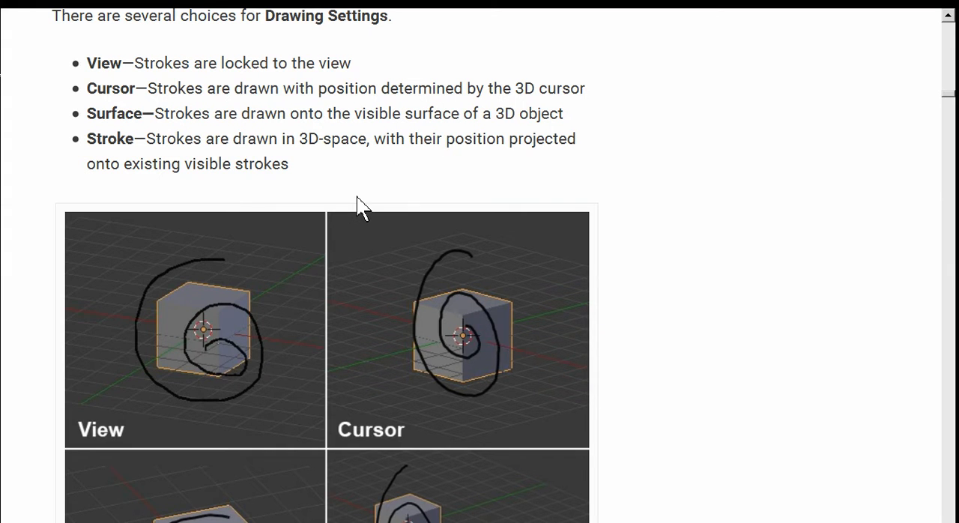
{"action": "mouse_move", "coordinate": [543, 253]}
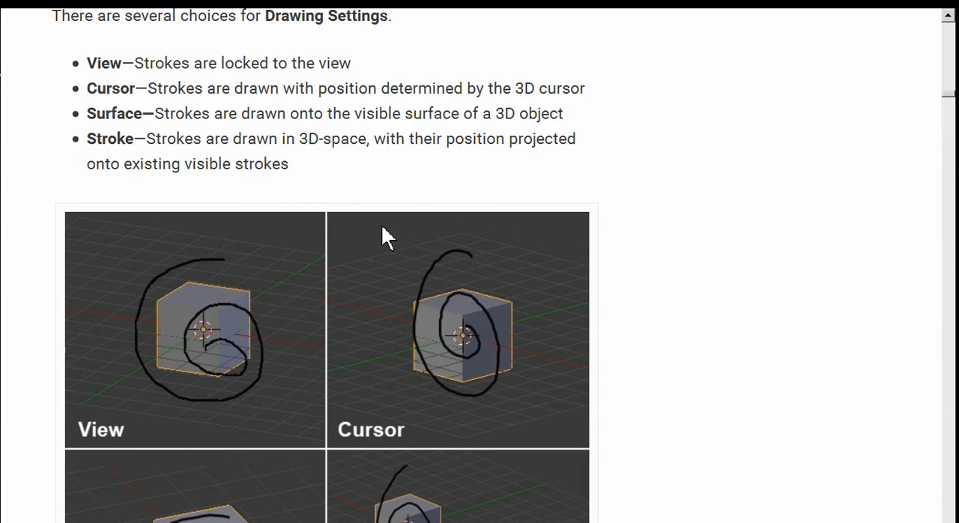
- Scroll to tutorial Step 7 and open Blender's Grease Pencil layer Properties panel
{"action": "scroll", "scroll_direction": "down", "scroll_amount": 3}
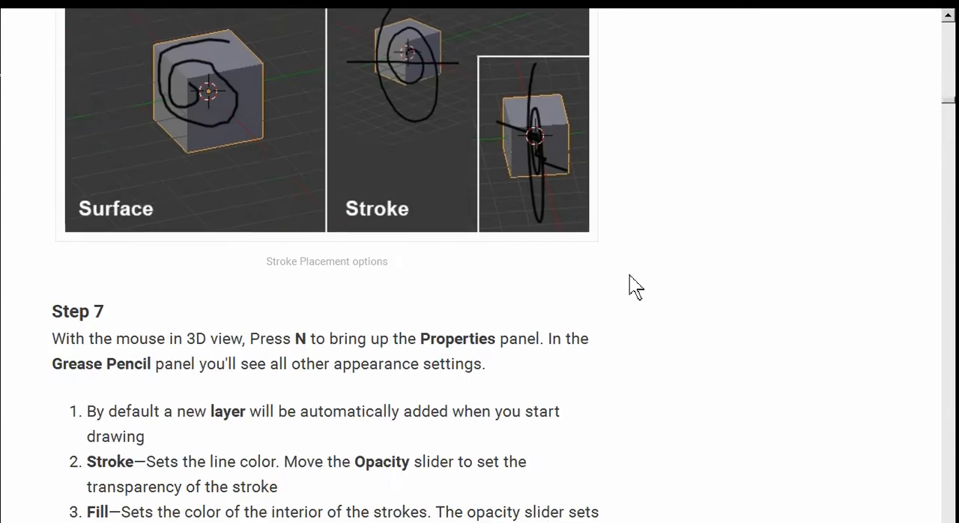
{"action": "scroll", "scroll_direction": "down", "scroll_amount": 3}
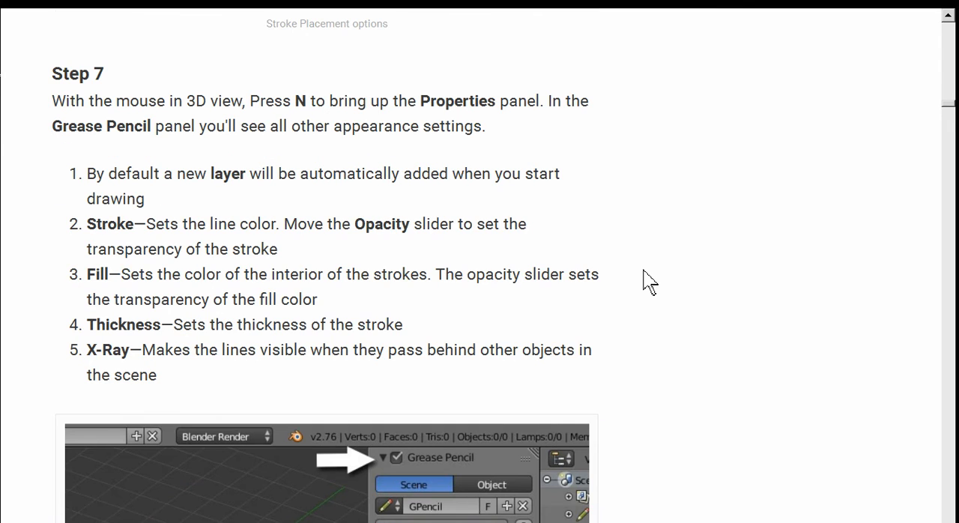
{"action": "mouse_move", "coordinate": [512, 182]}
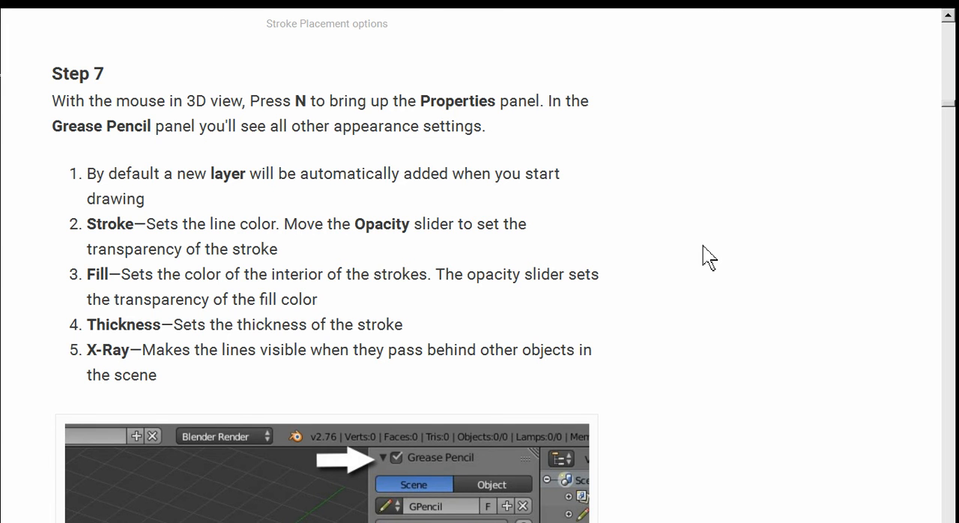
{"action": "scroll", "scroll_direction": "down", "scroll_amount": 3}
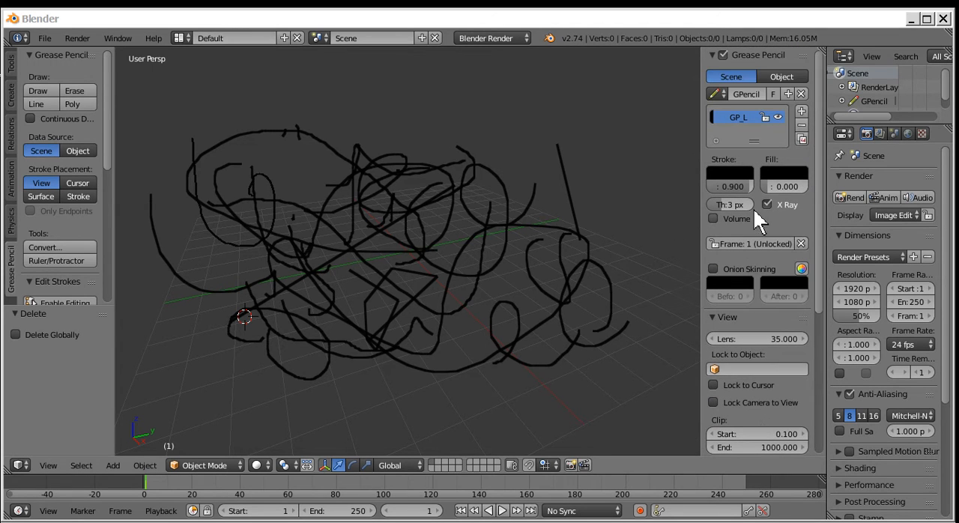
{"action": "mouse_move", "coordinate": [776, 126]}
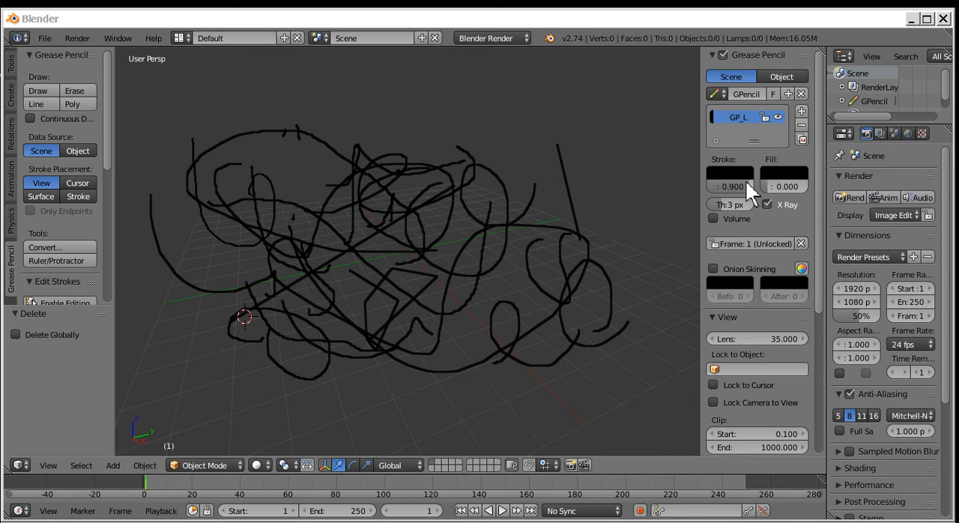
- Try stroke colours in the picker: bluish, dark red, desaturated, then green
{"action": "left_click", "coordinate": [729, 174]}
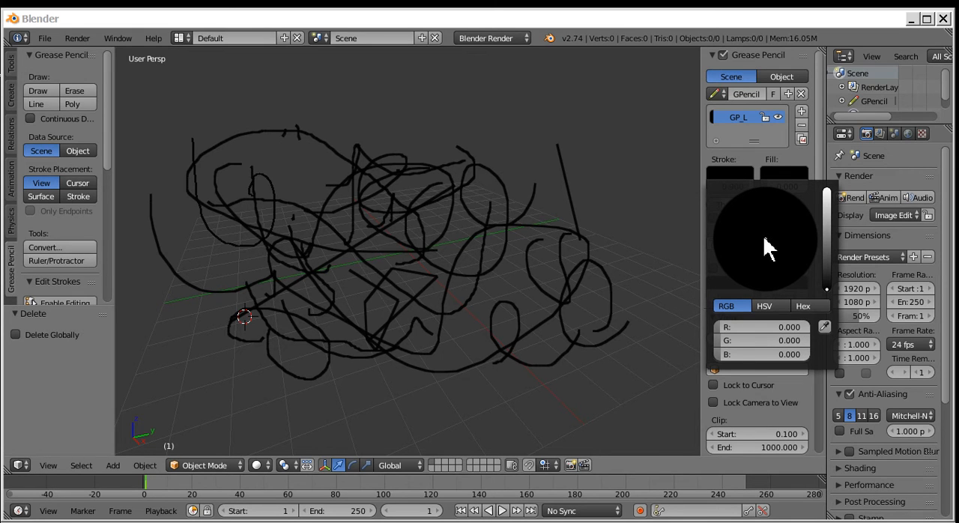
{"action": "left_click", "coordinate": [779, 225]}
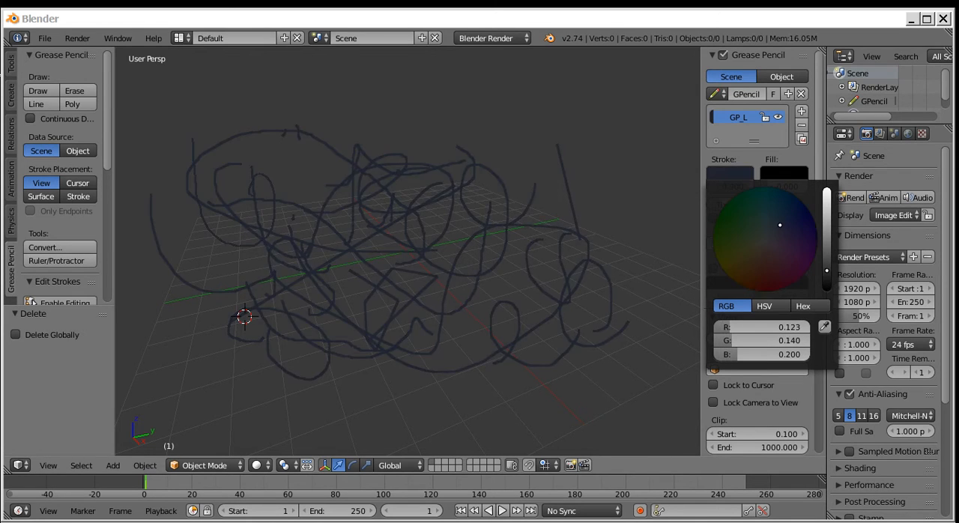
{"action": "left_click", "coordinate": [777, 281]}
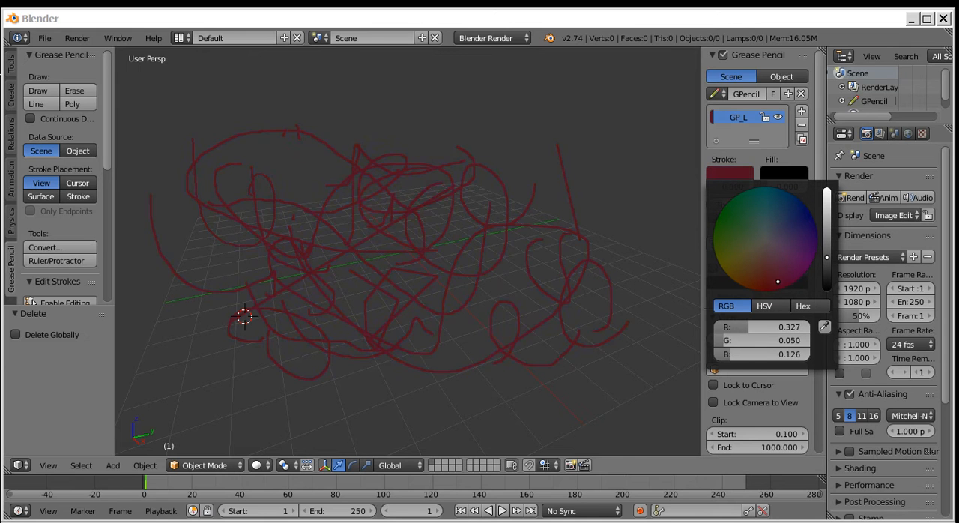
{"action": "left_click", "coordinate": [765, 247]}
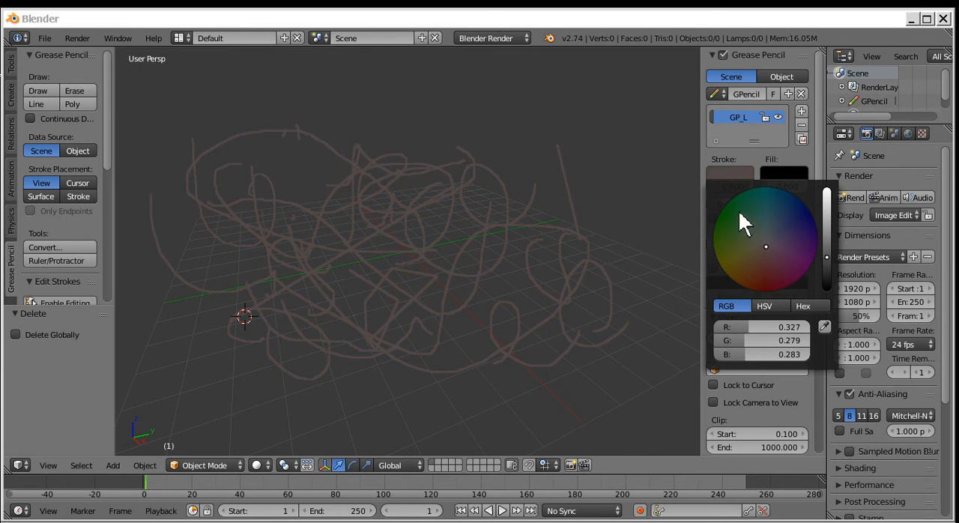
{"action": "left_click", "coordinate": [745, 247]}
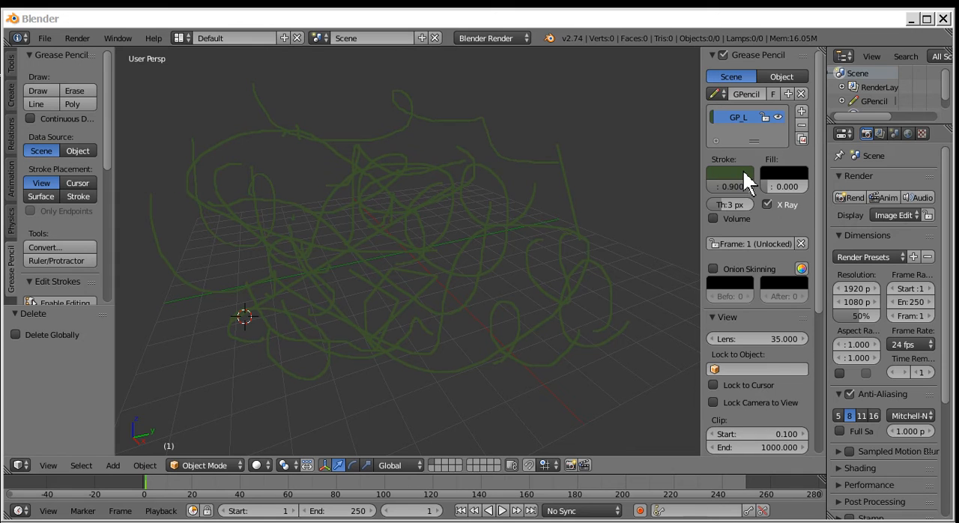
- Settle the stroke on dark red and set the fill to reddish-brown
{"action": "left_click", "coordinate": [729, 173]}
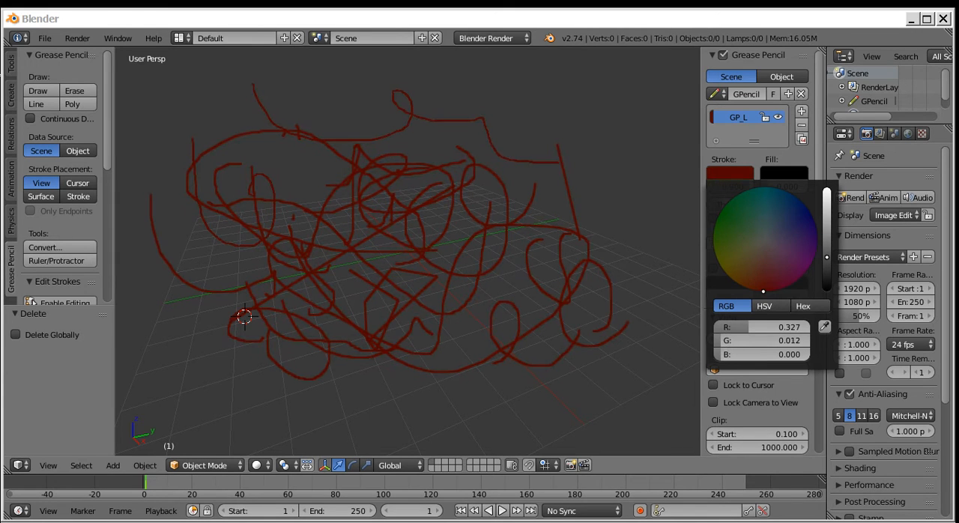
{"action": "left_click", "coordinate": [782, 176]}
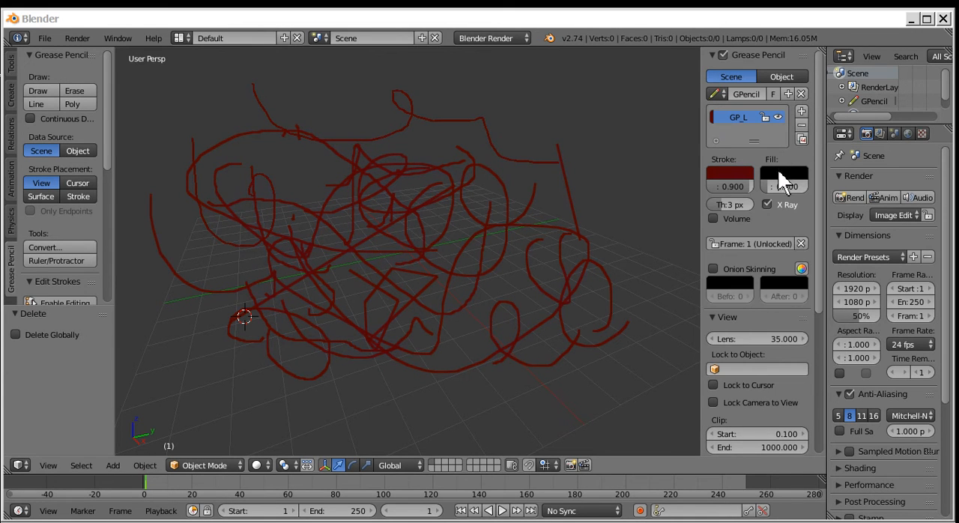
{"action": "left_click", "coordinate": [783, 179]}
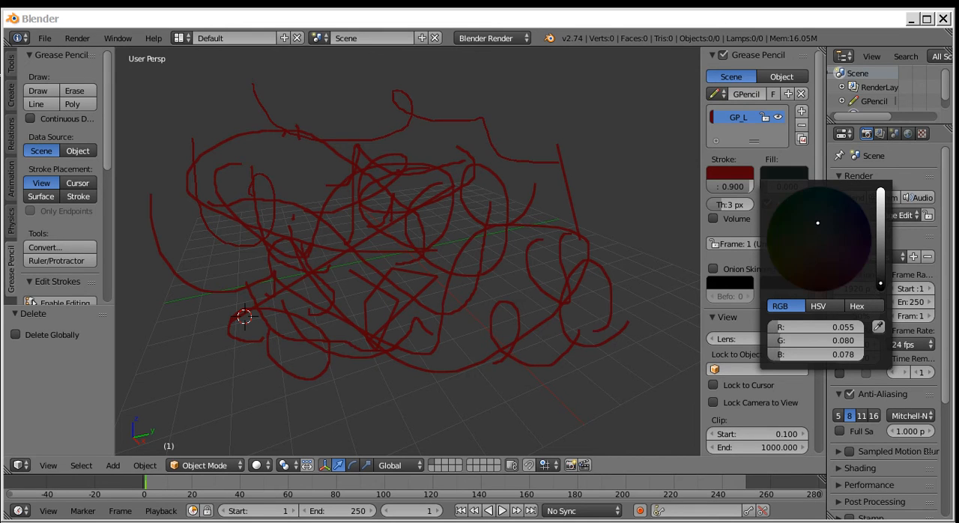
{"action": "left_click", "coordinate": [603, 171]}
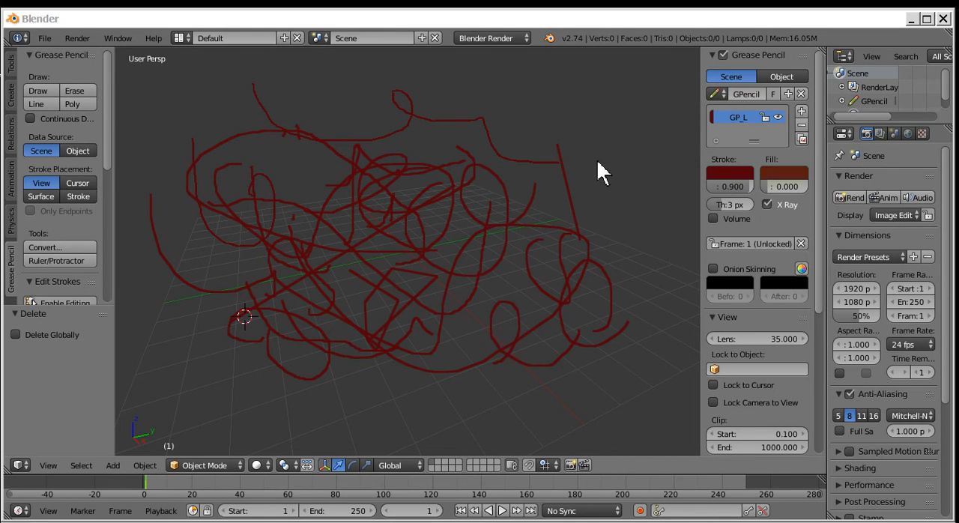
- Switch the fill to green and draw a tall, narrow pointed triangle right of the scribbles
{"action": "left_click", "coordinate": [783, 178]}
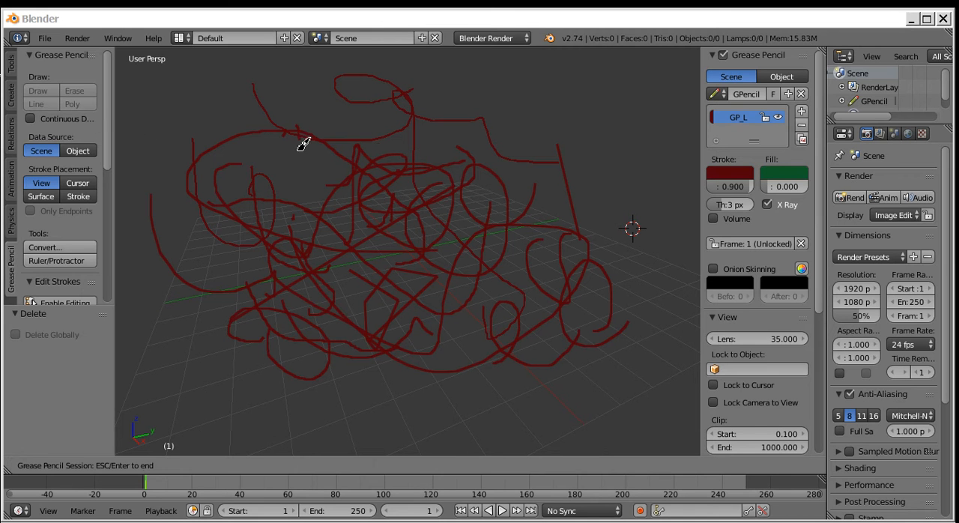
{"action": "left_click_drag", "start_coordinate": [615, 139], "coordinate": [615, 225]}
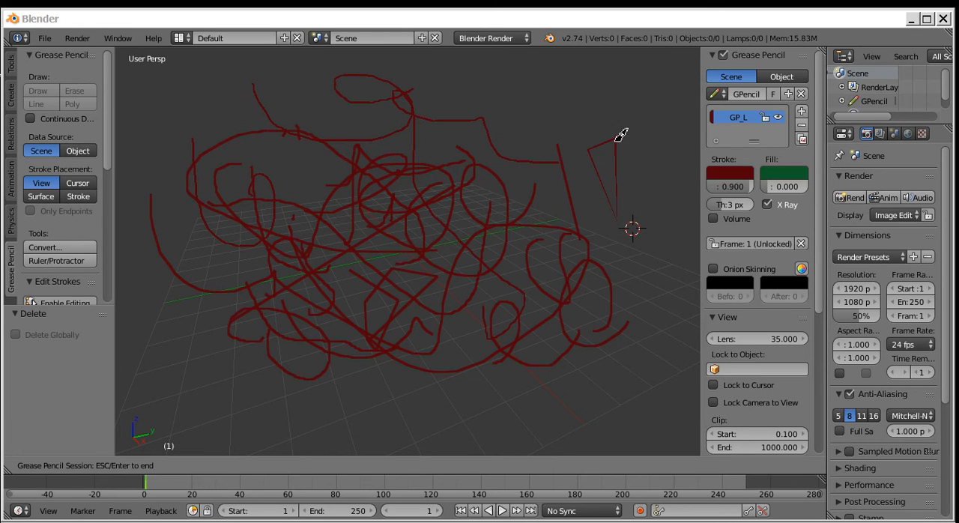
{"action": "mouse_move", "coordinate": [603, 116]}
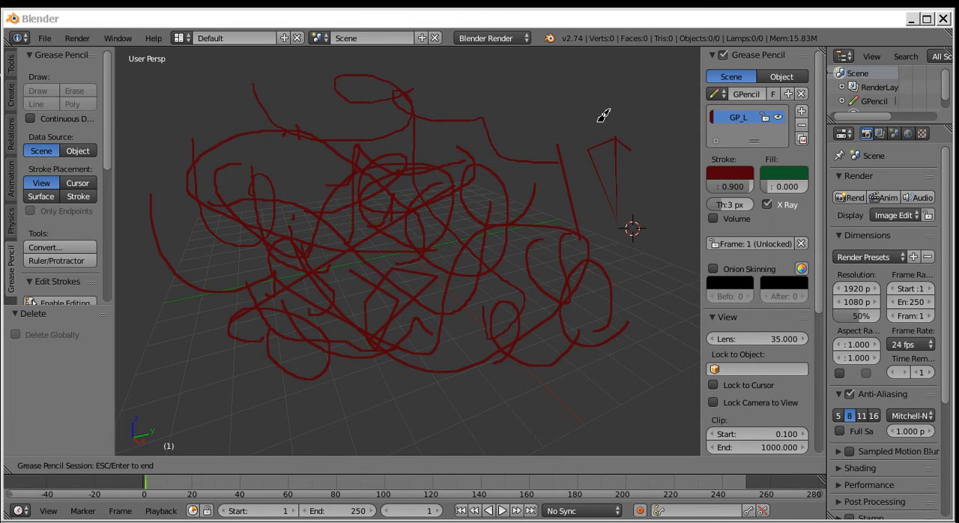
{"action": "left_click_drag", "start_coordinate": [633, 154], "coordinate": [591, 386]}
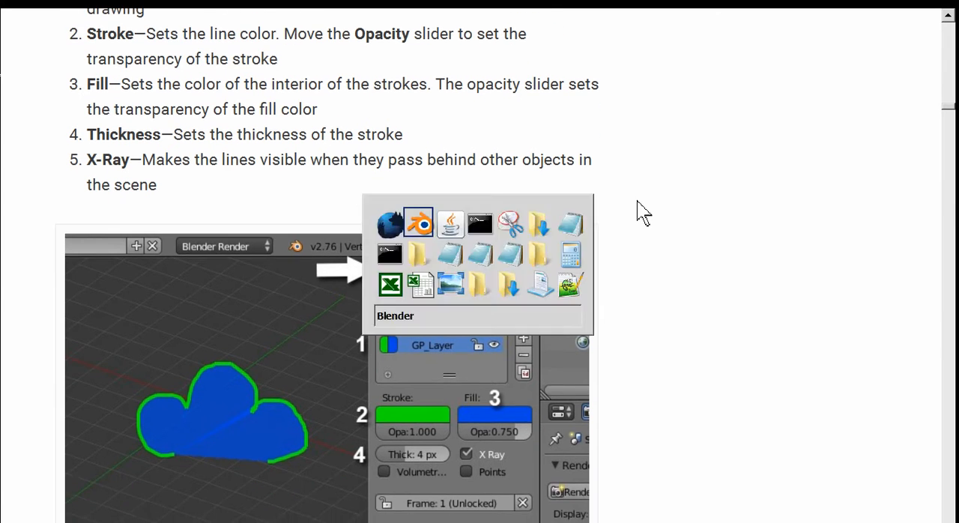
- Set the stroke thickness to 9 px and tick Continuous Drawing
{"action": "left_click", "coordinate": [417, 221]}
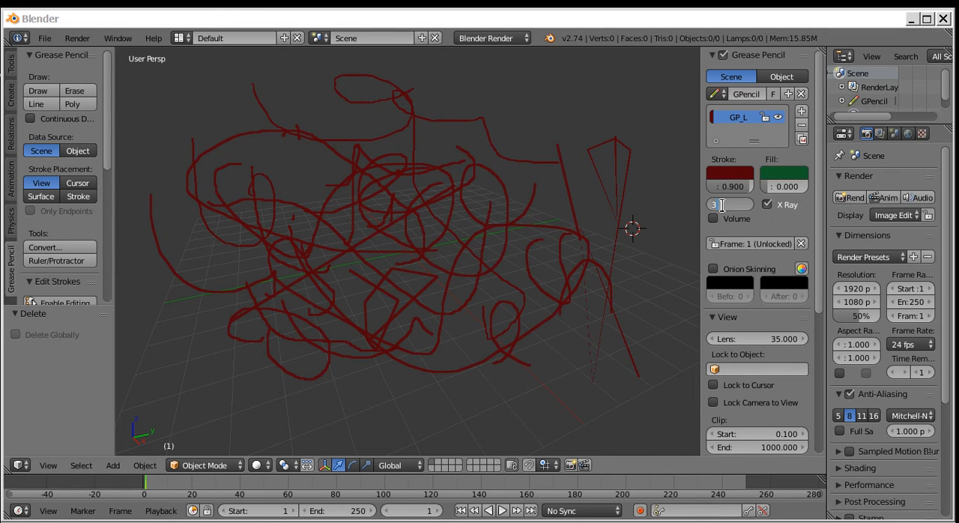
{"action": "mouse_move", "coordinate": [682, 206]}
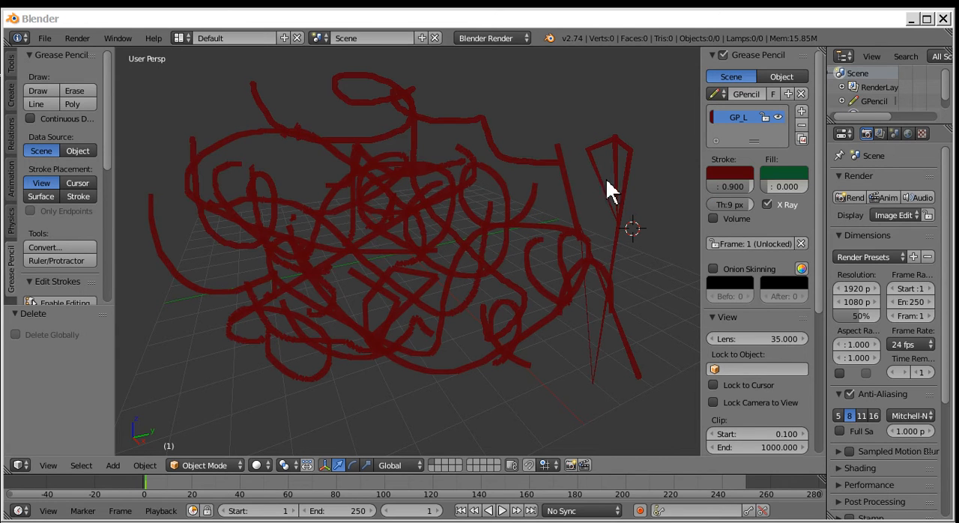
{"action": "mouse_move", "coordinate": [363, 107]}
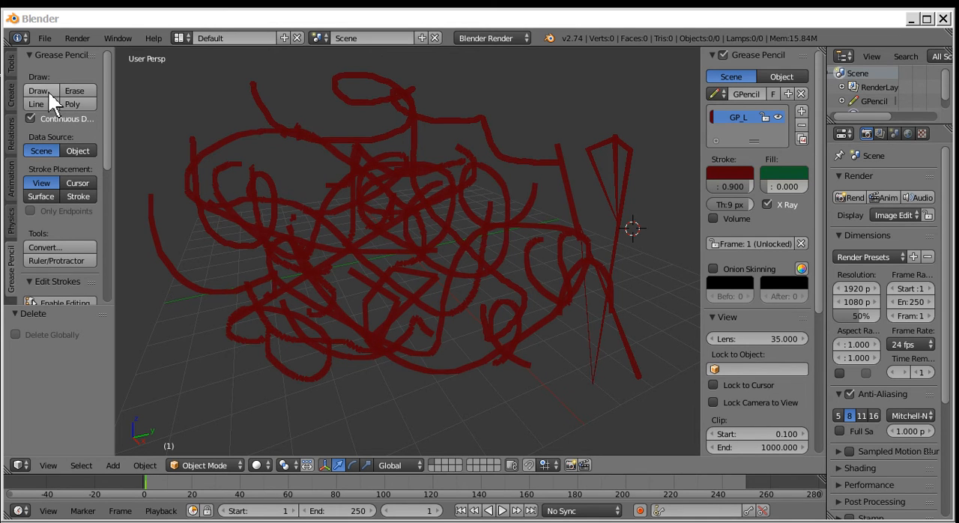
{"action": "left_click", "coordinate": [36, 104]}
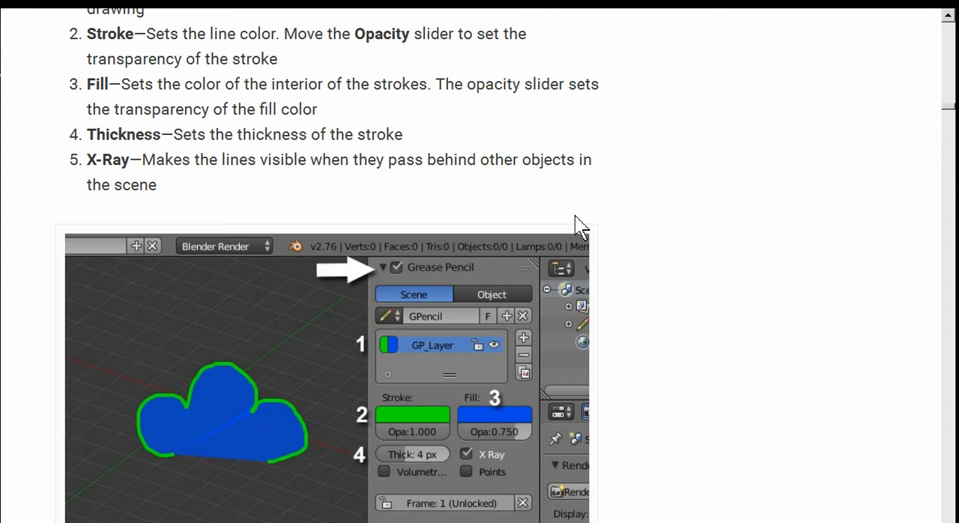
{"action": "mouse_move", "coordinate": [661, 208]}
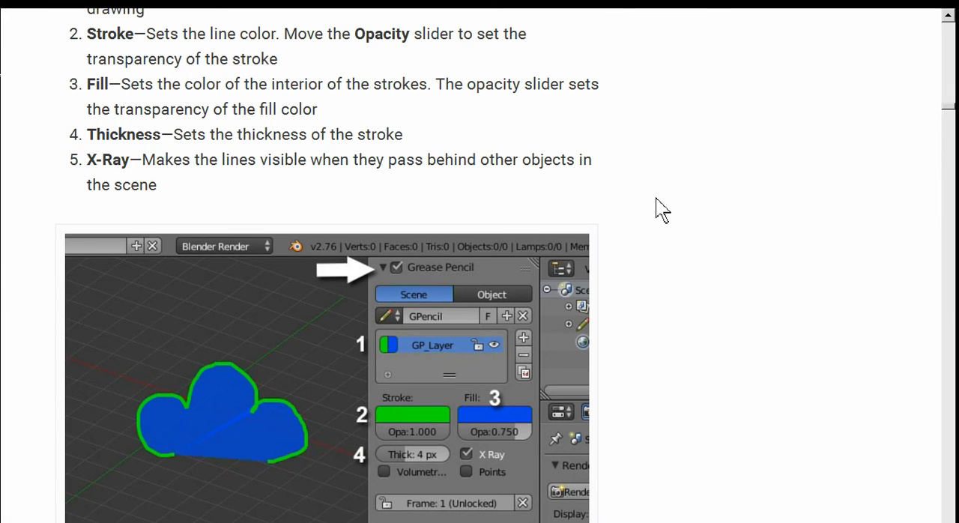
{"action": "mouse_move", "coordinate": [633, 208]}
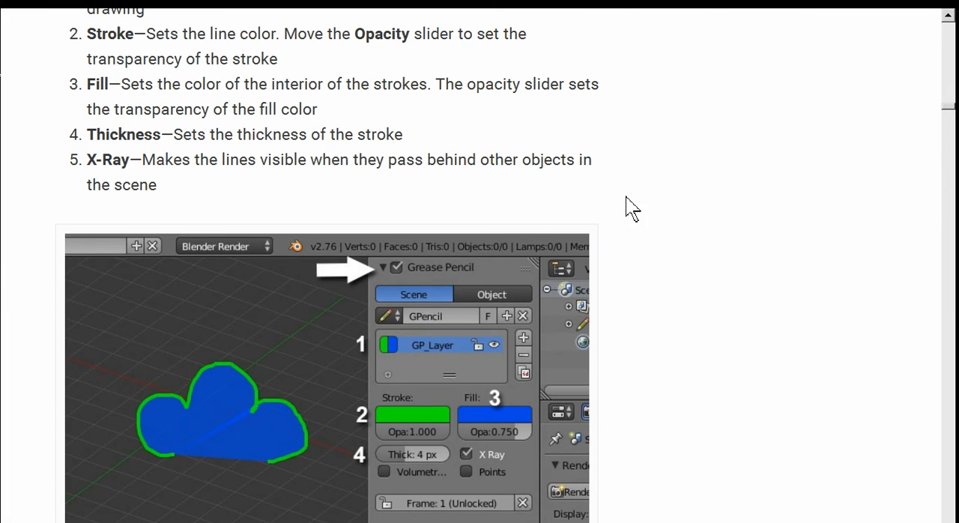
{"action": "mouse_move", "coordinate": [653, 202]}
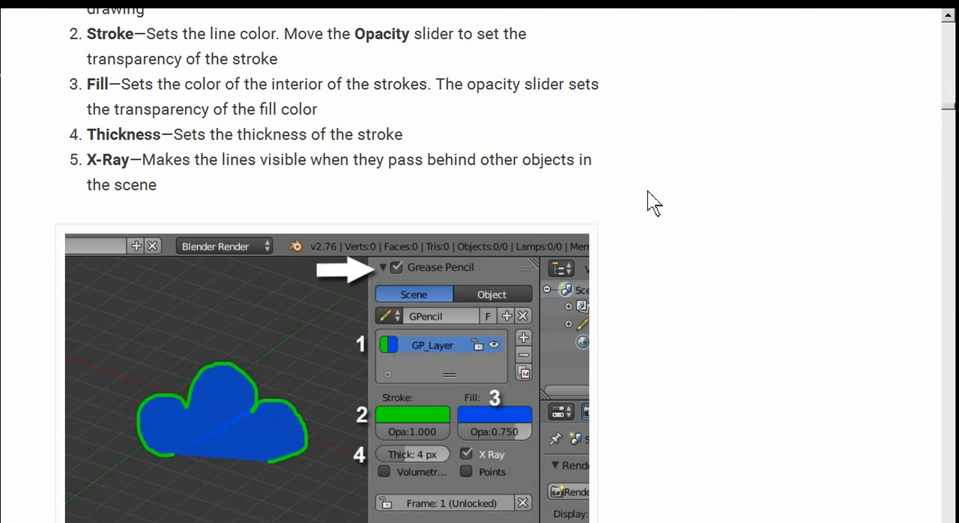
- Scroll the article down to '2. Animating Using Grease Pencil'
{"action": "scroll", "scroll_direction": "down", "scroll_amount": 3}
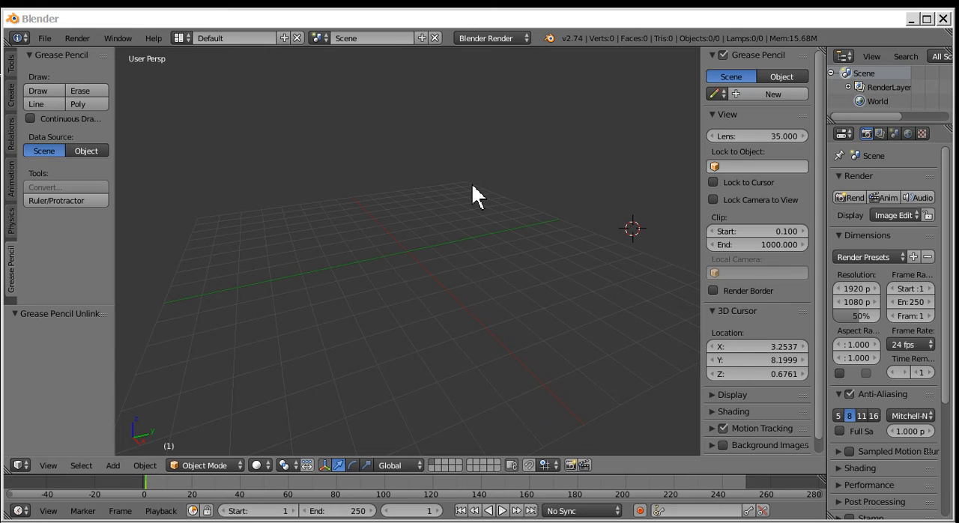
{"action": "mouse_move", "coordinate": [461, 161]}
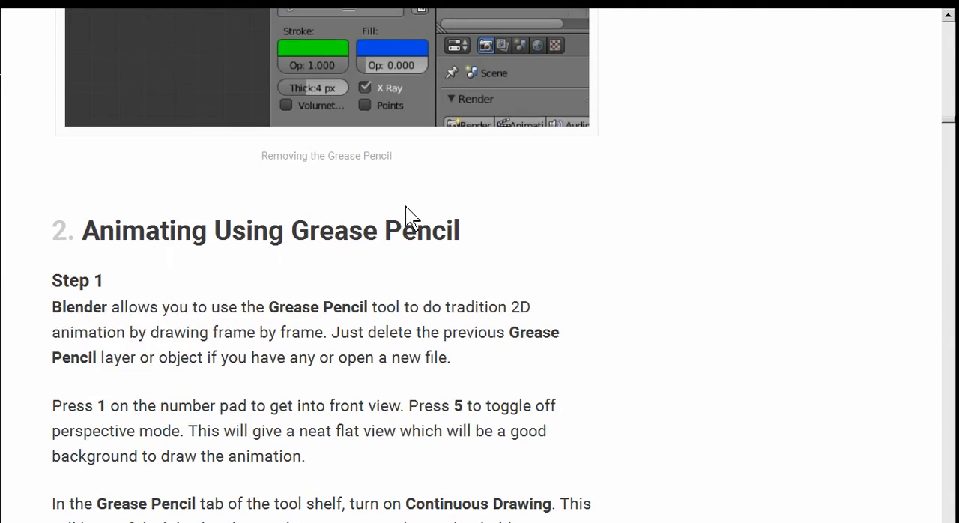
- Read through Step 1 and switch Blender to a flat front orthographic view
{"action": "scroll", "scroll_direction": "down", "scroll_amount": 3}
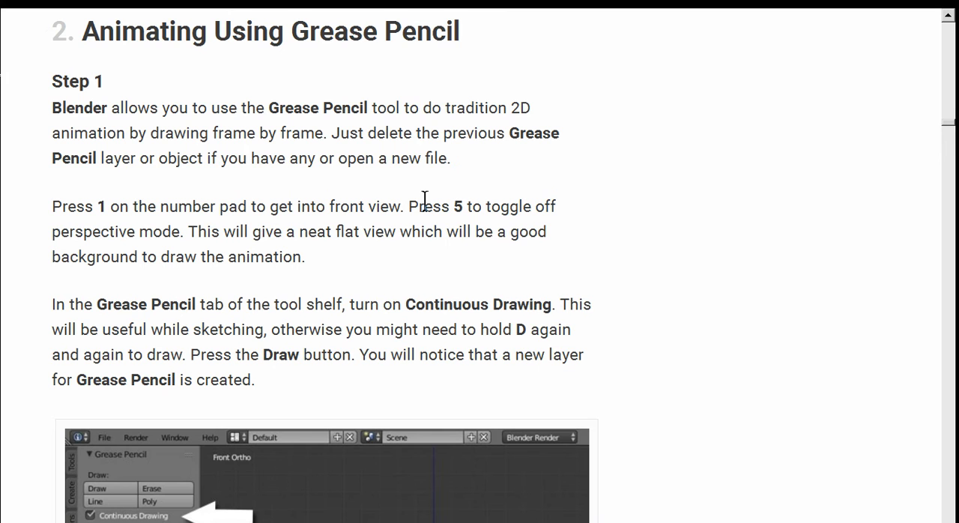
{"action": "mouse_move", "coordinate": [581, 178]}
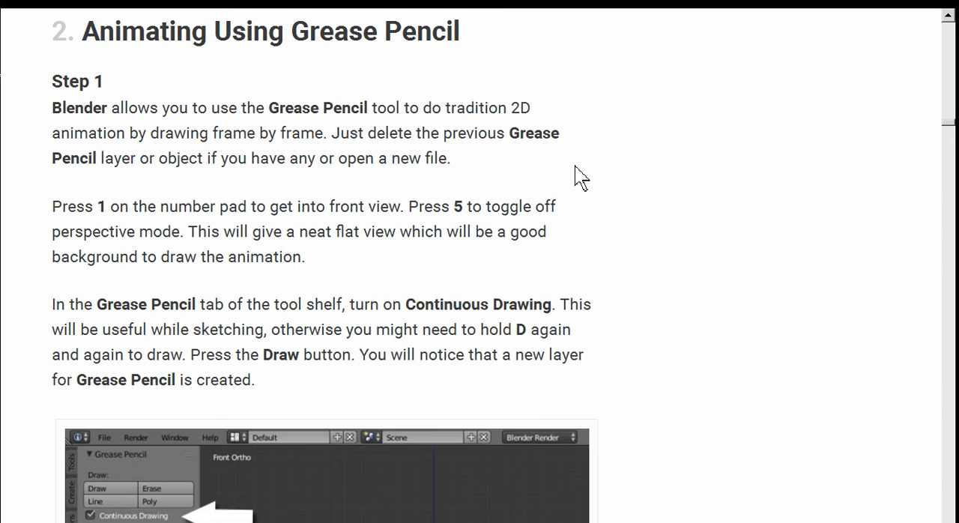
{"action": "scroll", "scroll_direction": "down", "scroll_amount": 3}
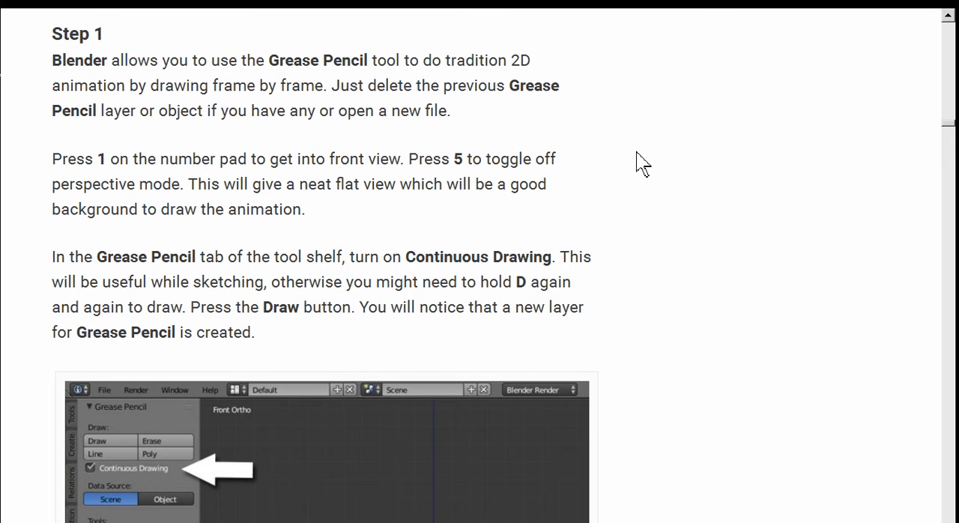
{"action": "scroll", "scroll_direction": "down", "scroll_amount": 3}
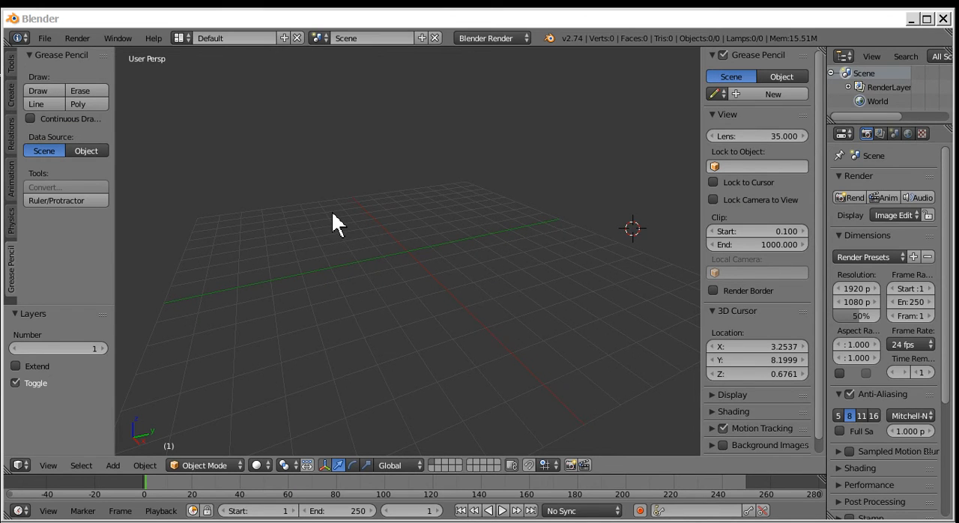
{"action": "left_click", "coordinate": [332, 212]}
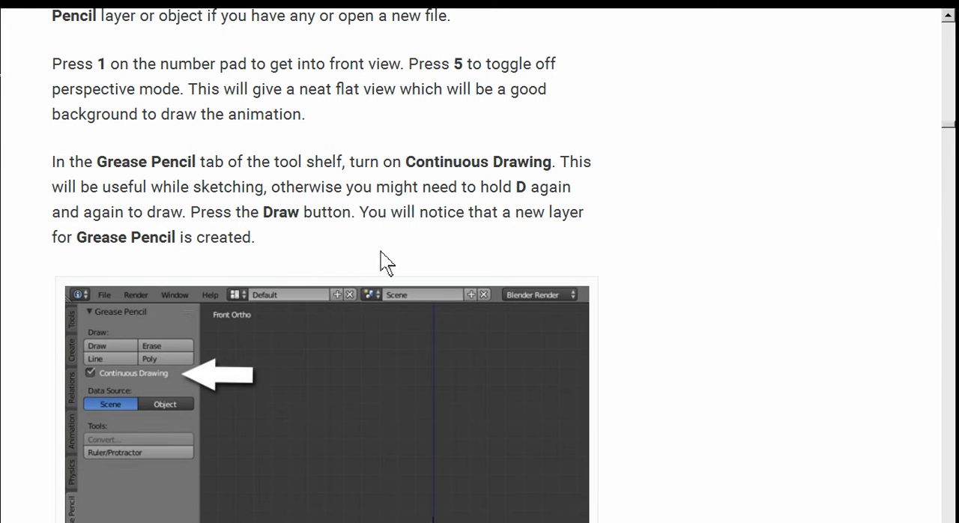
{"action": "mouse_move", "coordinate": [603, 180]}
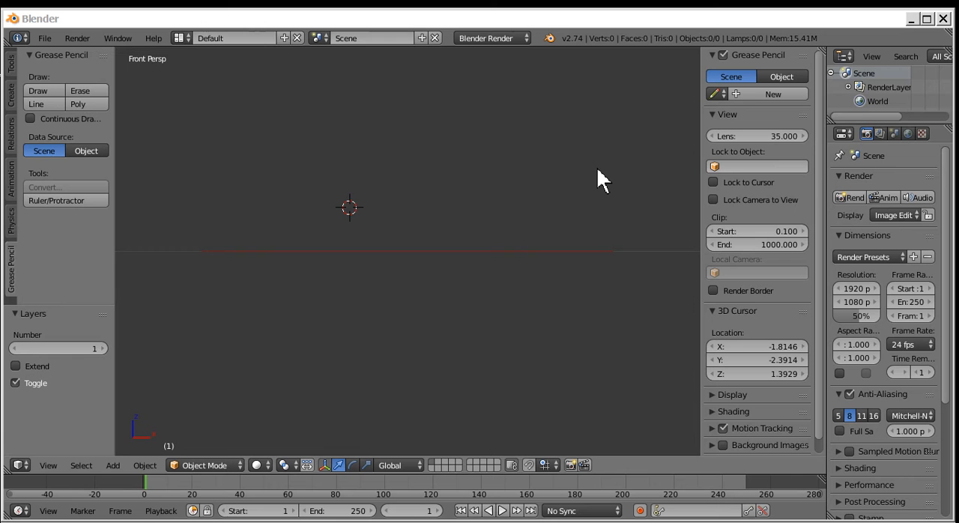
{"action": "key", "text": "KP_5"}
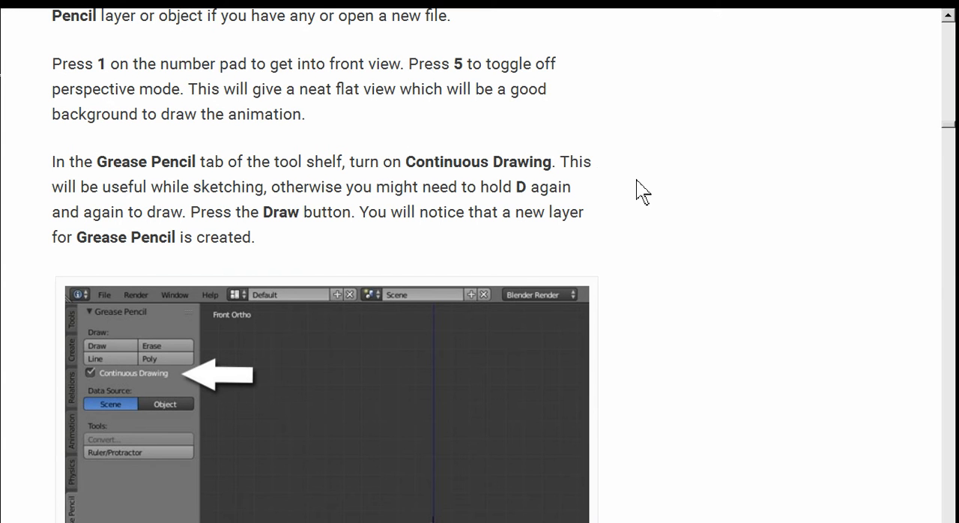
{"action": "scroll", "scroll_direction": "down", "scroll_amount": 3}
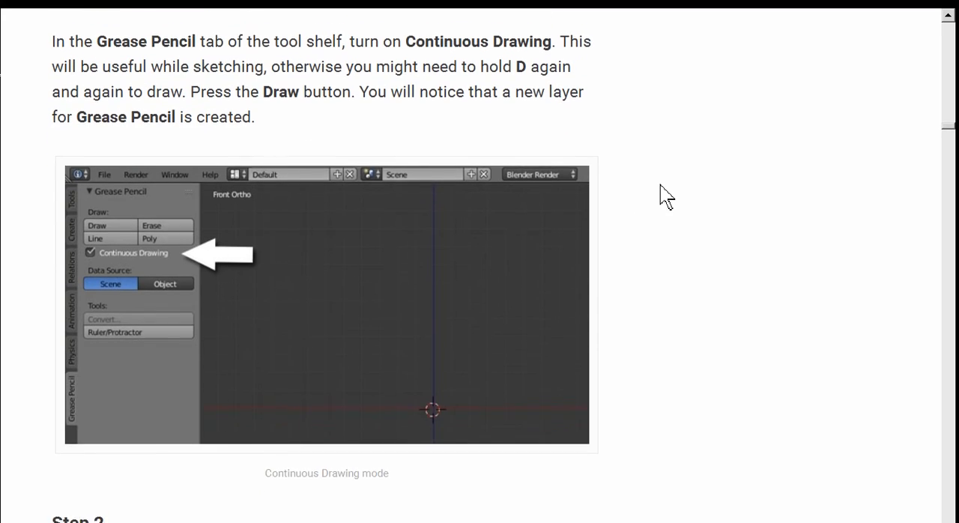
{"action": "scroll", "scroll_direction": "down", "scroll_amount": 3}
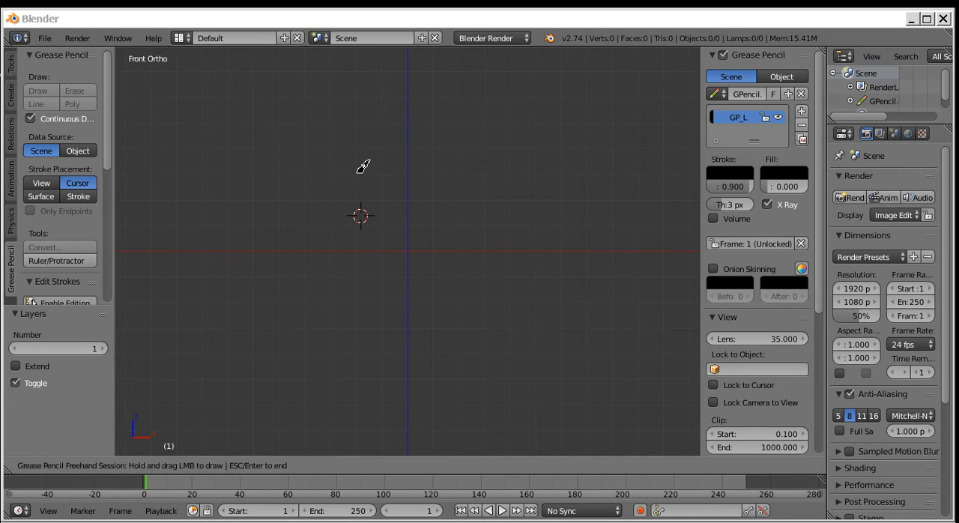
{"action": "mouse_move", "coordinate": [418, 241]}
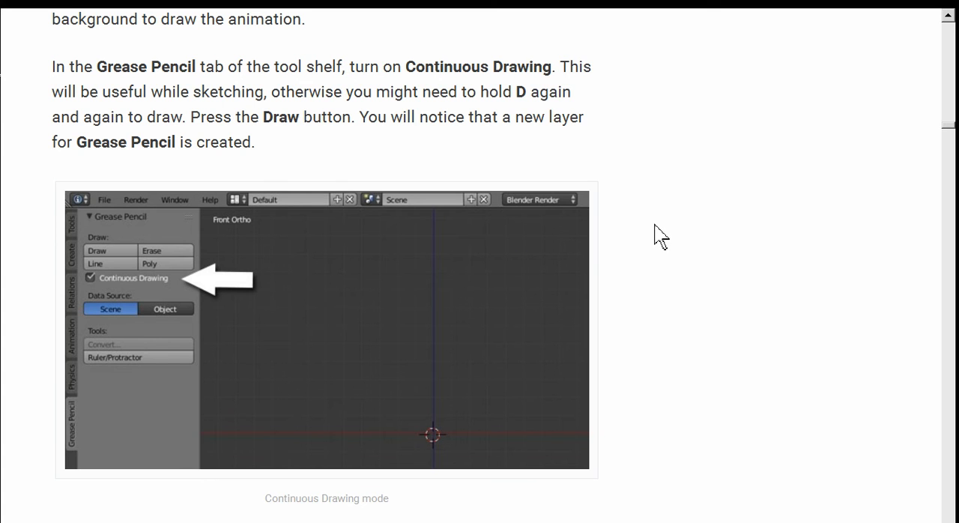
- Draw a rough black circle in the middle of the 3D View
{"action": "scroll", "scroll_direction": "down", "scroll_amount": 3}
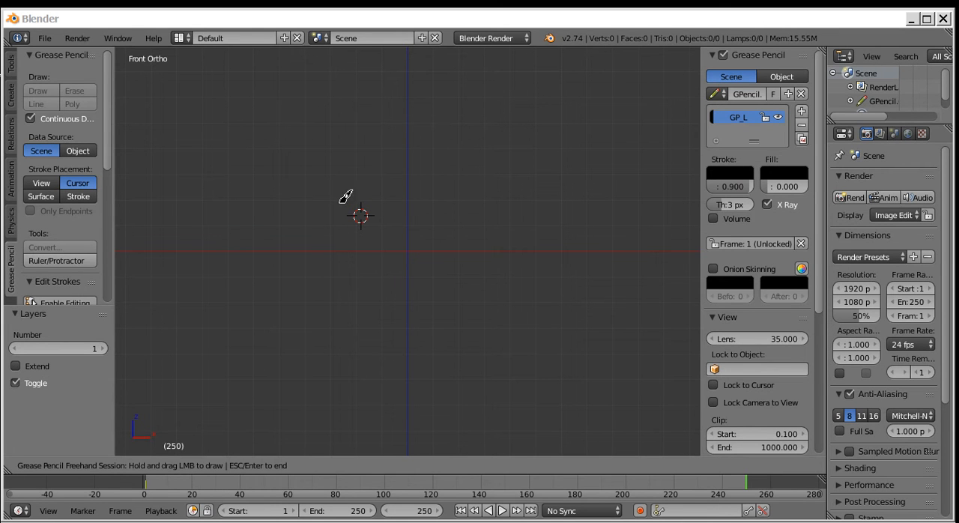
{"action": "left_click_drag", "start_coordinate": [345, 197], "coordinate": [450, 191]}
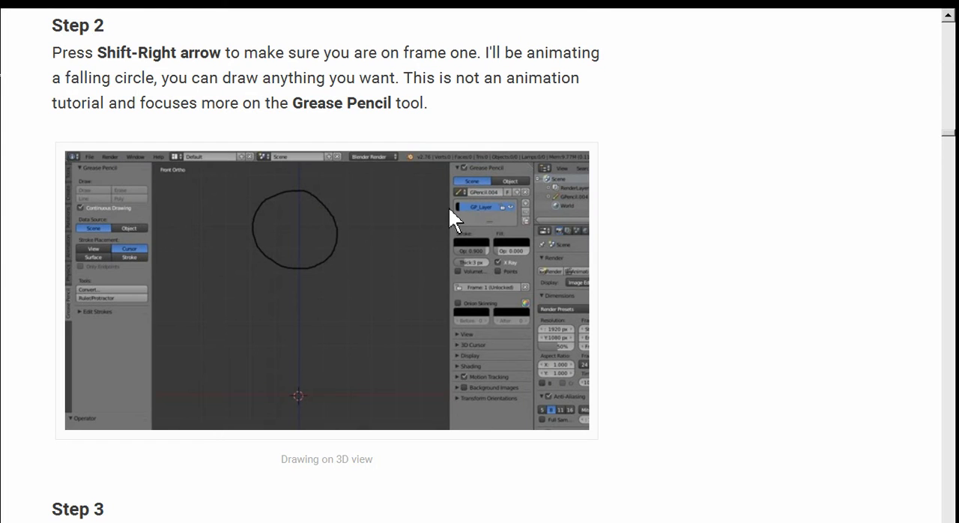
- Scroll the article from Step 2 down to Step 3 on moving to the next frame
{"action": "scroll", "scroll_direction": "down", "scroll_amount": 3}
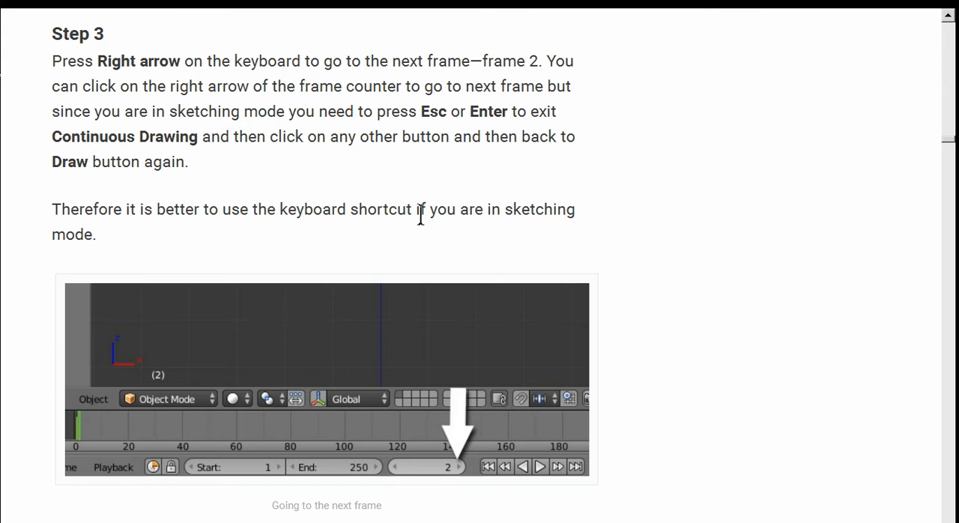
{"action": "mouse_move", "coordinate": [479, 217]}
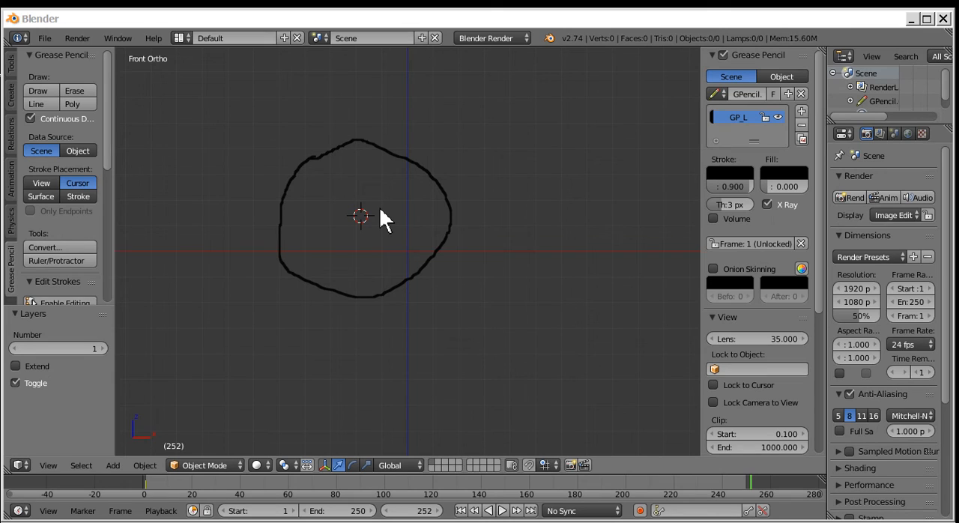
- Advance to frame 3, turning Continuous Drawing off and back on
{"action": "left_click", "coordinate": [501, 511]}
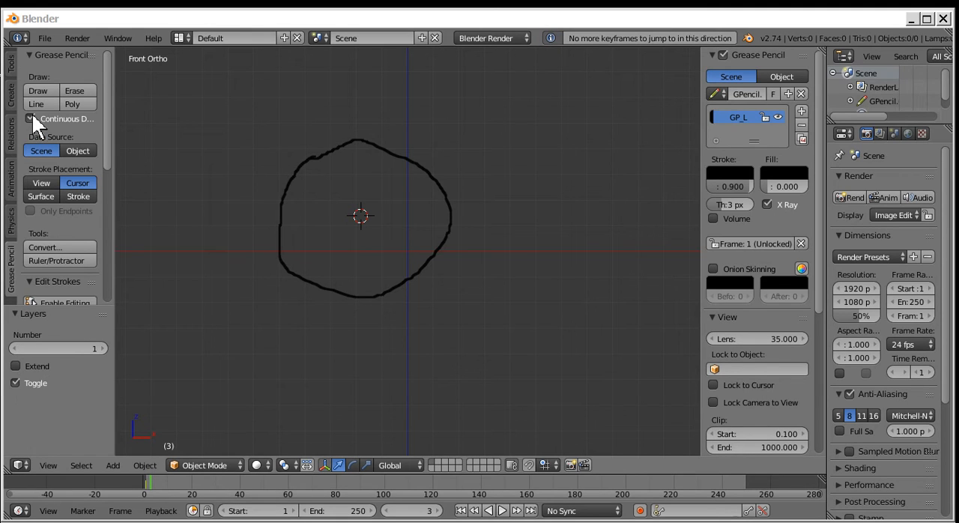
{"action": "left_click", "coordinate": [31, 118]}
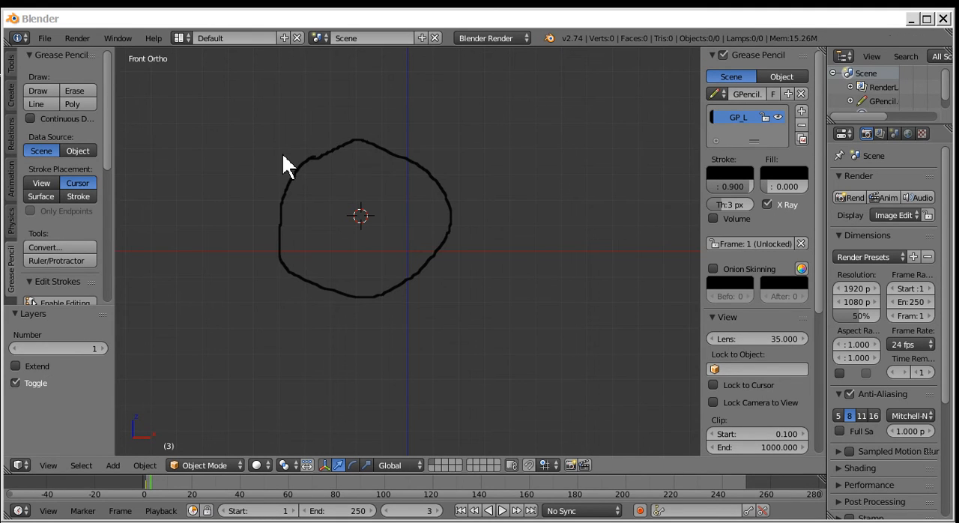
{"action": "left_click", "coordinate": [502, 511]}
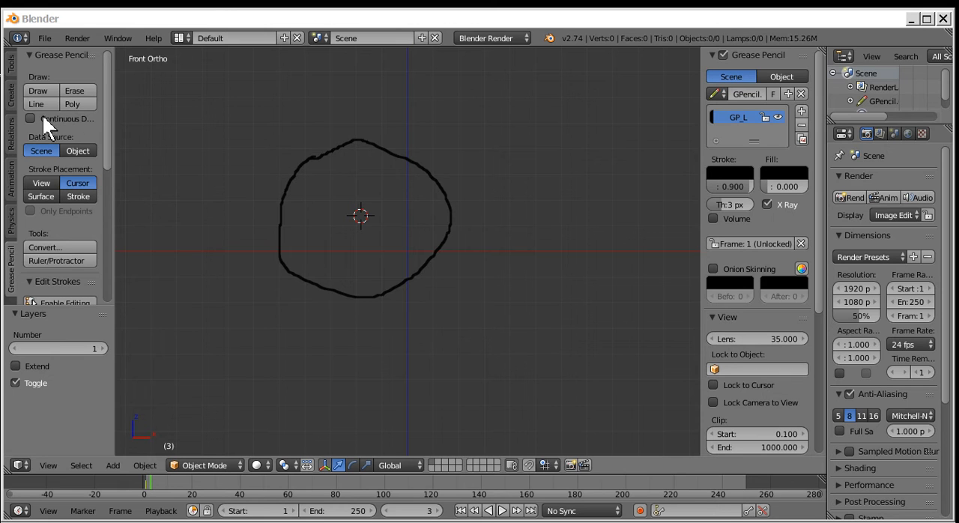
{"action": "left_click", "coordinate": [30, 118]}
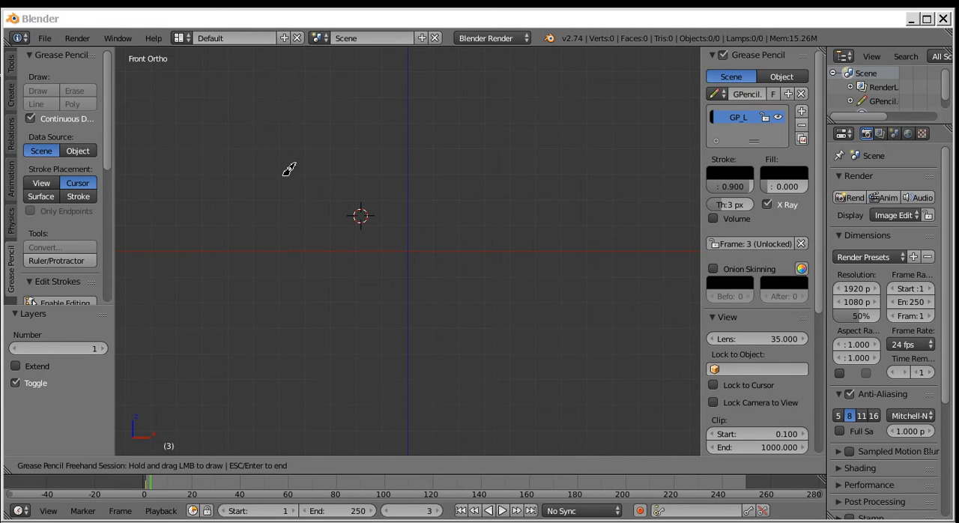
{"action": "mouse_move", "coordinate": [365, 166]}
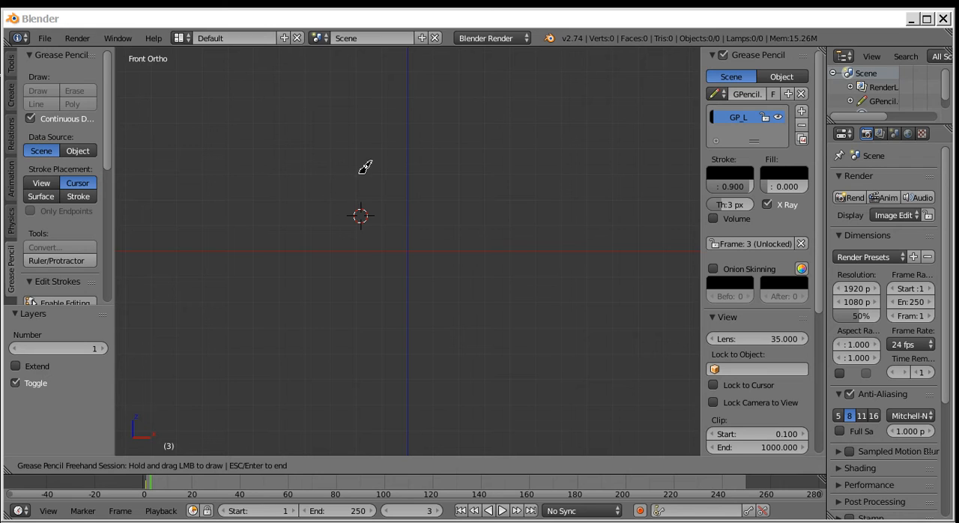
- Draw crossing vertical and horizontal lines and a diagonal stroke on the early frames
{"action": "left_click_drag", "start_coordinate": [422, 160], "coordinate": [450, 315]}
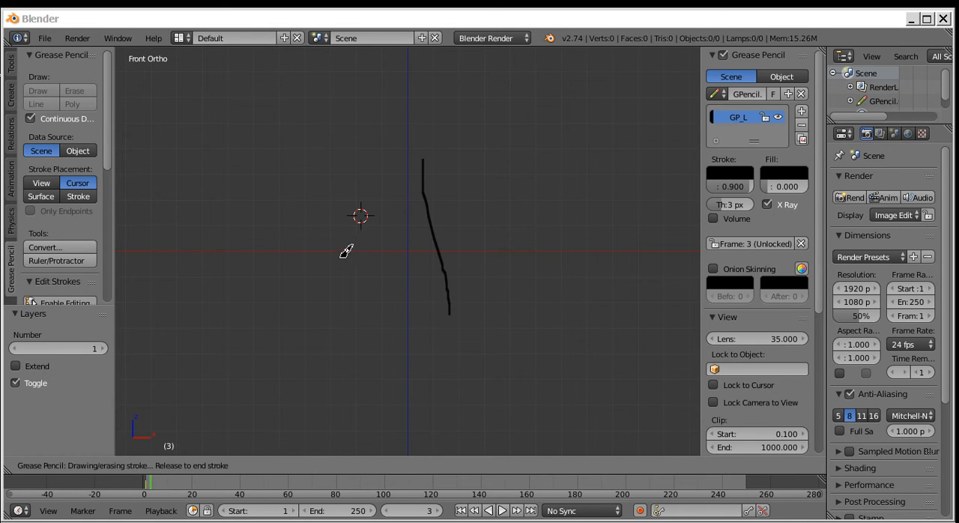
{"action": "left_click_drag", "start_coordinate": [340, 253], "coordinate": [537, 230]}
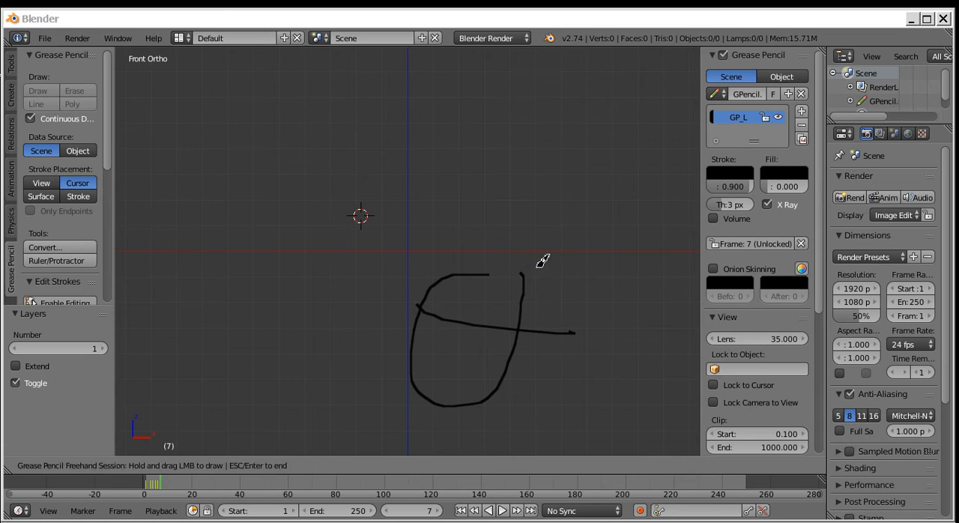
{"action": "left_click_drag", "start_coordinate": [517, 277], "coordinate": [479, 378]}
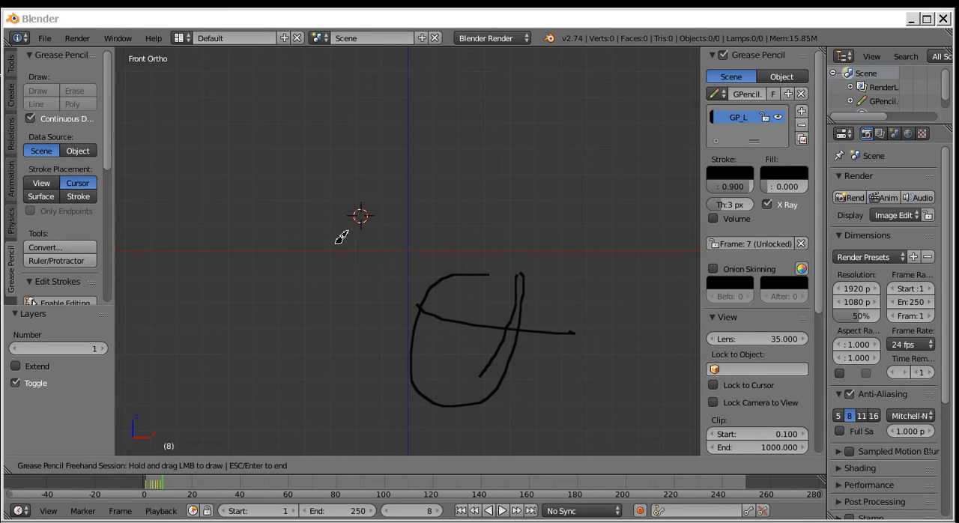
{"action": "mouse_move", "coordinate": [304, 131]}
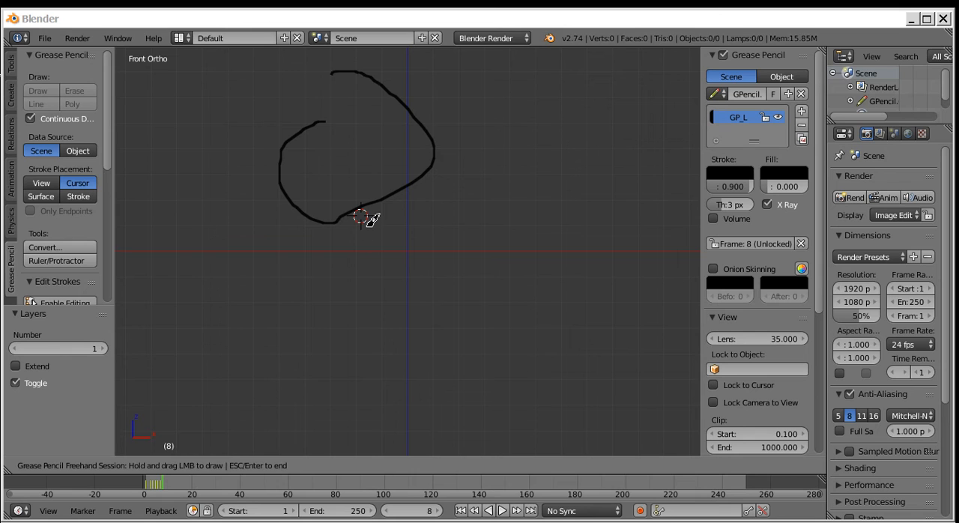
- Sketch the stick figure's body, face and limbs through frames 9 and 10
{"action": "left_click_drag", "start_coordinate": [344, 218], "coordinate": [295, 382]}
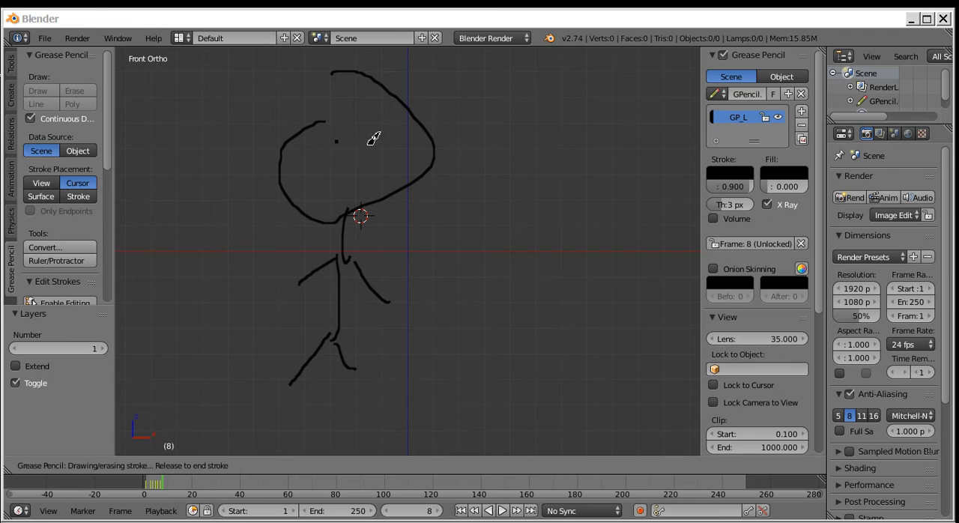
{"action": "left_click_drag", "start_coordinate": [336, 172], "coordinate": [375, 188]}
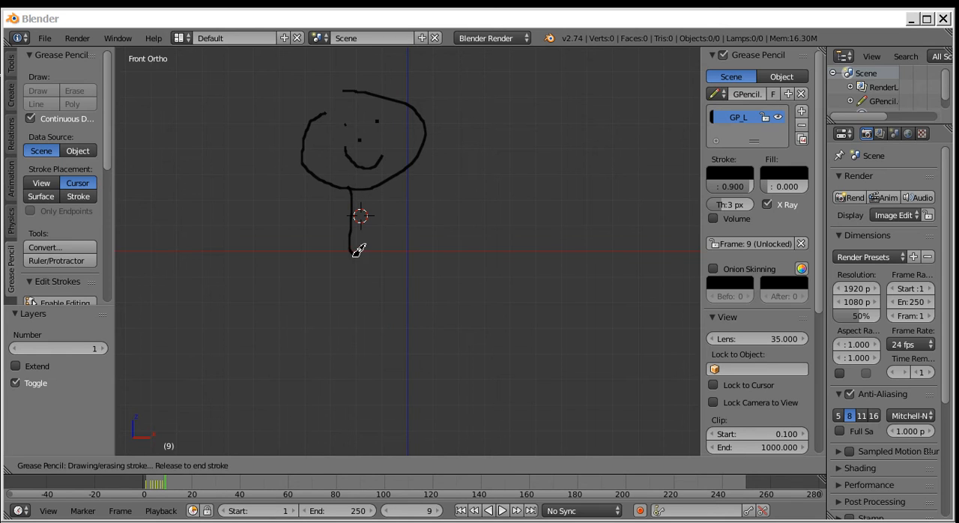
{"action": "left_click_drag", "start_coordinate": [360, 217], "coordinate": [320, 364]}
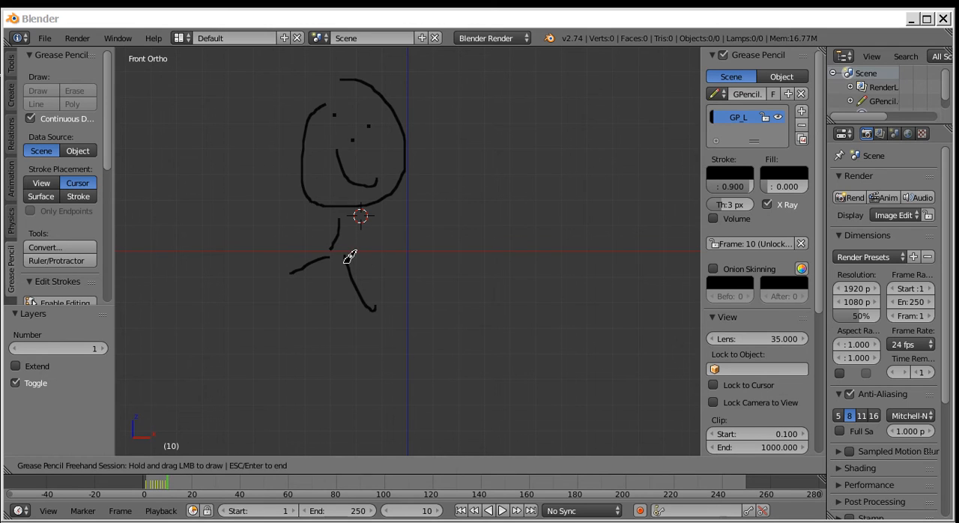
{"action": "left_click_drag", "start_coordinate": [348, 255], "coordinate": [367, 383]}
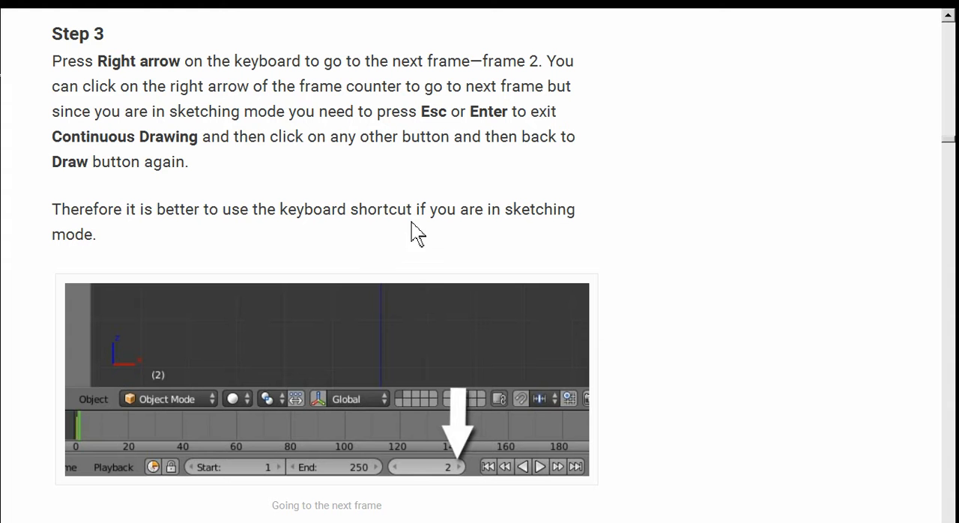
{"action": "mouse_move", "coordinate": [652, 206]}
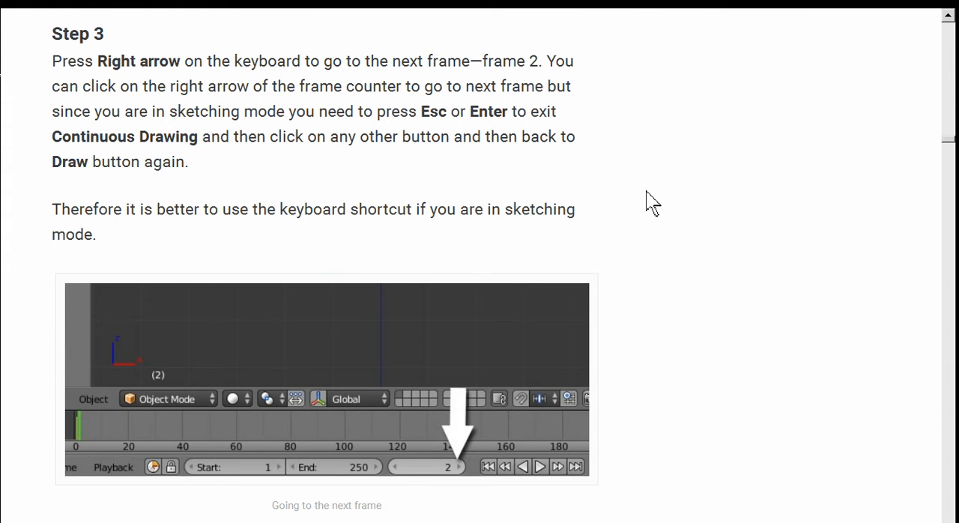
- Scroll the tutorial through Steps 4 and 5 to Step 6 on previewing the animation
{"action": "scroll", "scroll_direction": "down", "scroll_amount": 3}
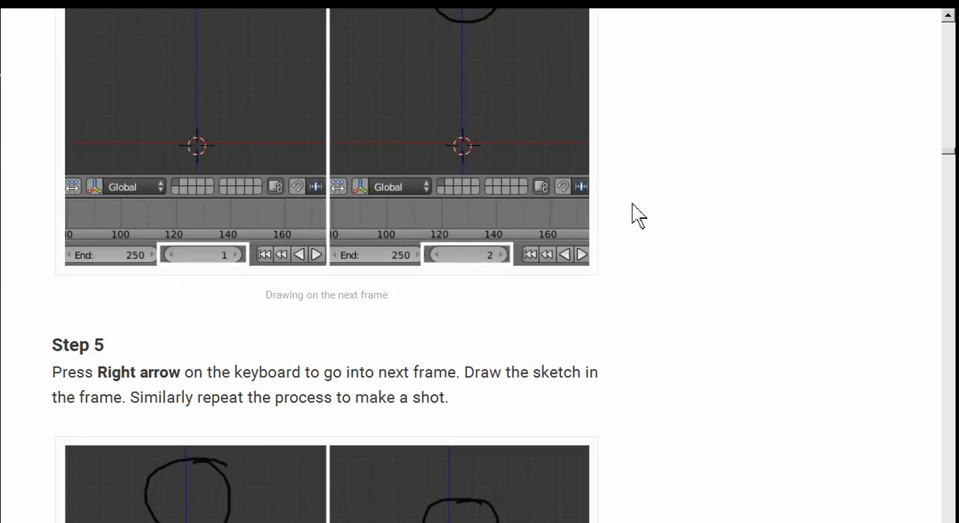
{"action": "scroll", "scroll_direction": "down", "scroll_amount": 3}
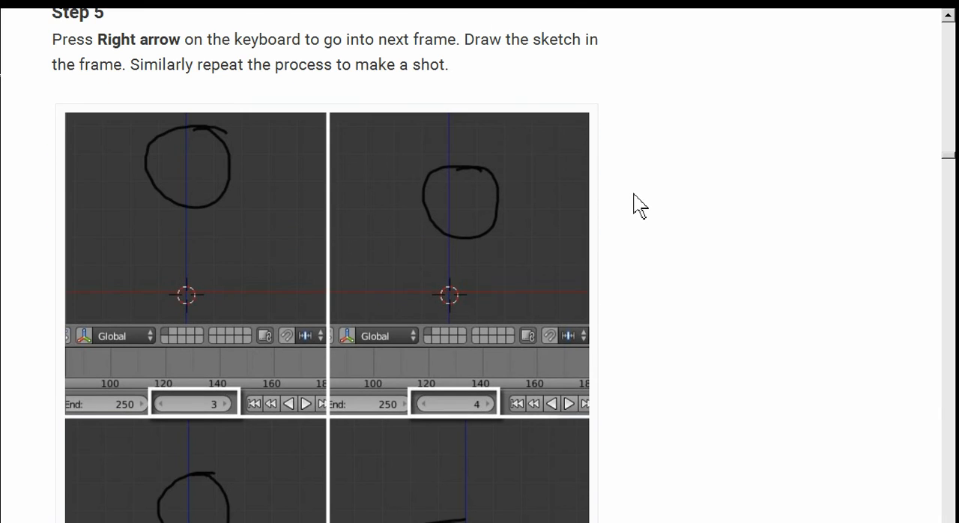
{"action": "scroll", "scroll_direction": "down", "scroll_amount": 3}
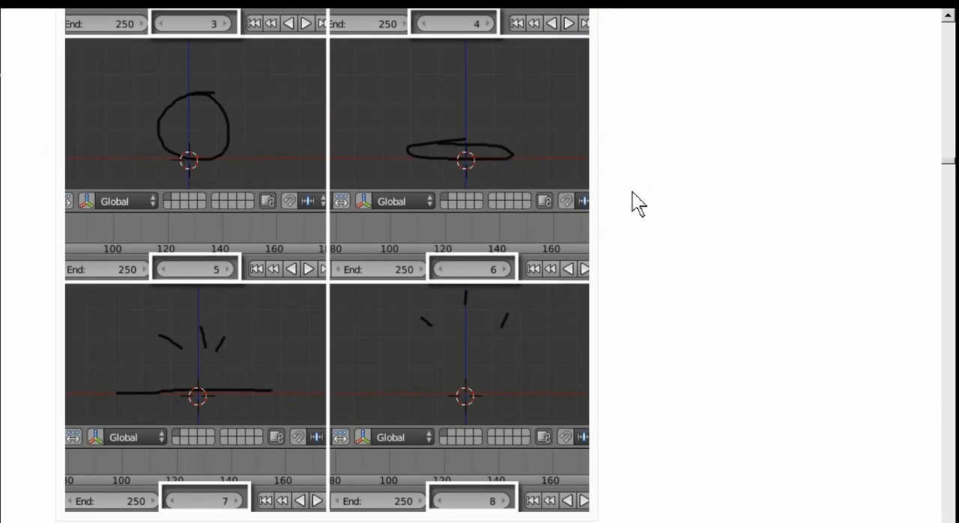
{"action": "scroll", "scroll_direction": "down", "scroll_amount": 3}
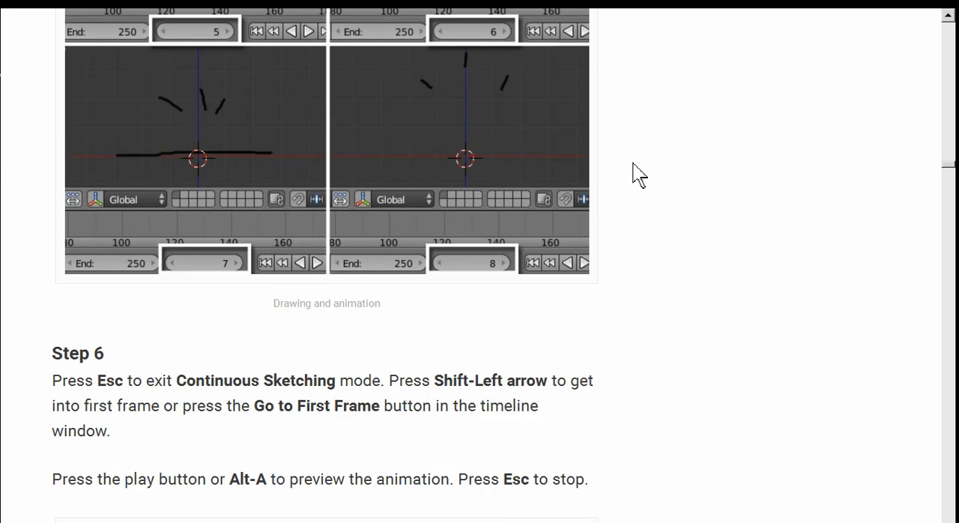
{"action": "scroll", "scroll_direction": "down", "scroll_amount": 3}
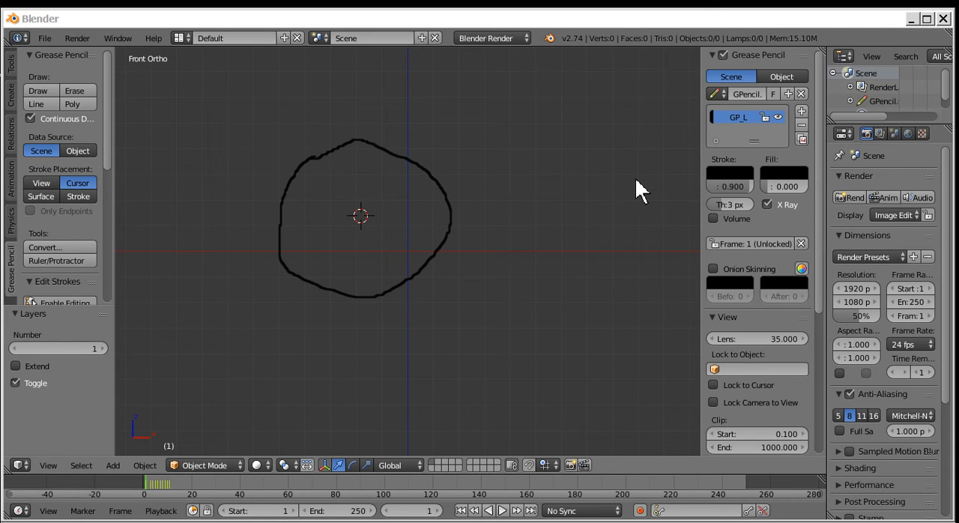
{"action": "mouse_move", "coordinate": [523, 249]}
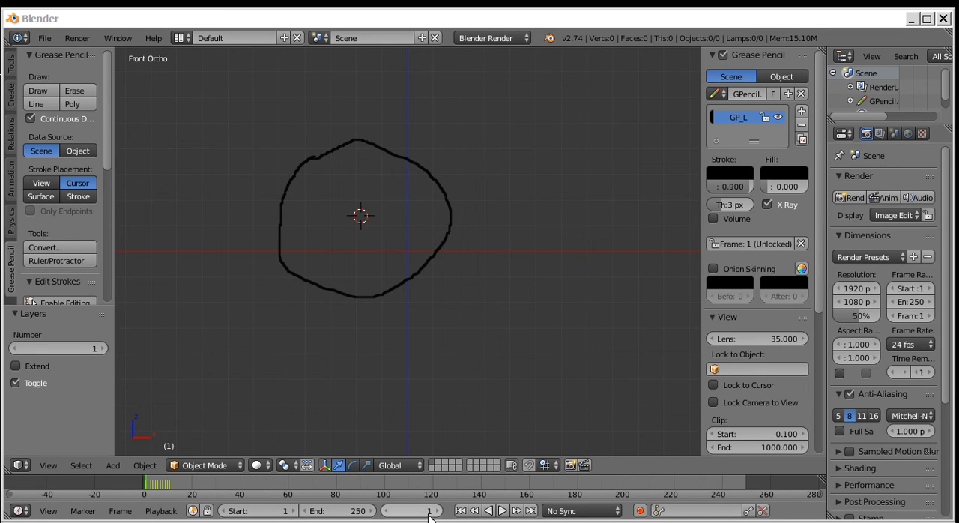
- Play the Grease Pencil animation preview from frame 1, then stop playback
{"action": "left_click", "coordinate": [501, 510]}
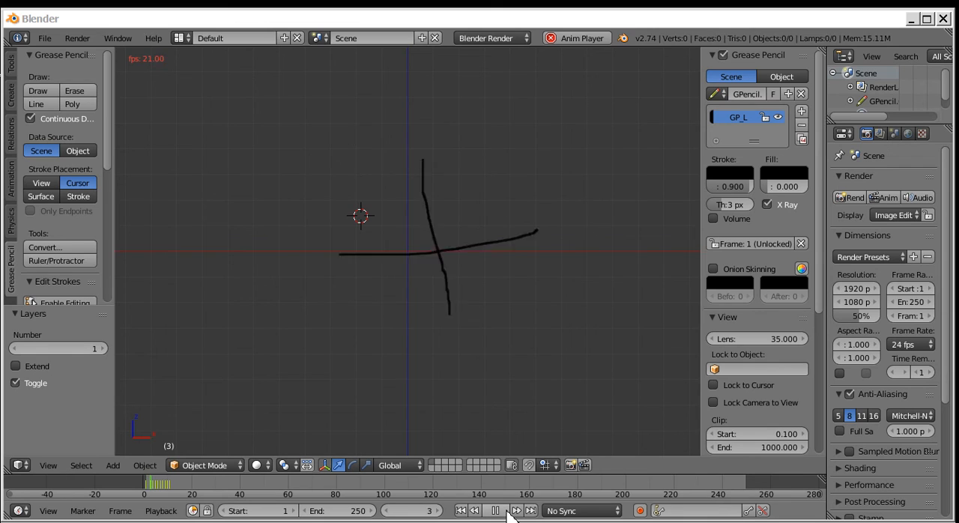
{"action": "left_click", "coordinate": [494, 510]}
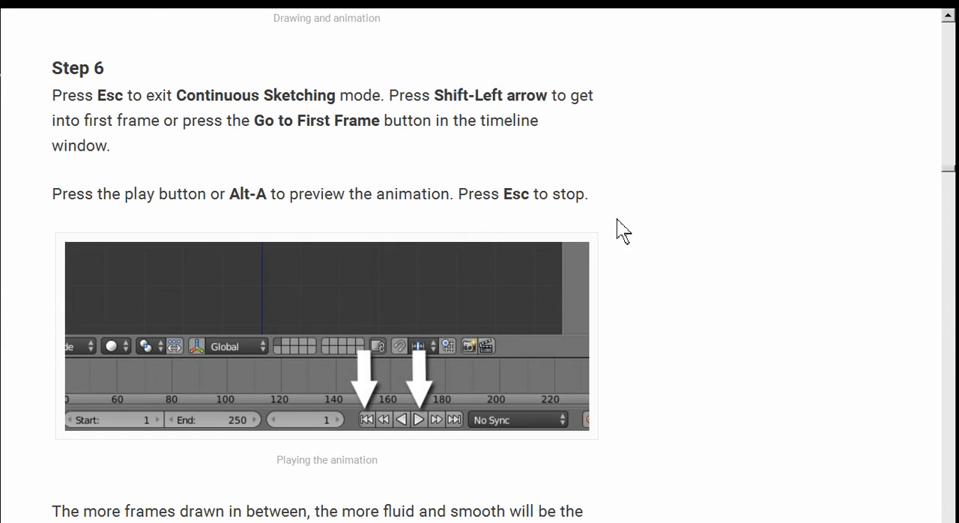
- Scroll the tutorial article down to Step 7 on onion skinning and its colours
{"action": "scroll", "scroll_direction": "down", "scroll_amount": 3}
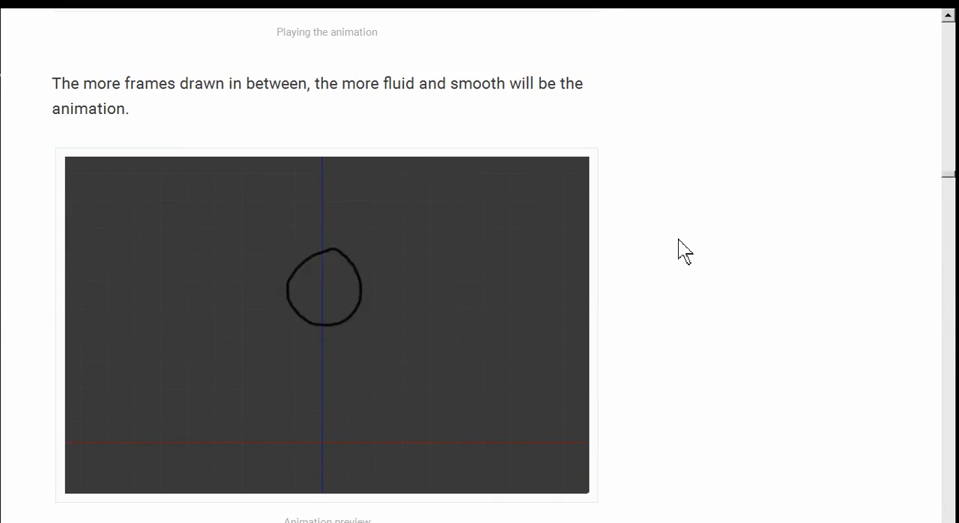
{"action": "scroll", "scroll_direction": "down", "scroll_amount": 3}
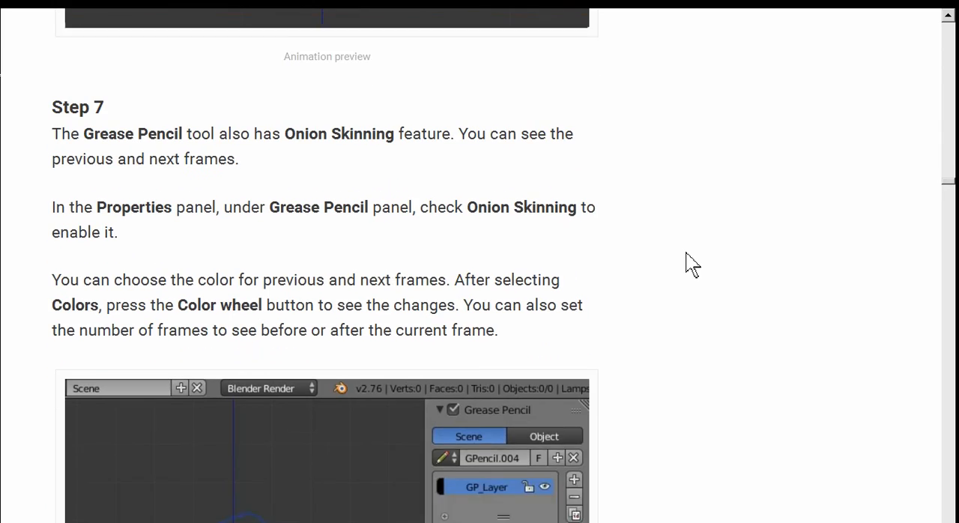
{"action": "scroll", "scroll_direction": "down", "scroll_amount": 3}
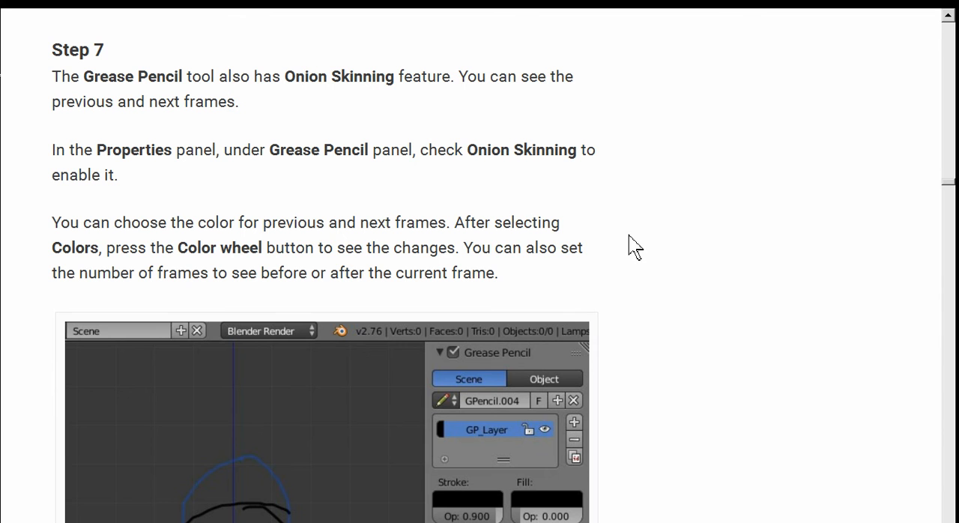
{"action": "scroll", "scroll_direction": "down", "scroll_amount": 3}
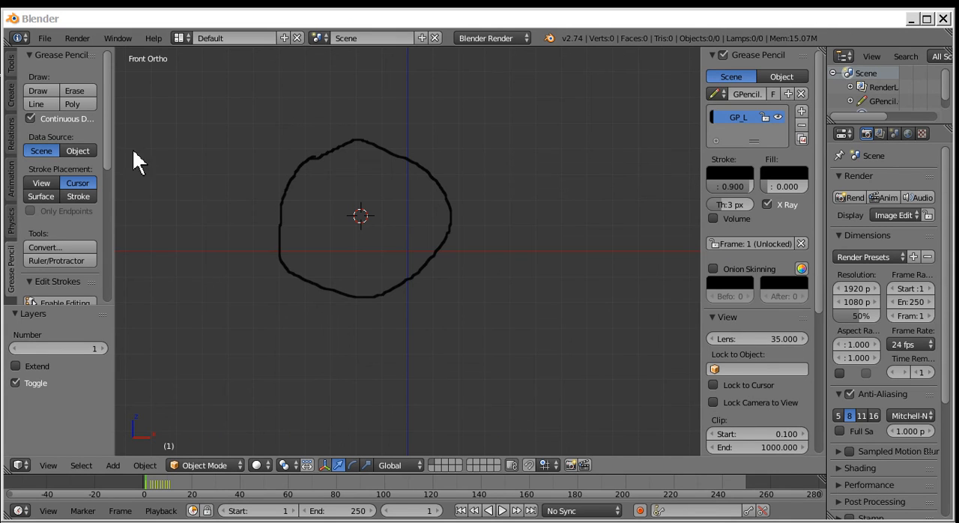
- Scroll Blender's side properties down past the Grease Pencil panel to the view settings
{"action": "scroll", "scroll_direction": "down", "scroll_amount": 3}
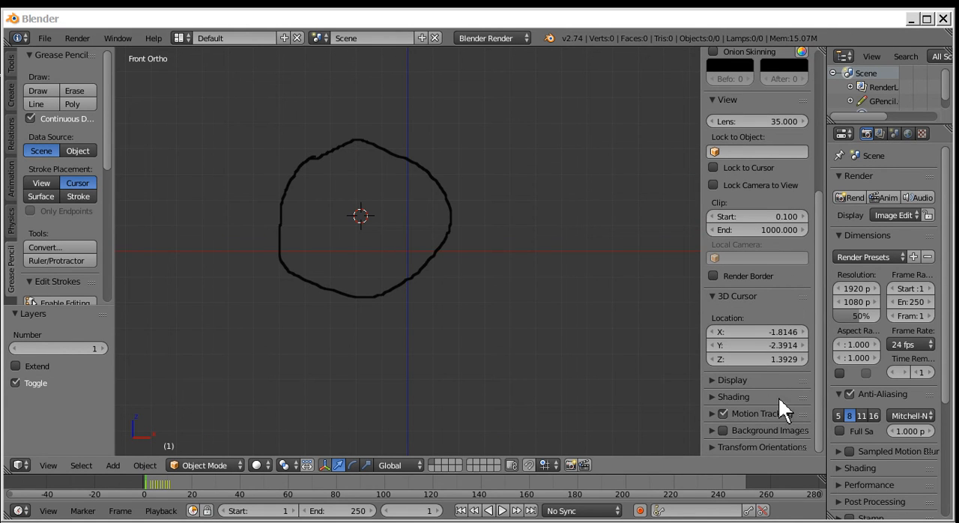
{"action": "mouse_move", "coordinate": [783, 446]}
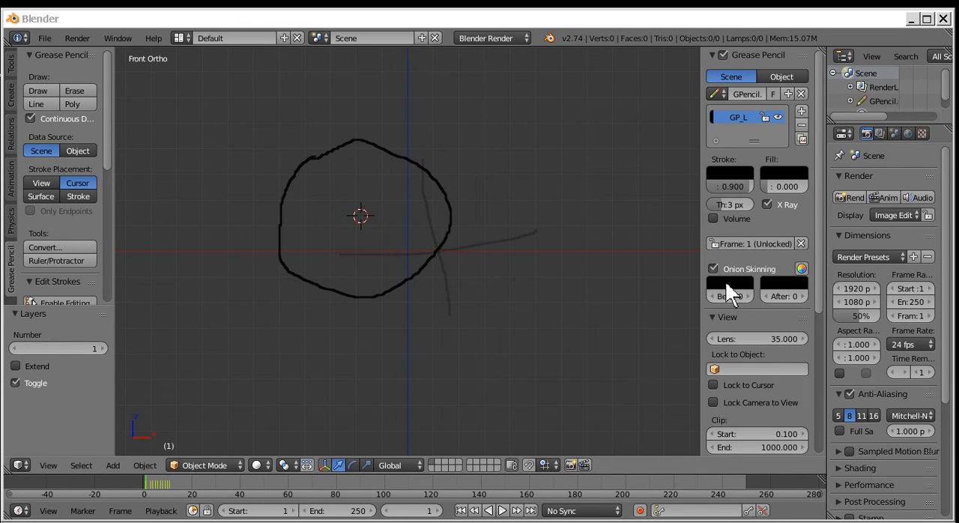
{"action": "mouse_move", "coordinate": [212, 259]}
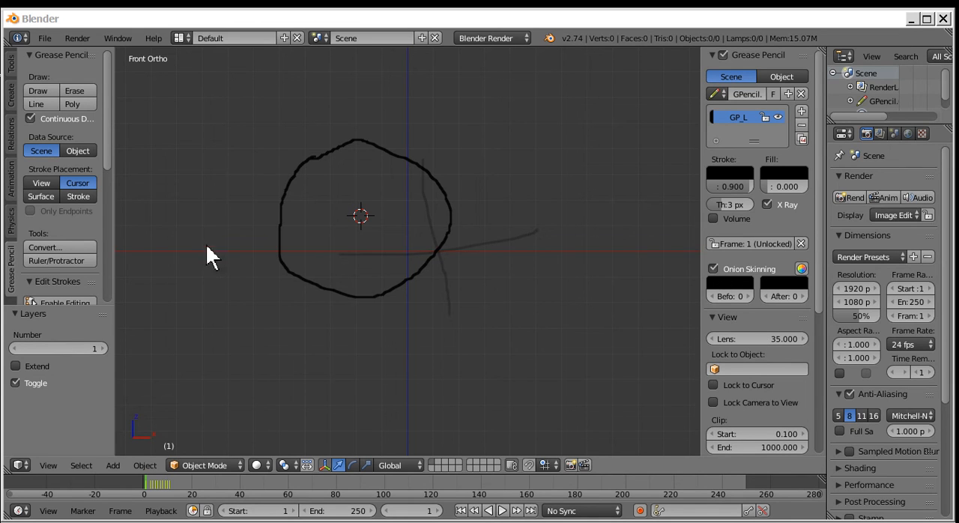
{"action": "mouse_move", "coordinate": [339, 218]}
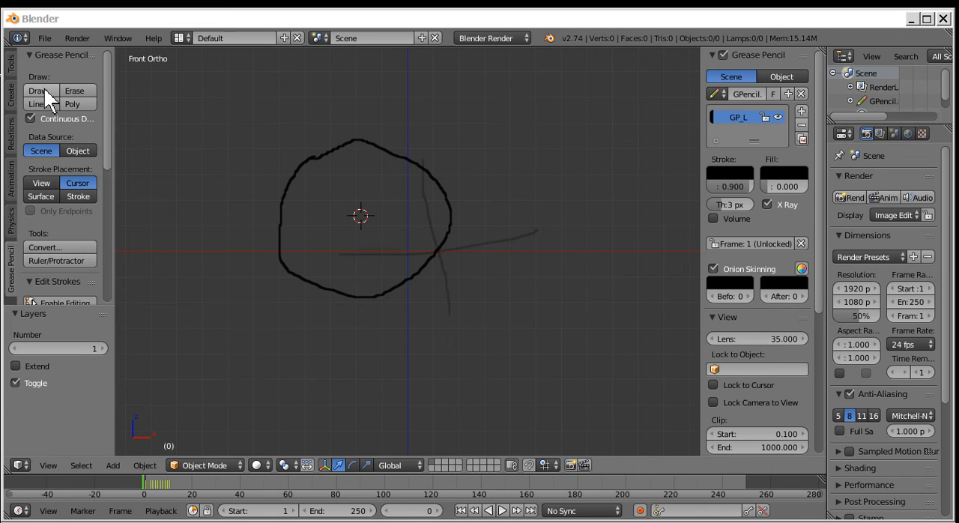
- Draw stick-figure strokes inside the circle, then new figure strokes on frames 3 and 4
{"action": "left_click", "coordinate": [37, 90]}
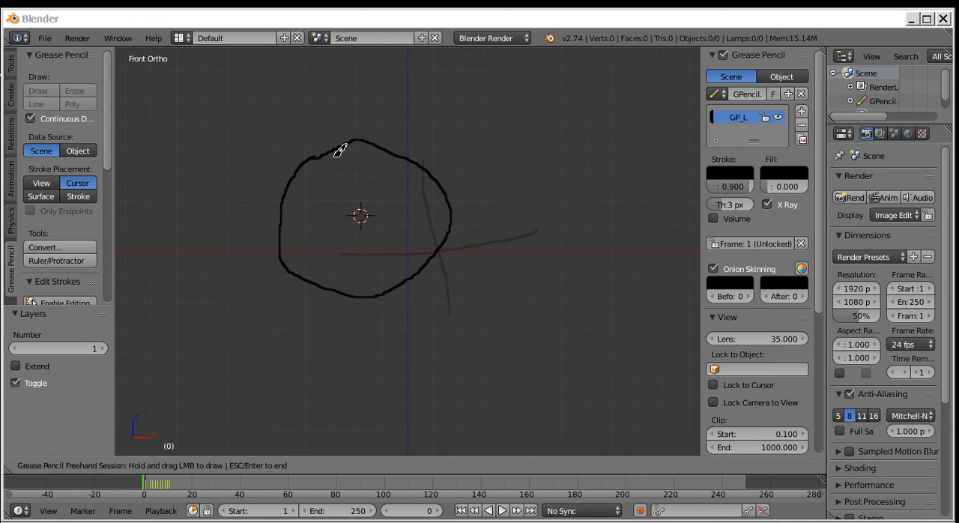
{"action": "left_click_drag", "start_coordinate": [337, 146], "coordinate": [378, 247]}
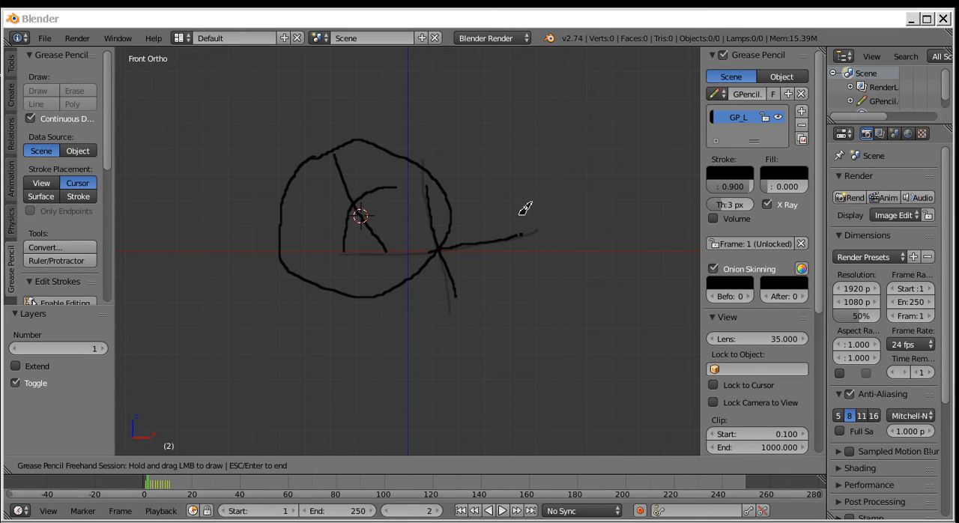
{"action": "mouse_move", "coordinate": [447, 283]}
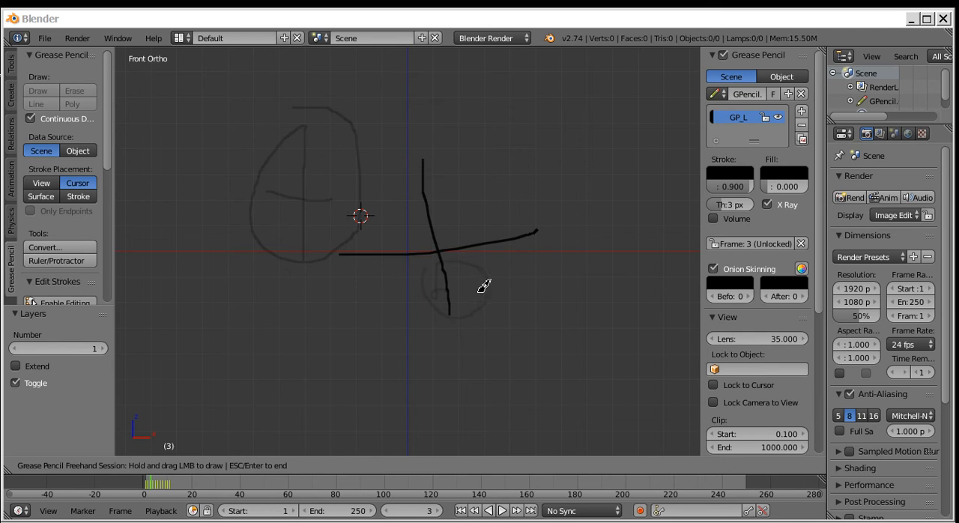
{"action": "mouse_move", "coordinate": [617, 267]}
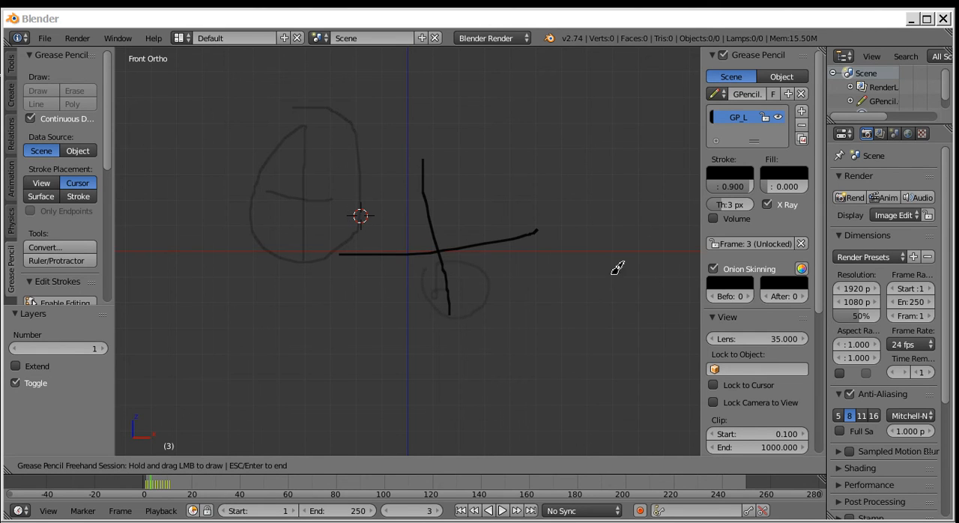
{"action": "mouse_move", "coordinate": [472, 178]}
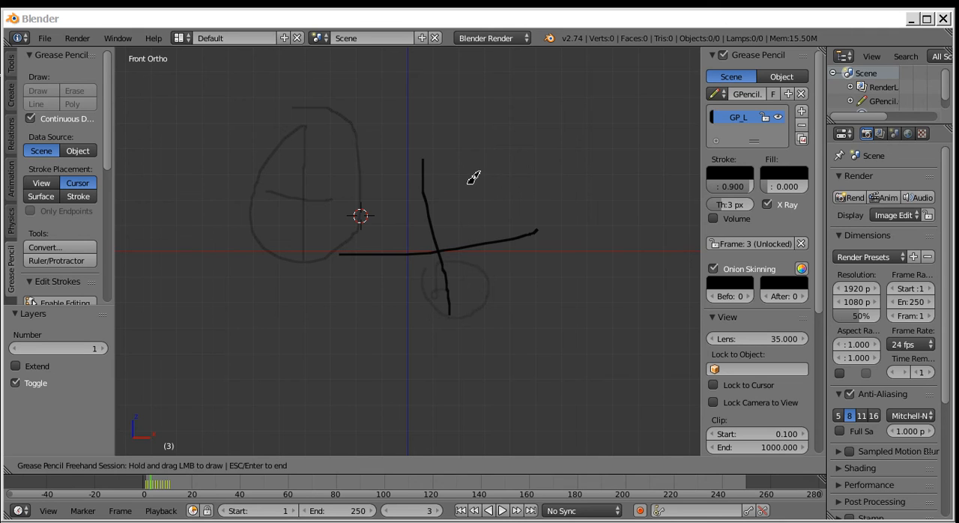
{"action": "mouse_move", "coordinate": [354, 395]}
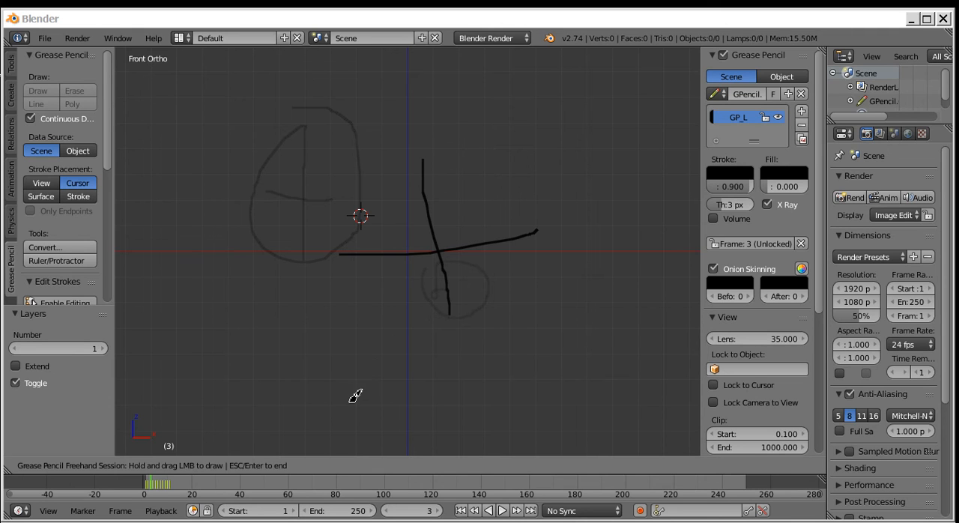
{"action": "left_click_drag", "start_coordinate": [490, 138], "coordinate": [529, 159]}
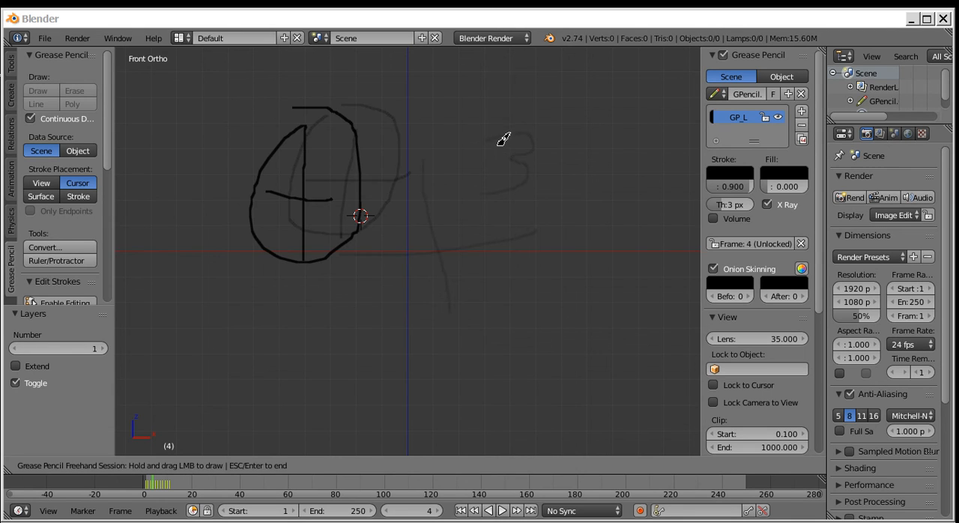
{"action": "left_click_drag", "start_coordinate": [494, 112], "coordinate": [544, 179]}
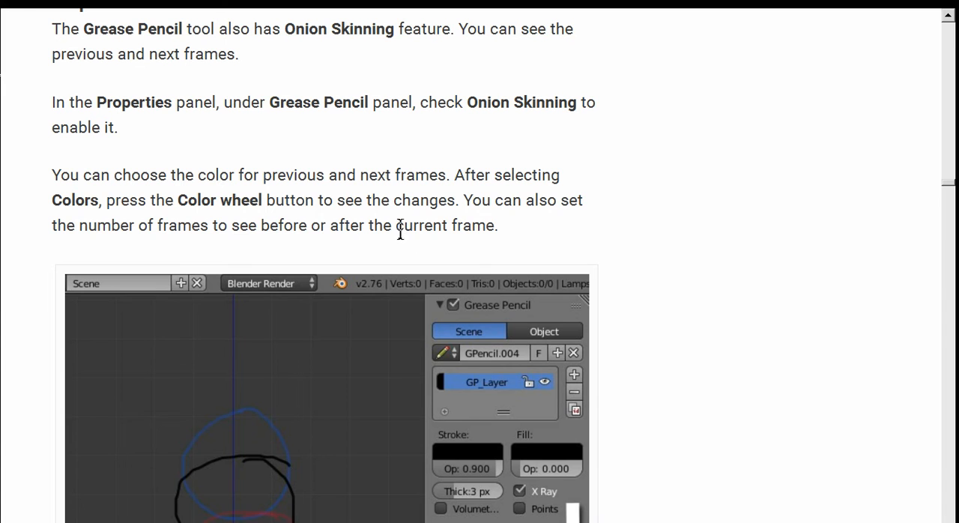
{"action": "mouse_move", "coordinate": [662, 241]}
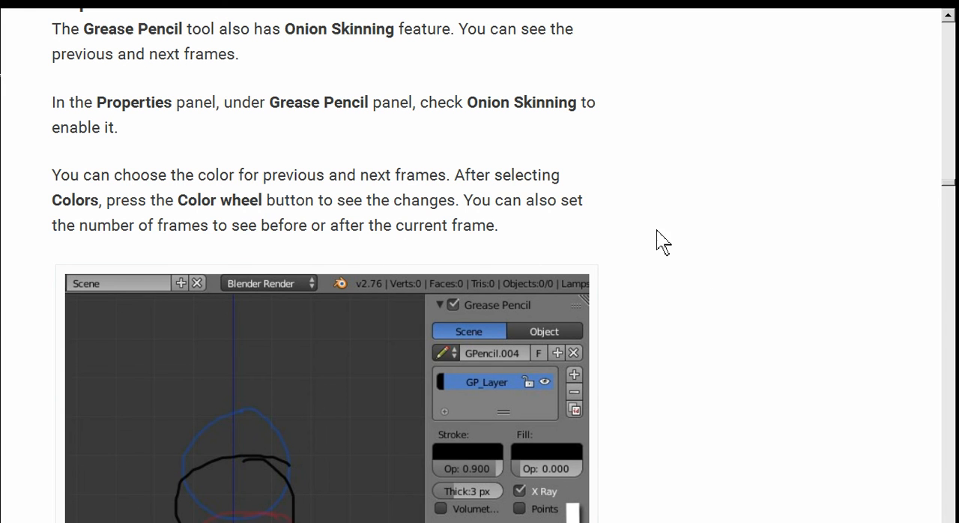
{"action": "mouse_move", "coordinate": [644, 263]}
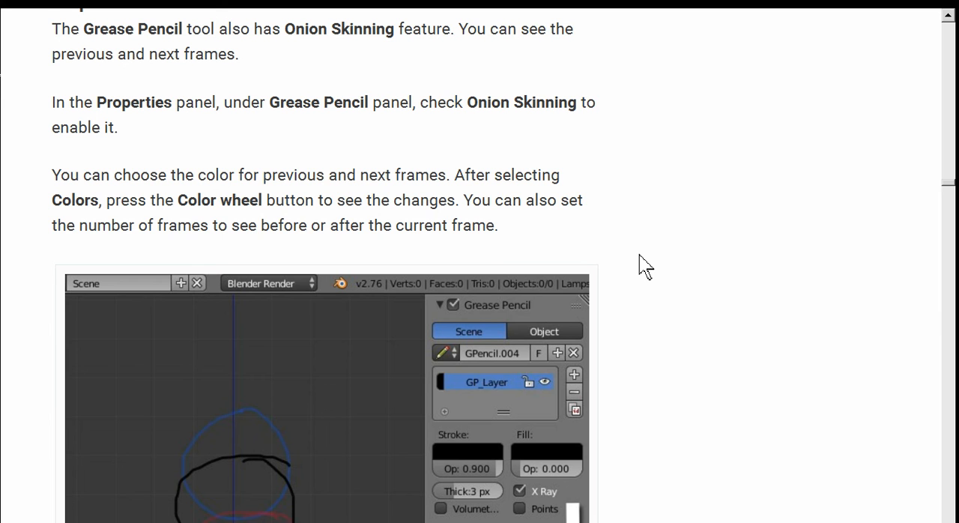
{"action": "scroll", "scroll_direction": "down", "scroll_amount": 3}
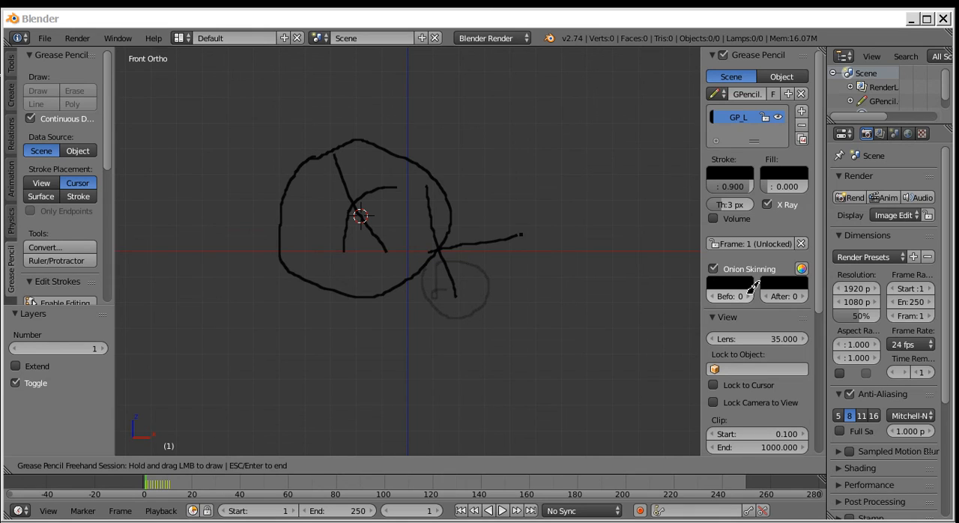
{"action": "mouse_move", "coordinate": [731, 296]}
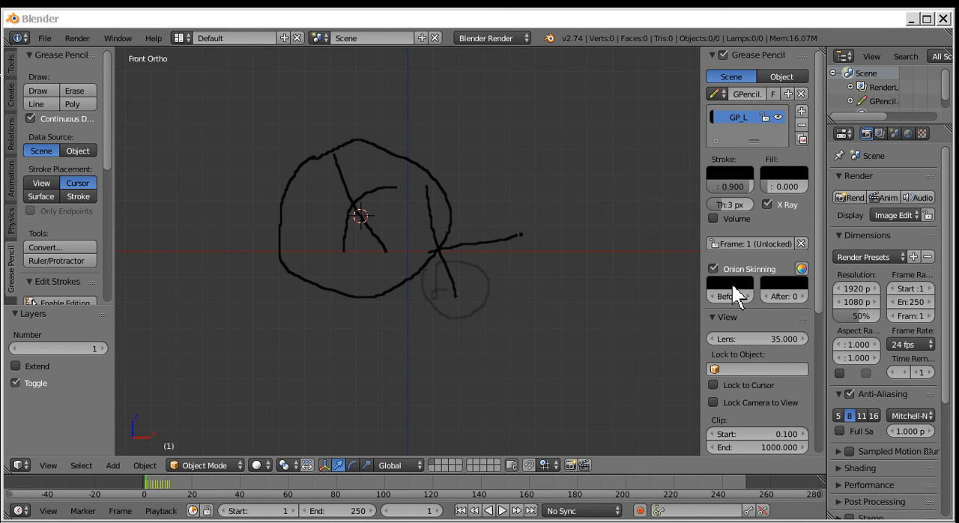
- Set the Before onion-skin swatch to dark red and the After swatch to purple
{"action": "left_click", "coordinate": [729, 175]}
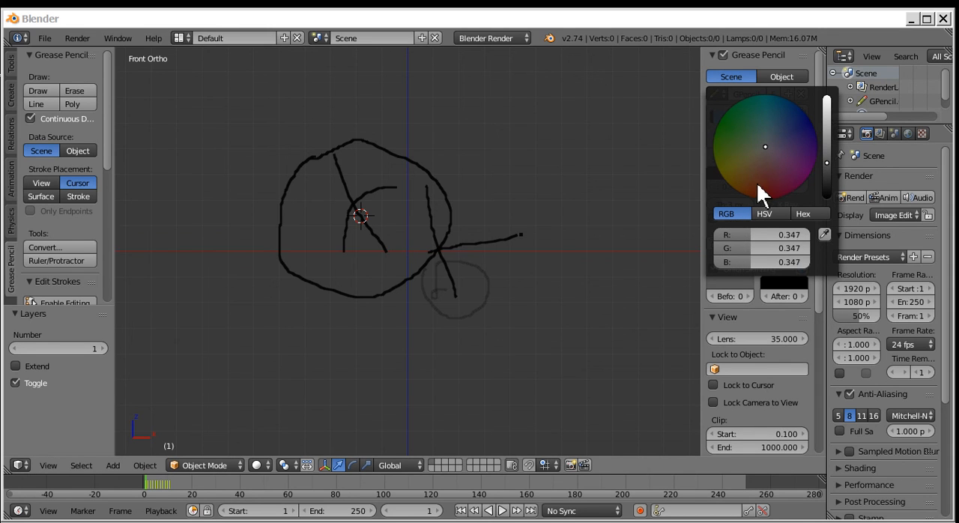
{"action": "left_click", "coordinate": [751, 184]}
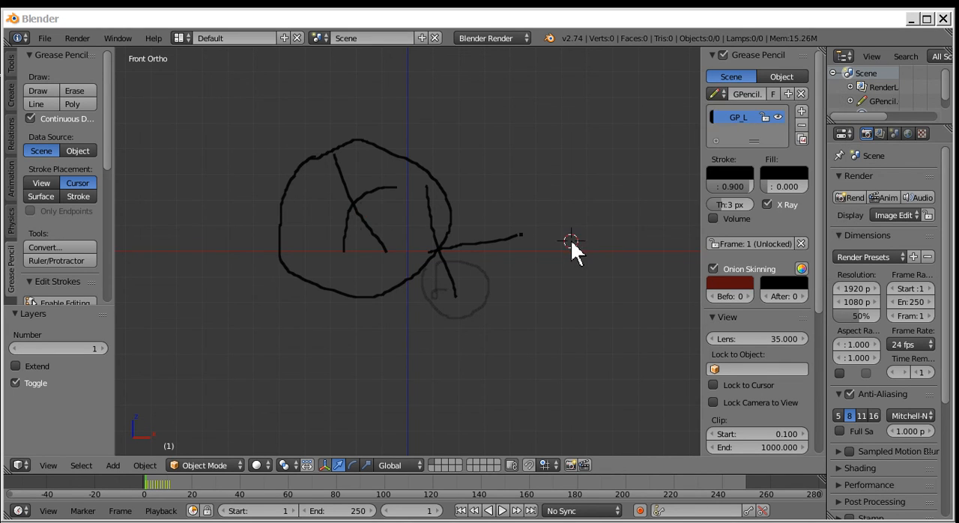
{"action": "mouse_move", "coordinate": [191, 251]}
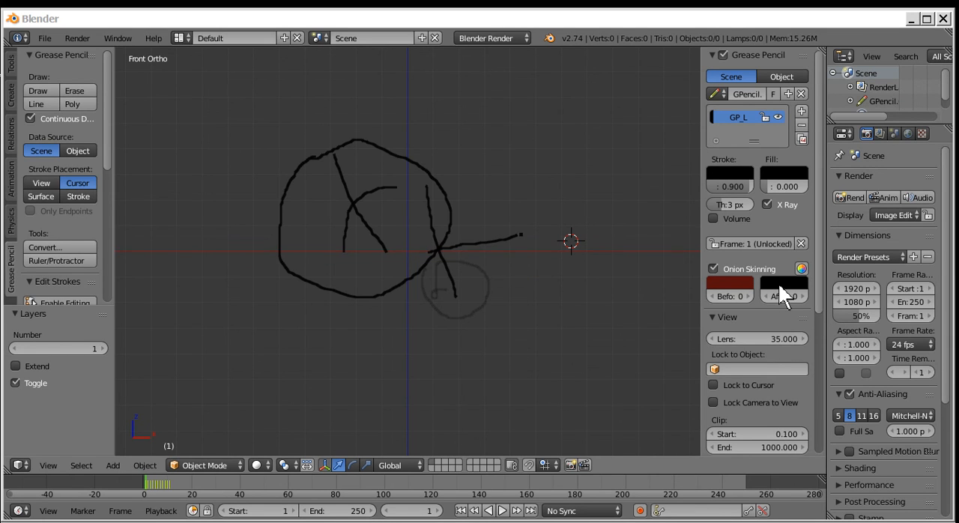
{"action": "mouse_move", "coordinate": [783, 292]}
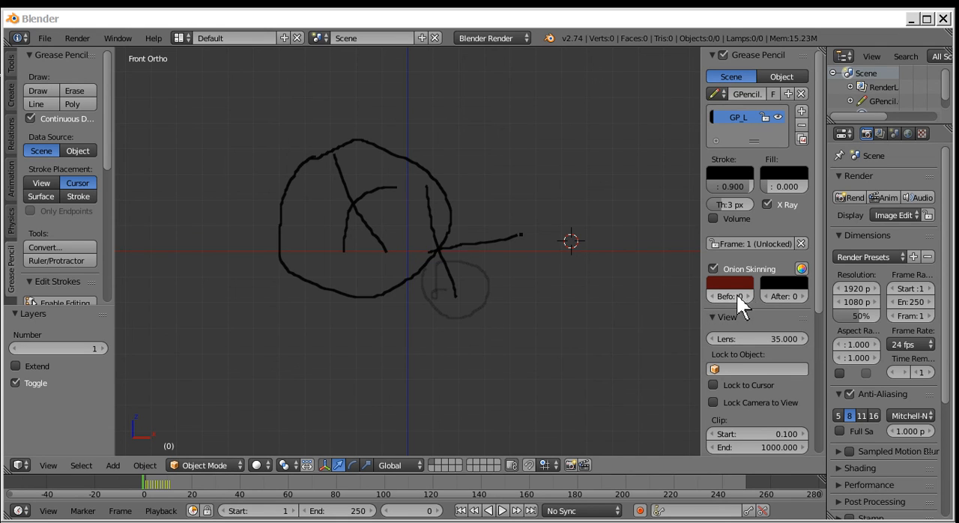
{"action": "left_click", "coordinate": [729, 281]}
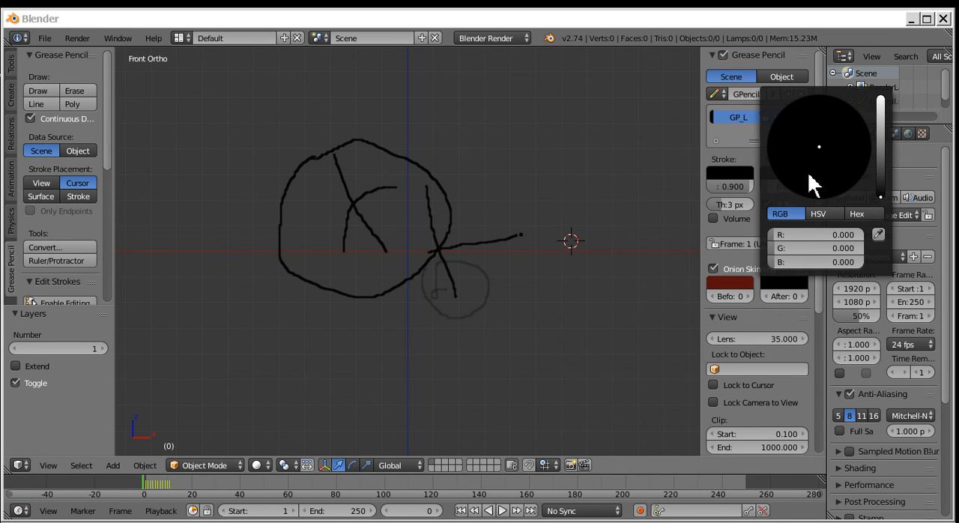
{"action": "left_click", "coordinate": [858, 150]}
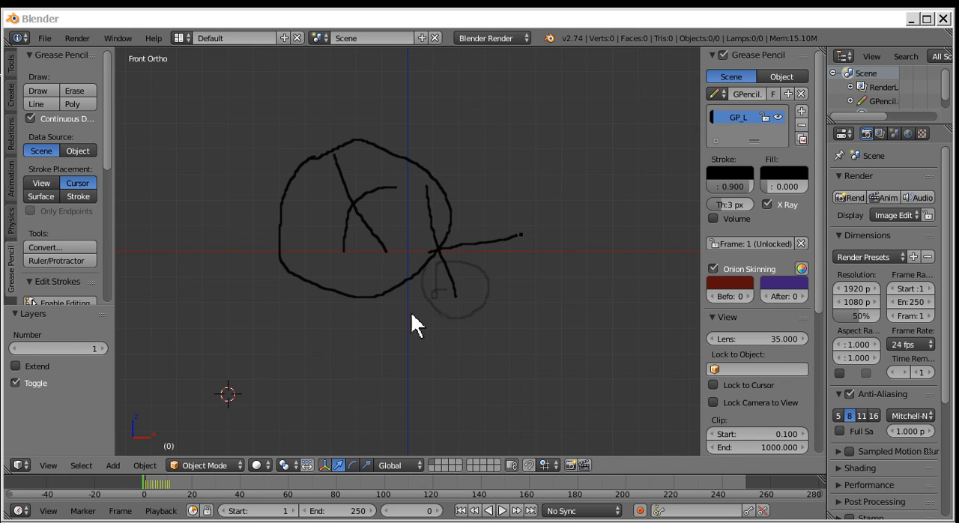
{"action": "left_click", "coordinate": [729, 186]}
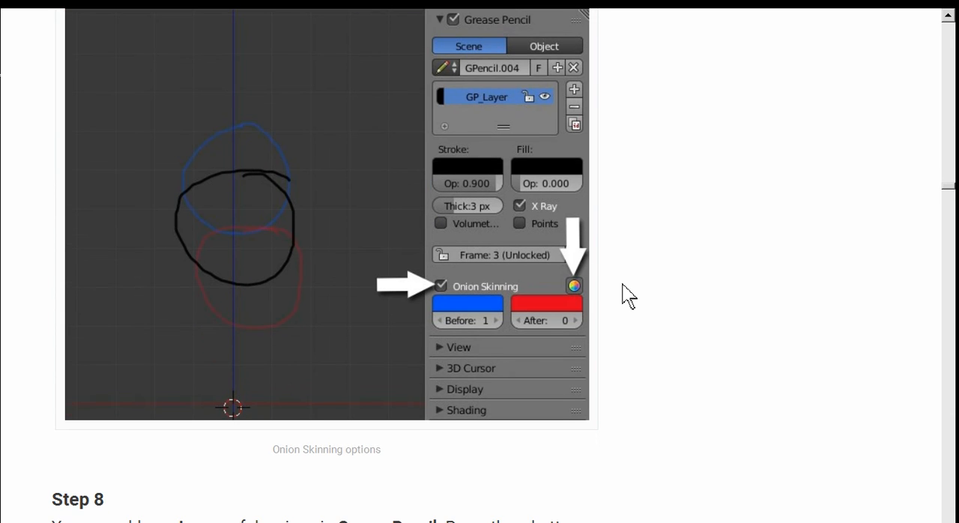
- Scroll the tutorial page to the Onion Skinning options screenshot
{"action": "scroll", "scroll_direction": "down", "scroll_amount": 3}
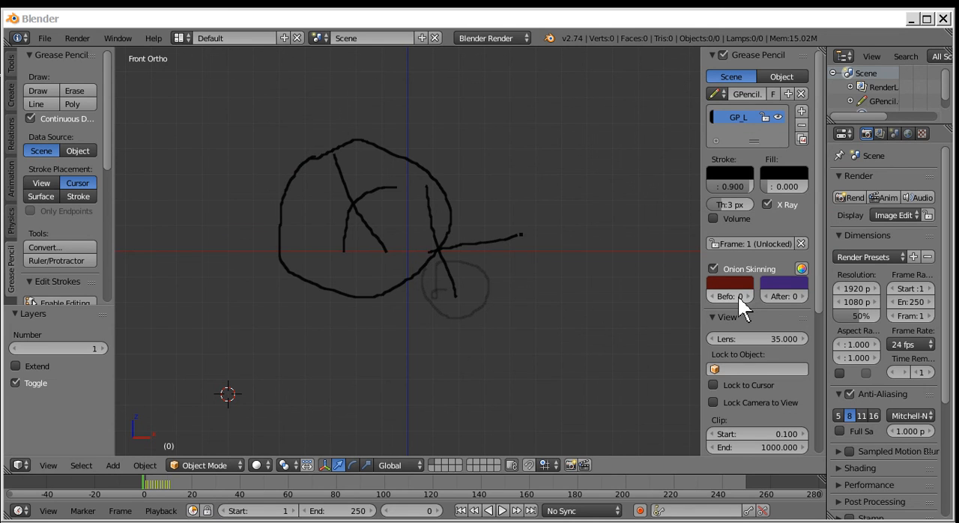
- Lower the Onion Skinning Before frame count from 2 to 0
{"action": "left_click", "coordinate": [729, 296]}
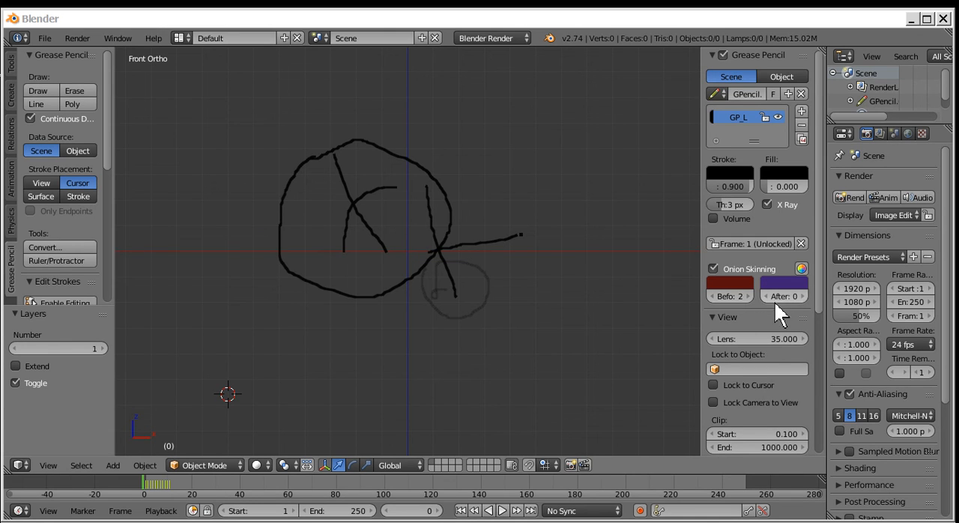
{"action": "left_click", "coordinate": [801, 296]}
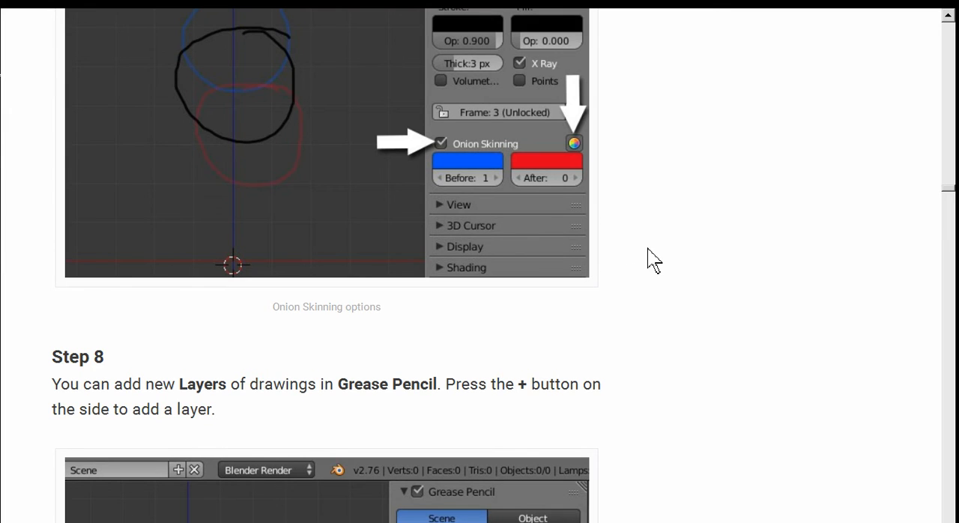
- Scroll the tutorial down to Step 8 on adding Grease Pencil layers
{"action": "scroll", "scroll_direction": "down", "scroll_amount": 3}
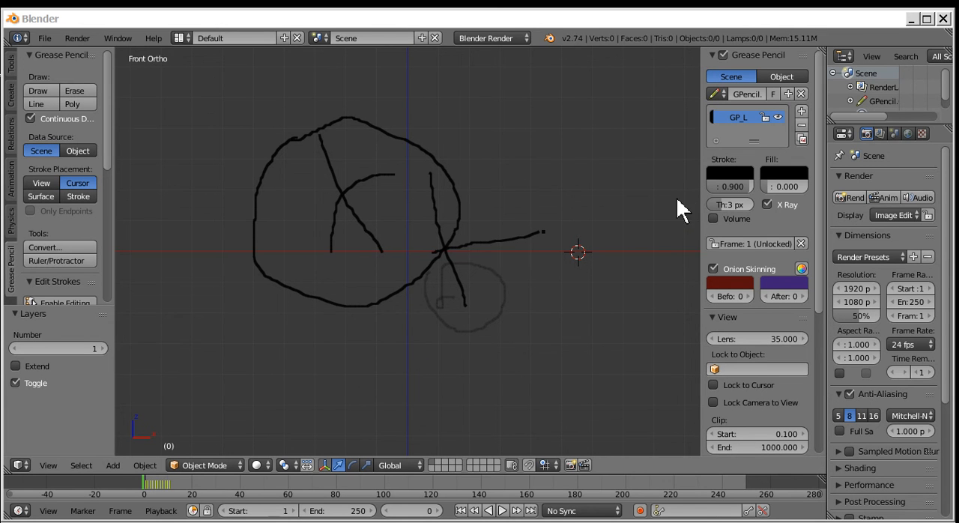
- Add a second Grease Pencil layer and draw two test strokes over the head
{"action": "left_click", "coordinate": [802, 113]}
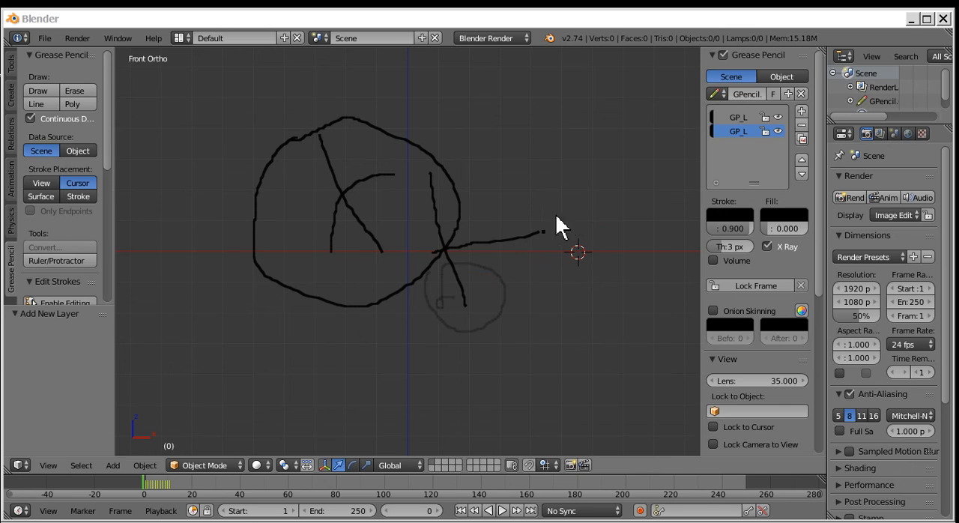
{"action": "mouse_move", "coordinate": [753, 158]}
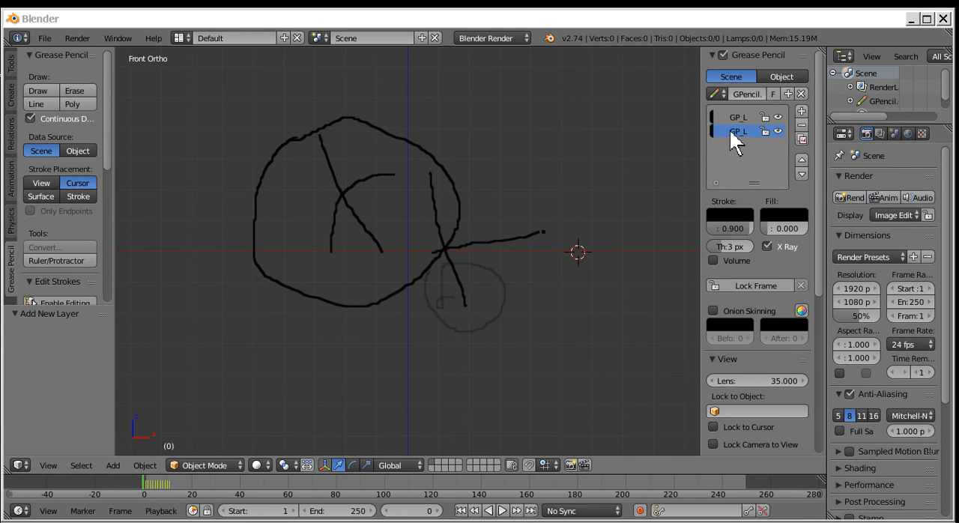
{"action": "mouse_move", "coordinate": [41, 104]}
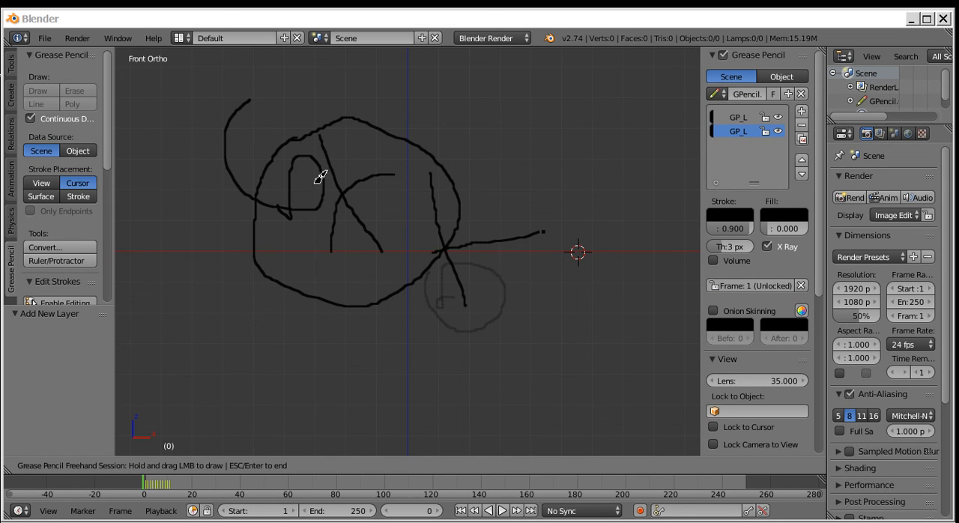
{"action": "left_click_drag", "start_coordinate": [319, 176], "coordinate": [431, 247]}
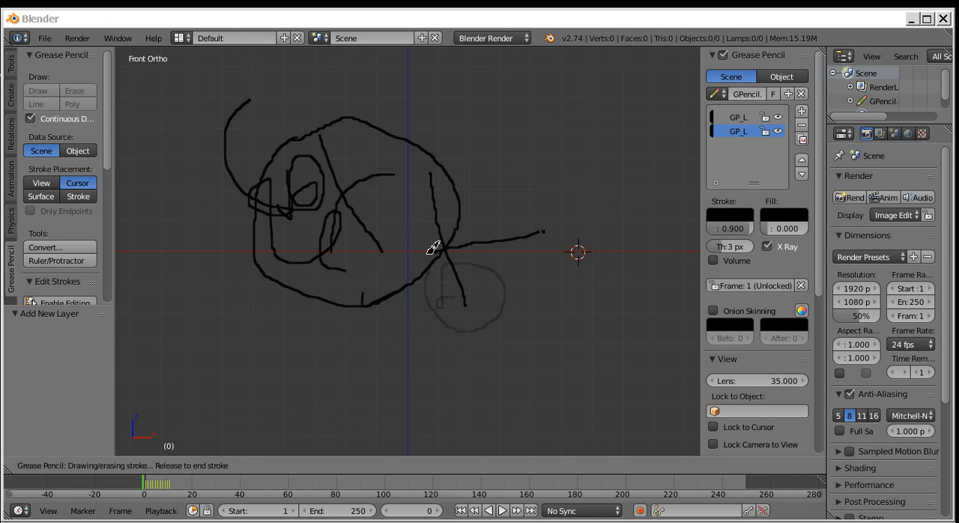
{"action": "left_click_drag", "start_coordinate": [435, 248], "coordinate": [490, 288]}
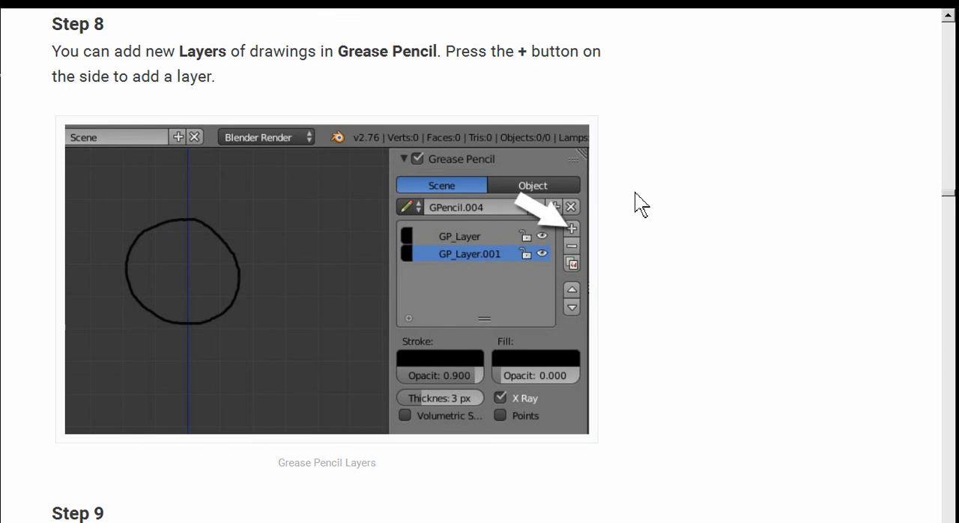
- Scroll the tutorial down to Step 9 on the Ground layer and green line
{"action": "scroll", "scroll_direction": "down", "scroll_amount": 3}
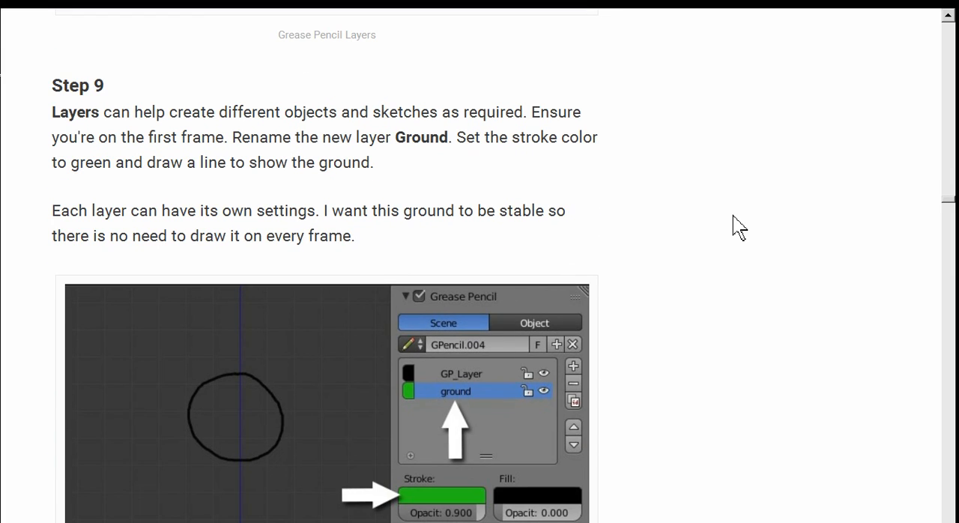
{"action": "mouse_move", "coordinate": [676, 271]}
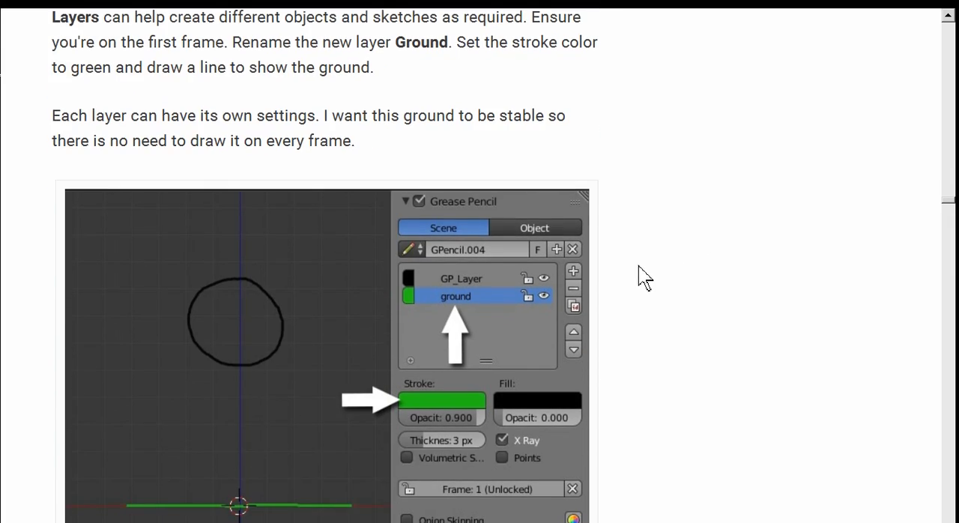
{"action": "mouse_move", "coordinate": [635, 246]}
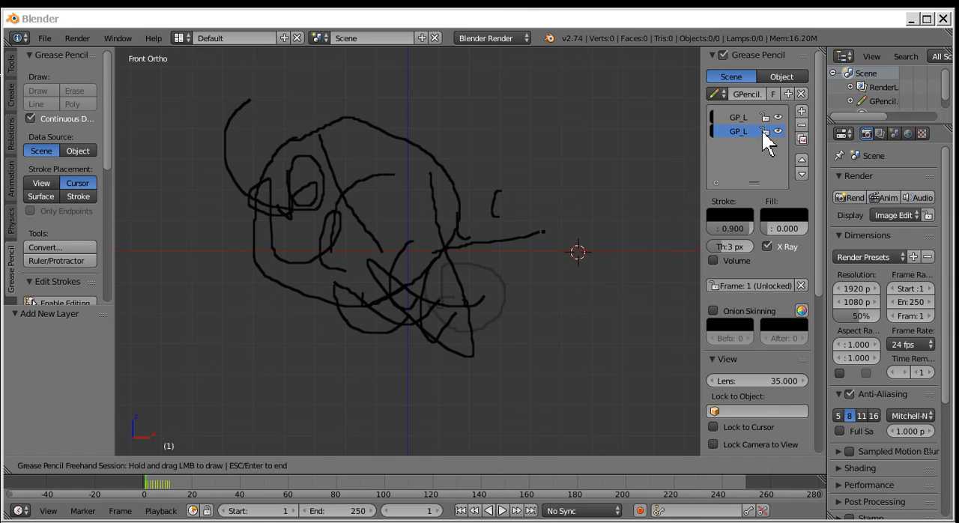
{"action": "mouse_move", "coordinate": [731, 142]}
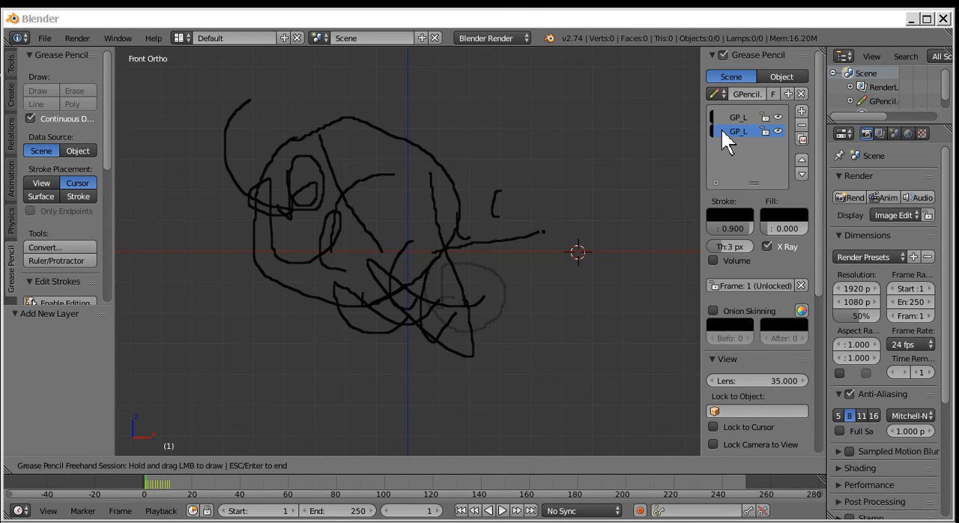
{"action": "mouse_move", "coordinate": [738, 131]}
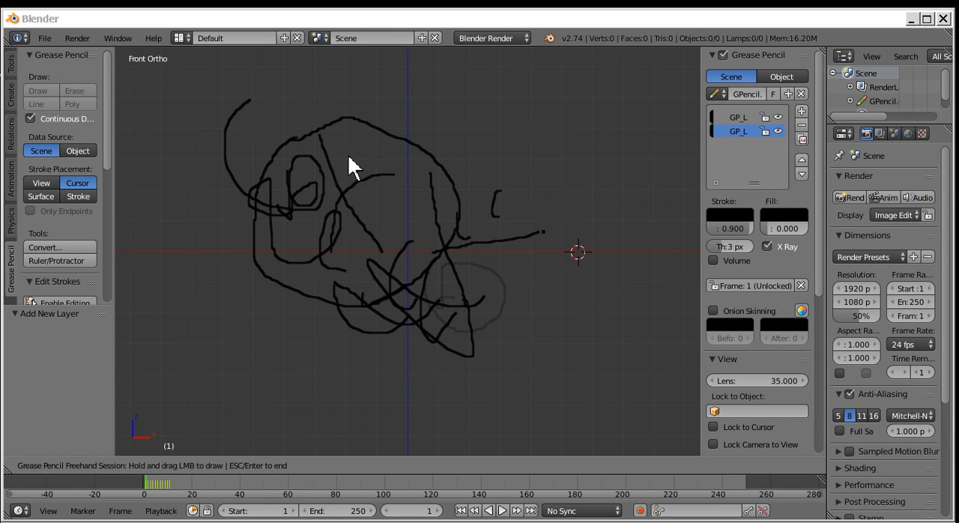
- Rename the second Grease Pencil layer to 'ground' in the layer list
{"action": "double_click", "coordinate": [737, 132]}
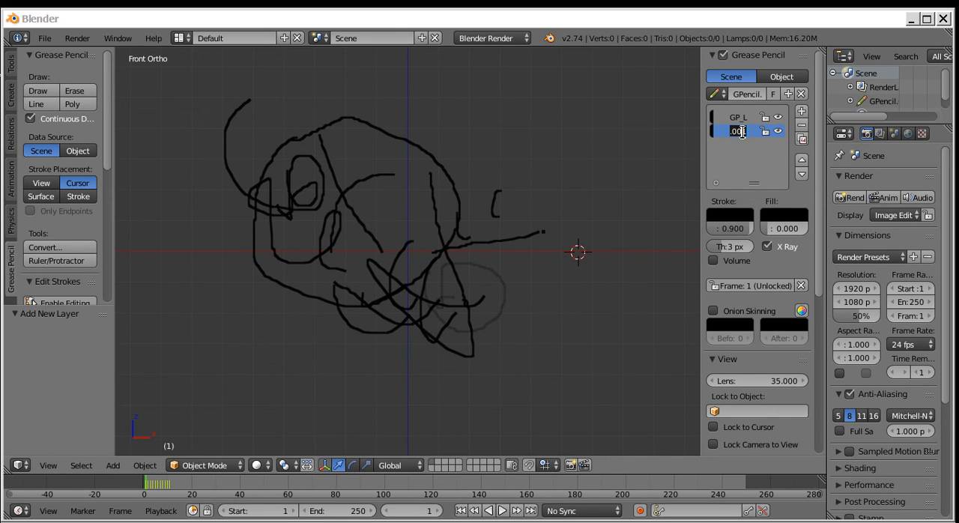
{"action": "type", "text": "g"}
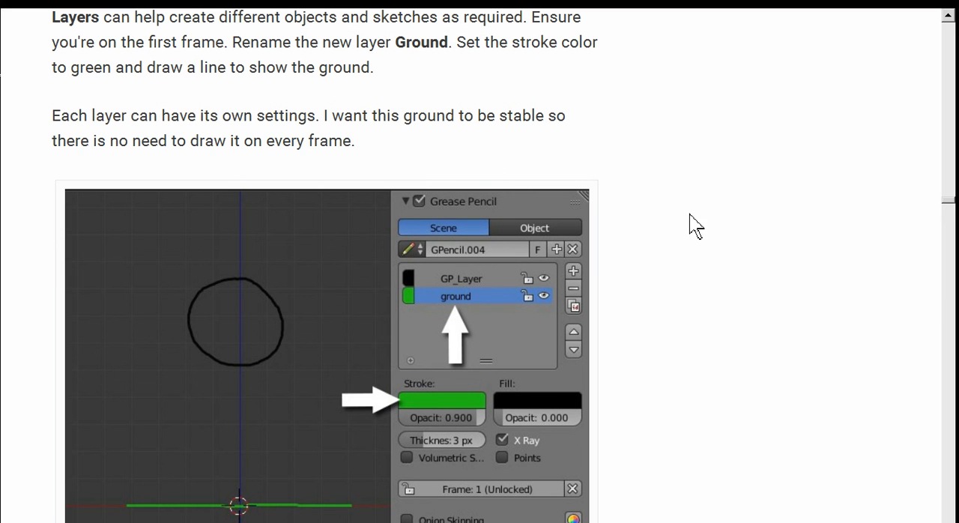
{"action": "scroll", "scroll_direction": "down", "scroll_amount": 3}
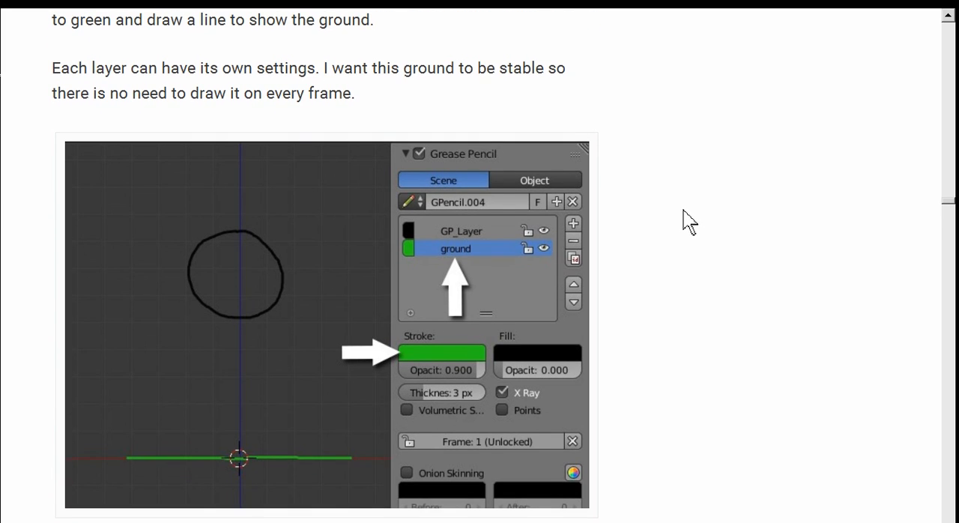
{"action": "scroll", "scroll_direction": "down", "scroll_amount": 3}
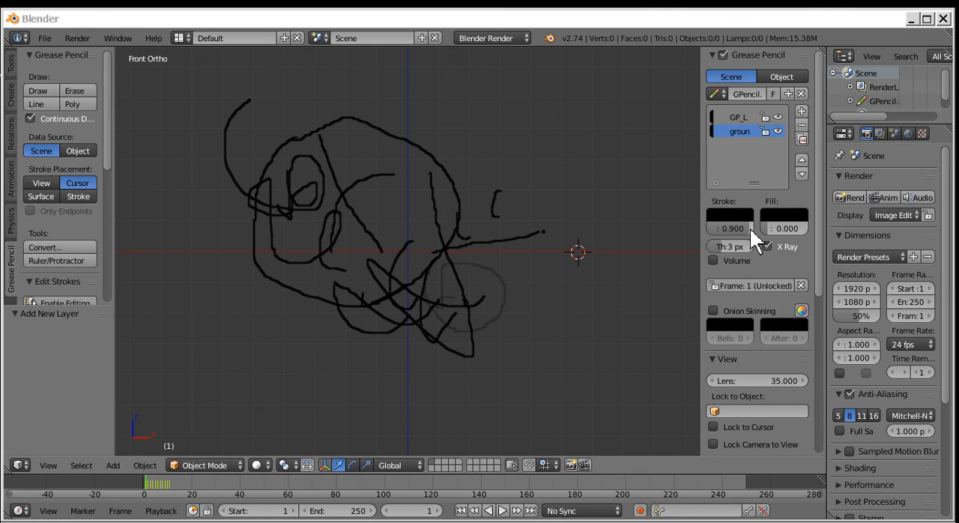
- Give the ground layer green strokes with a 10 px thickness
{"action": "left_click", "coordinate": [729, 215]}
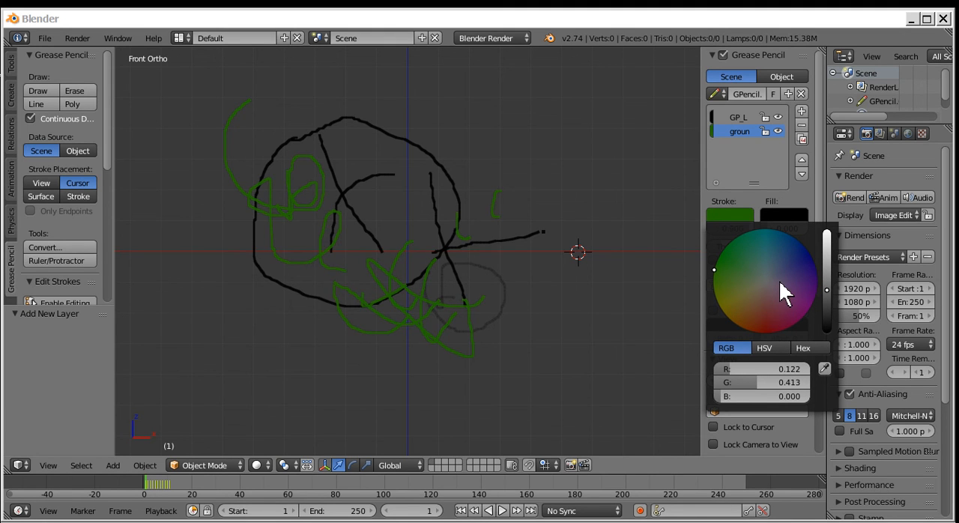
{"action": "left_click", "coordinate": [757, 216]}
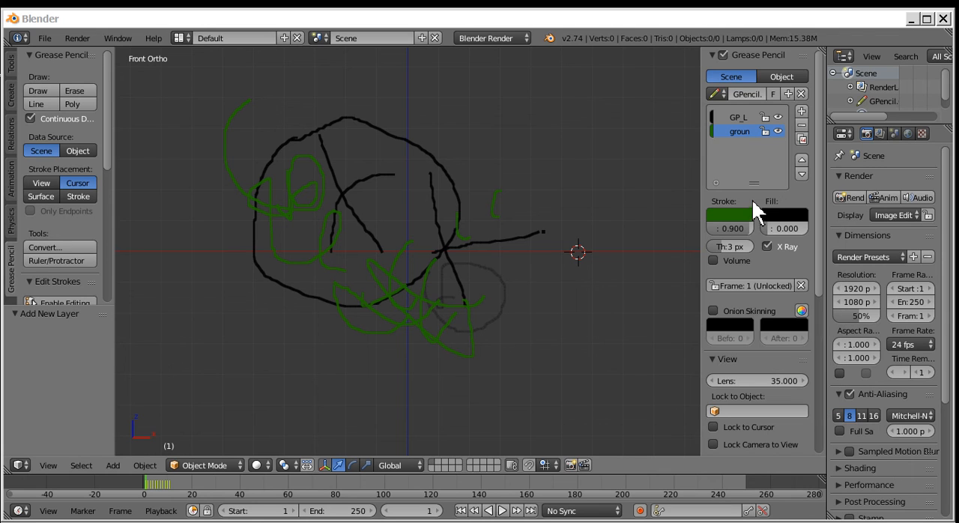
{"action": "left_click", "coordinate": [728, 246]}
{"action": "type", "text": "10"}
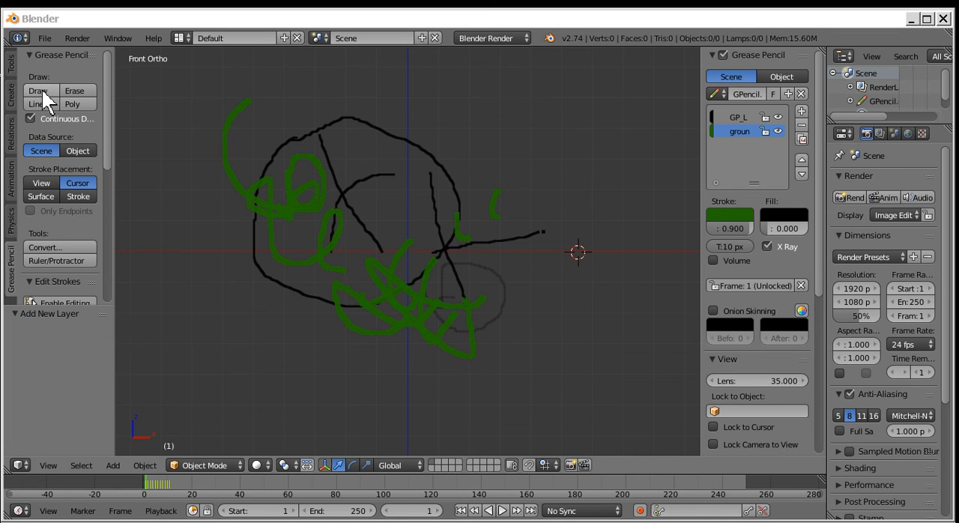
- Draw a long horizontal green ground line across the lower part of the view
{"action": "left_click", "coordinate": [37, 89]}
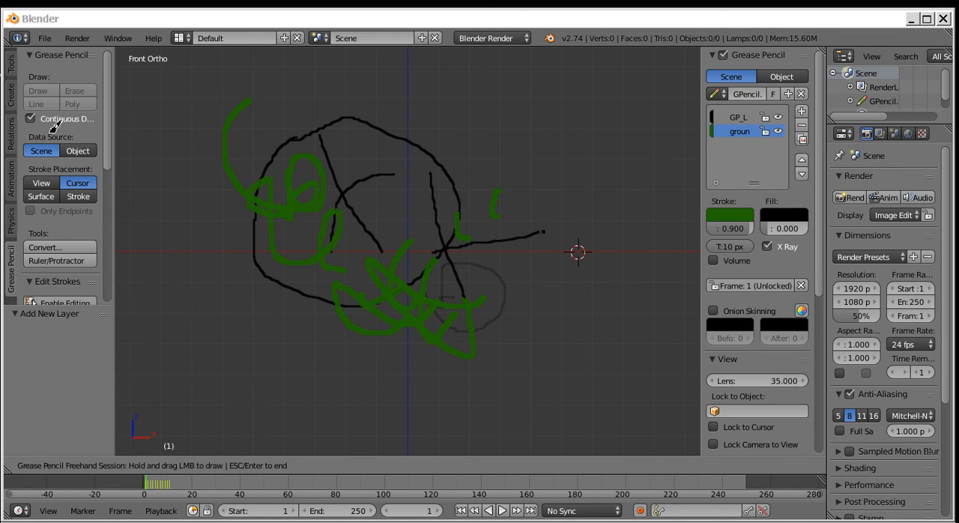
{"action": "mouse_move", "coordinate": [37, 103]}
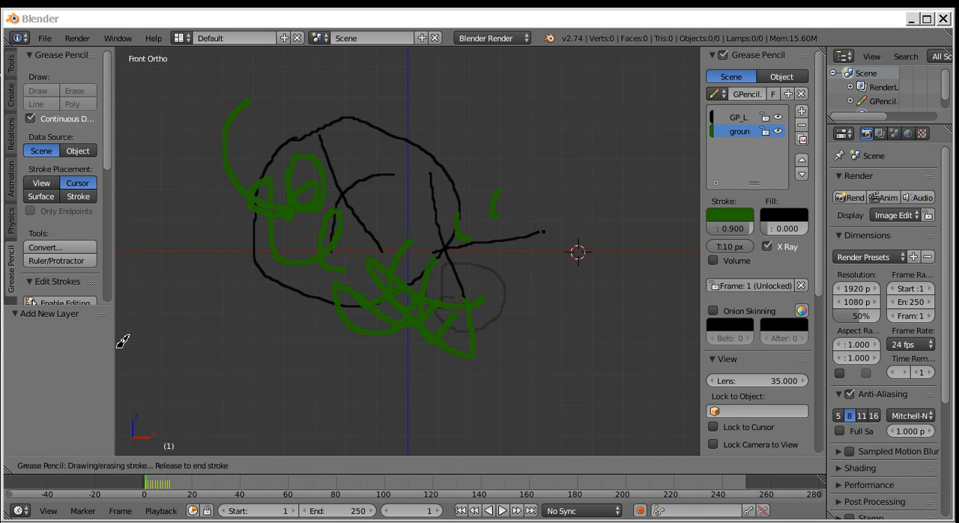
{"action": "left_click_drag", "start_coordinate": [120, 346], "coordinate": [701, 341]}
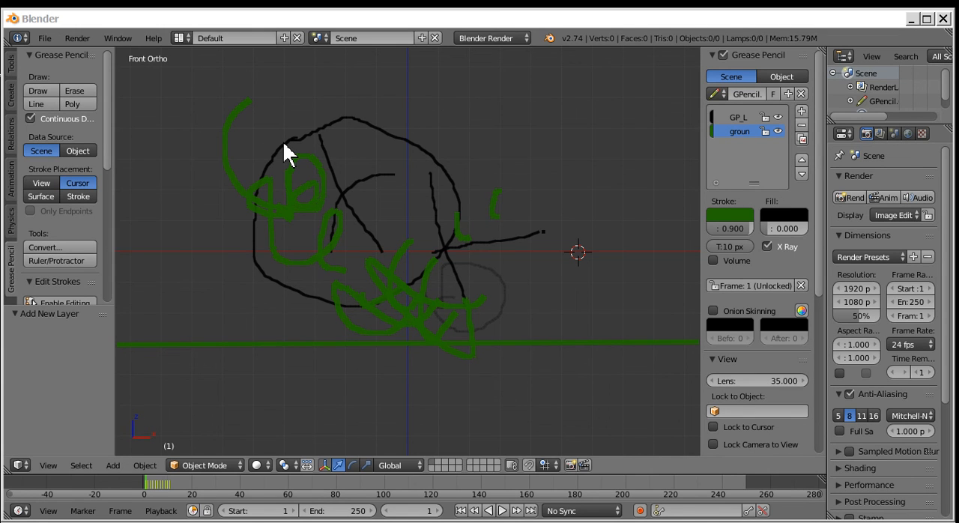
{"action": "left_click", "coordinate": [502, 510]}
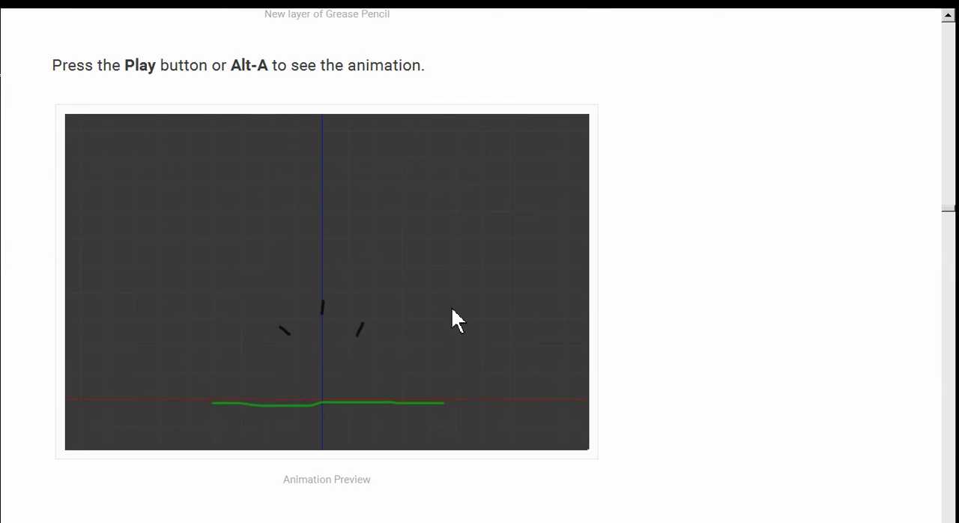
- Scroll the tutorial past the Animation Preview to section 3, Preparing the Footage
{"action": "scroll", "scroll_direction": "down", "scroll_amount": 3}
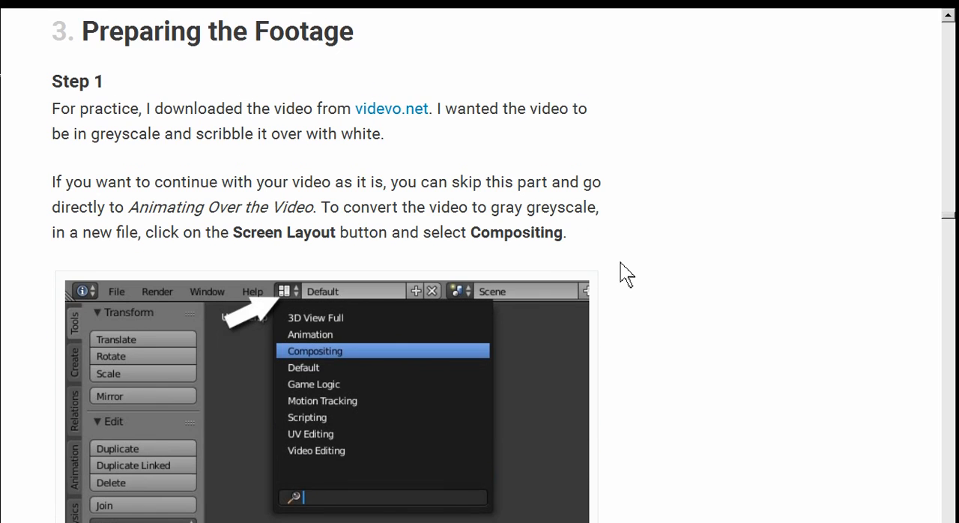
{"action": "scroll", "scroll_direction": "down", "scroll_amount": 3}
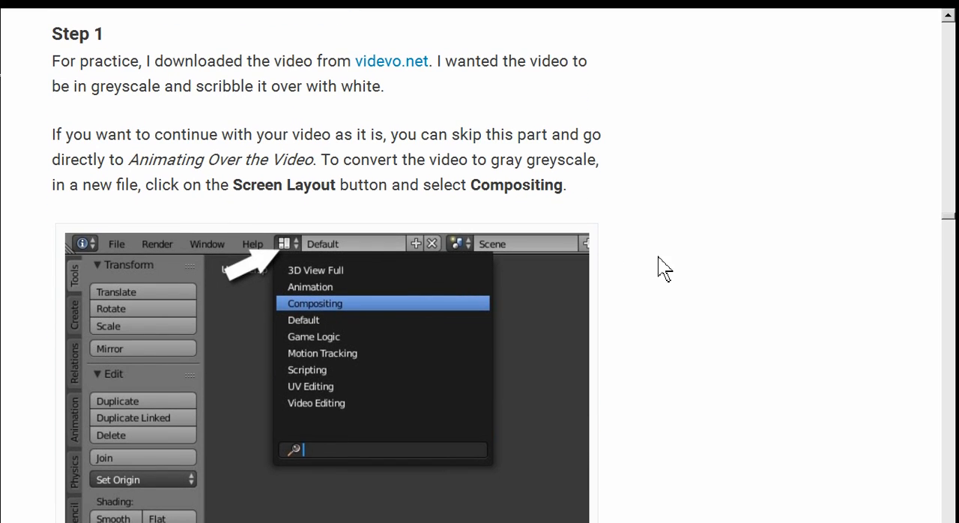
{"action": "mouse_move", "coordinate": [666, 247]}
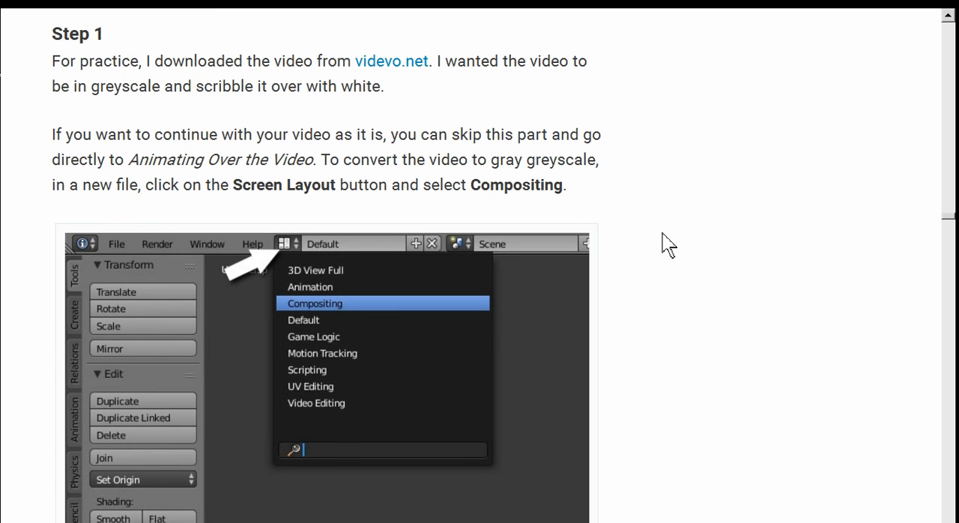